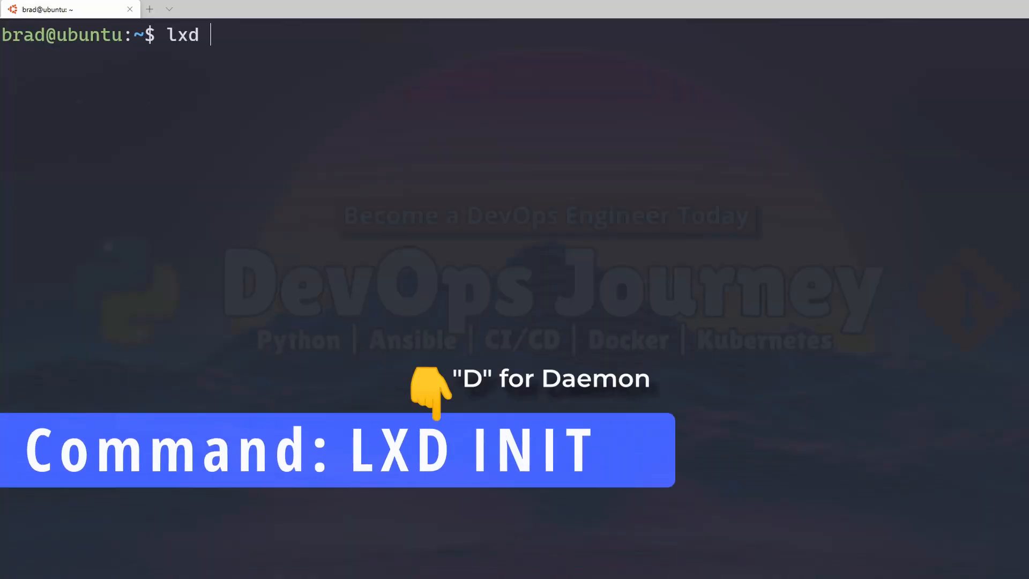
- Answer lxd init: no clustering, storage pool mypool on a new ZFS loop device, bridge lxdbr0
text(init)
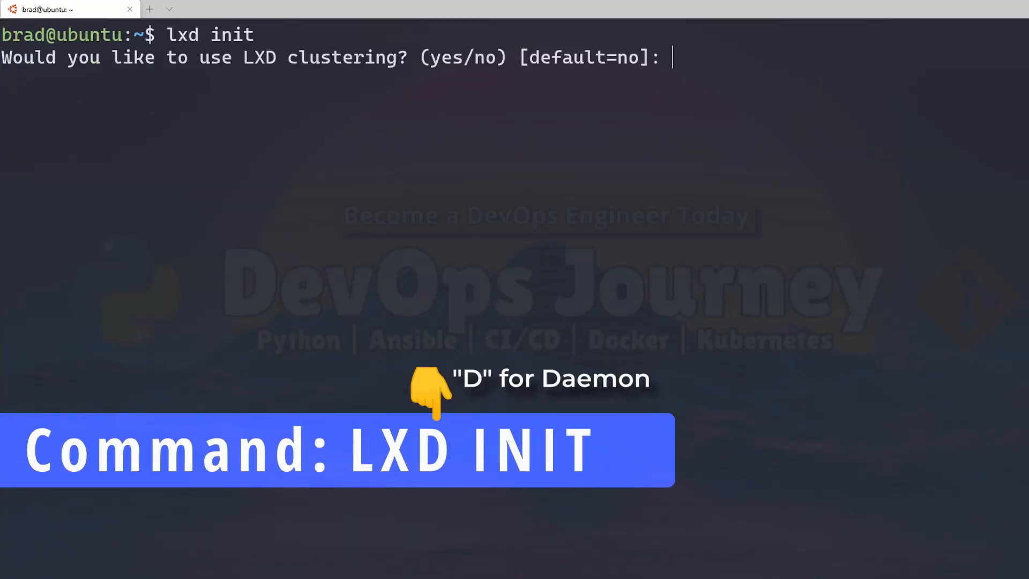
key(Return)
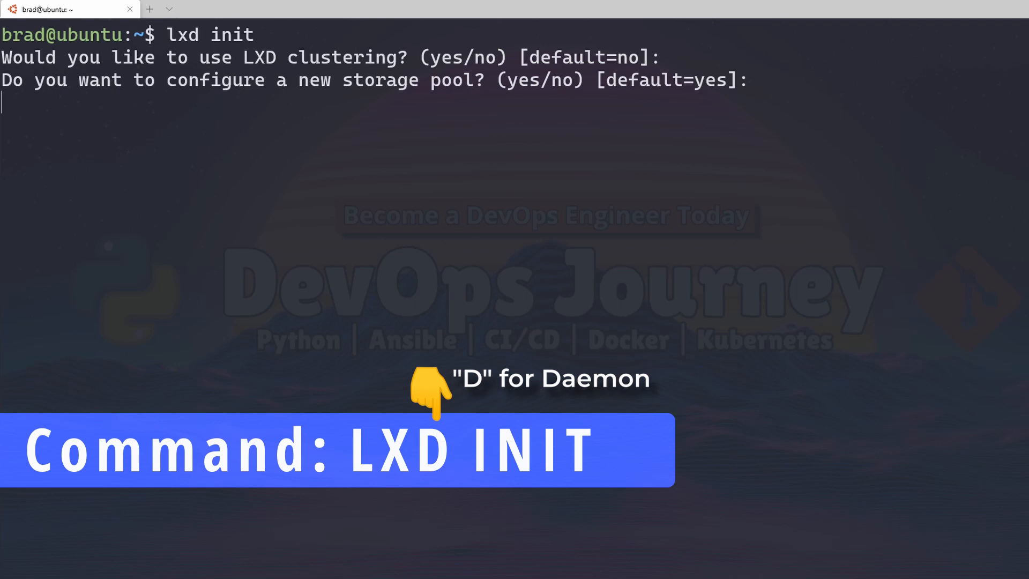
text(mypoo)
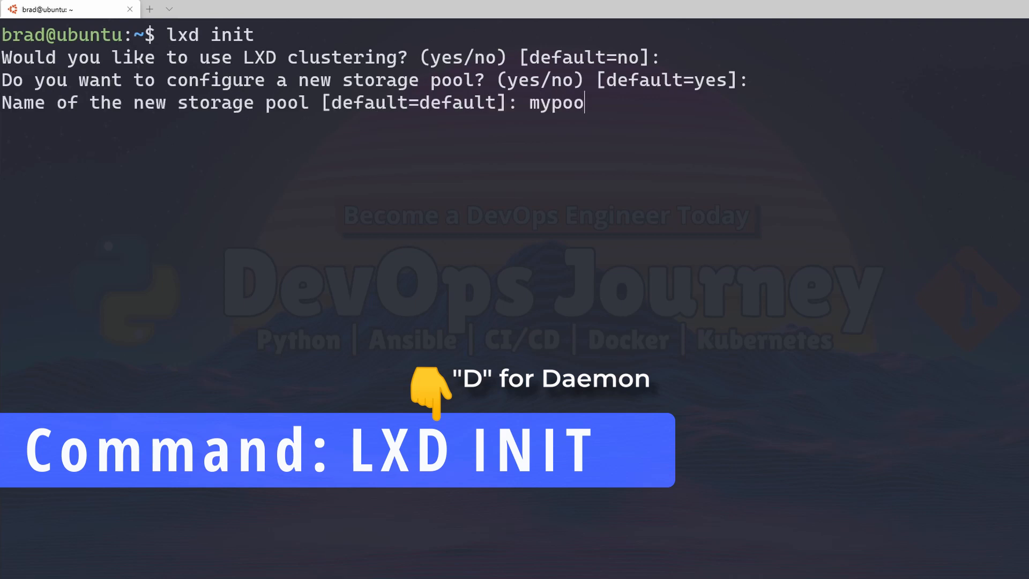
key(Return)
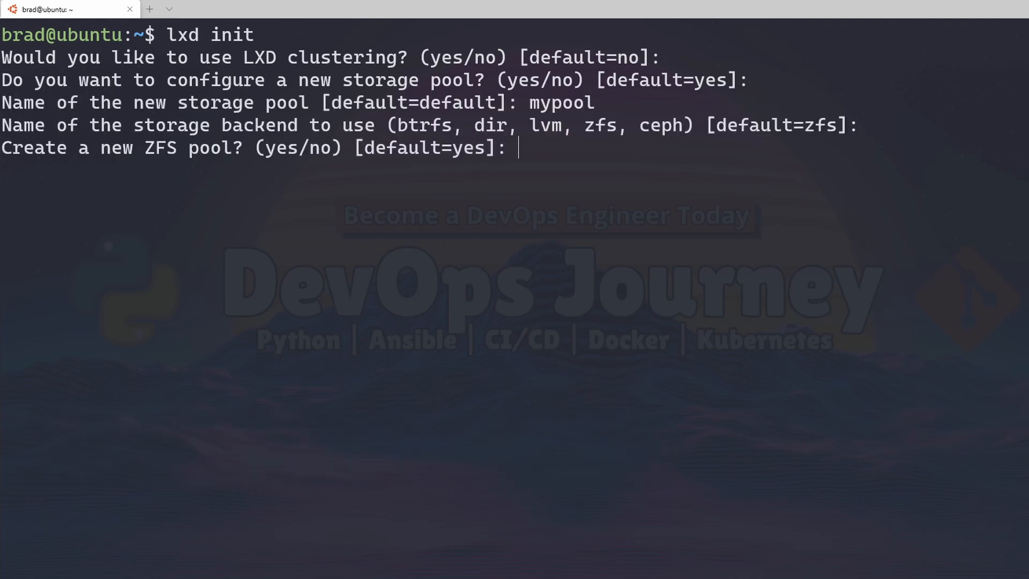
key(Return)
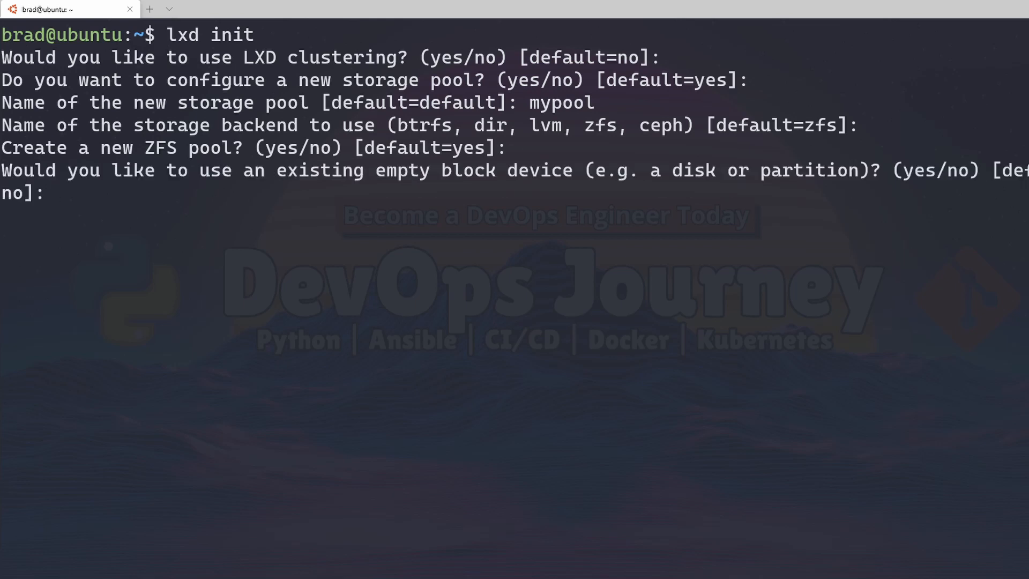
key(Return)
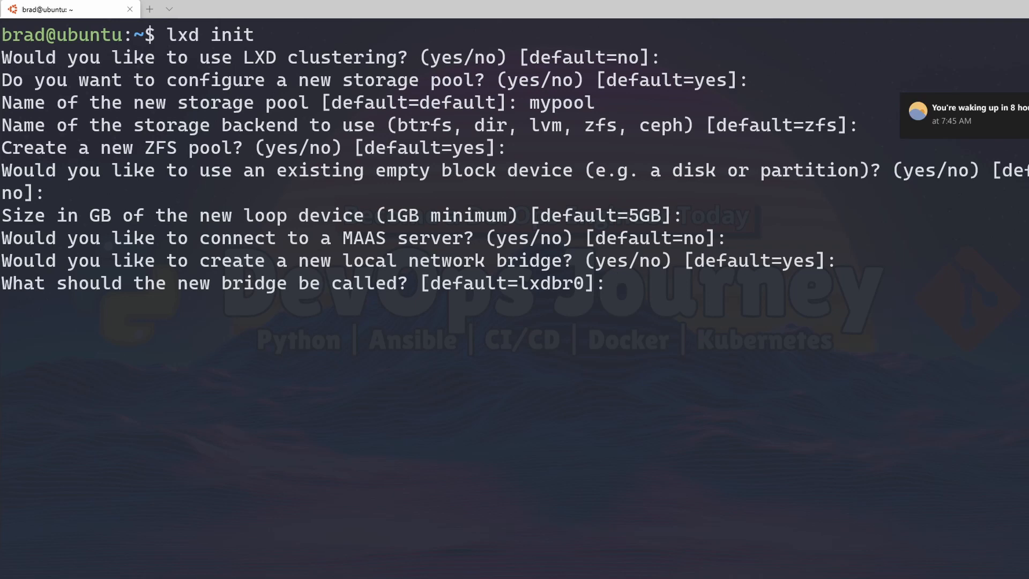
key(Return)
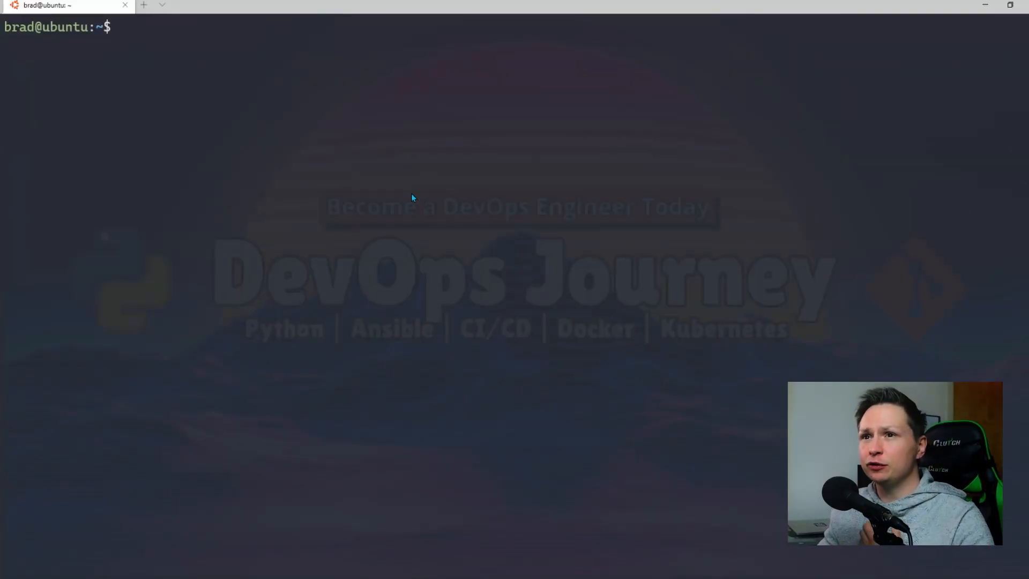
mouse_move(420, 191)
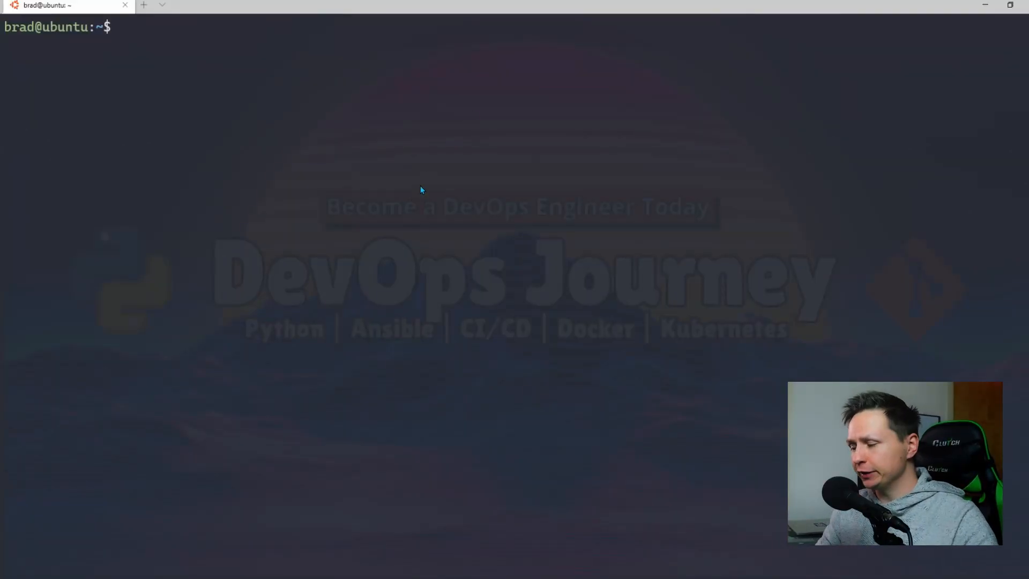
- Run lxc list to show node1–node4 and splendid-mastodon running with their IPv4 addresses
text(lxc li)
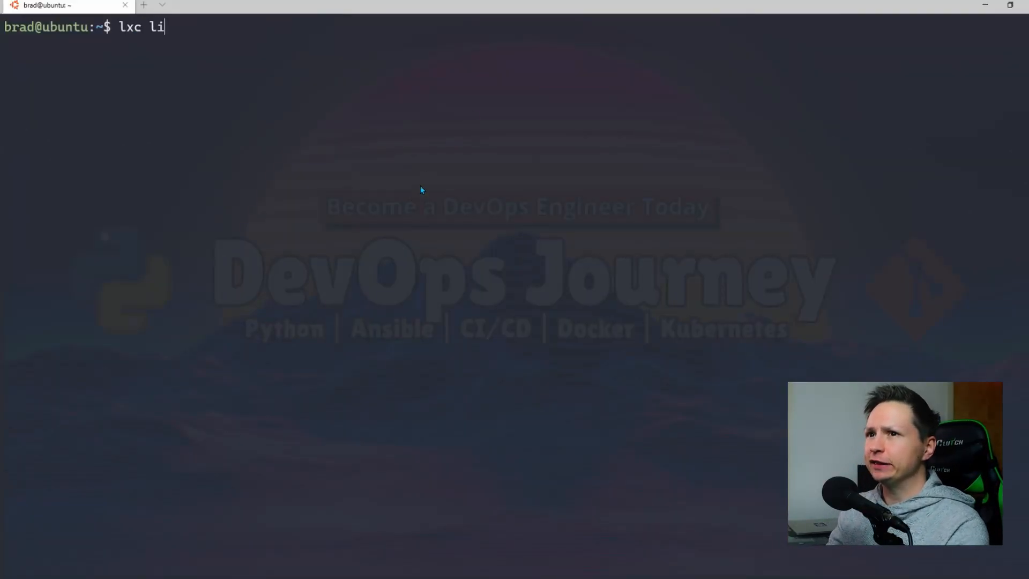
key(Return)
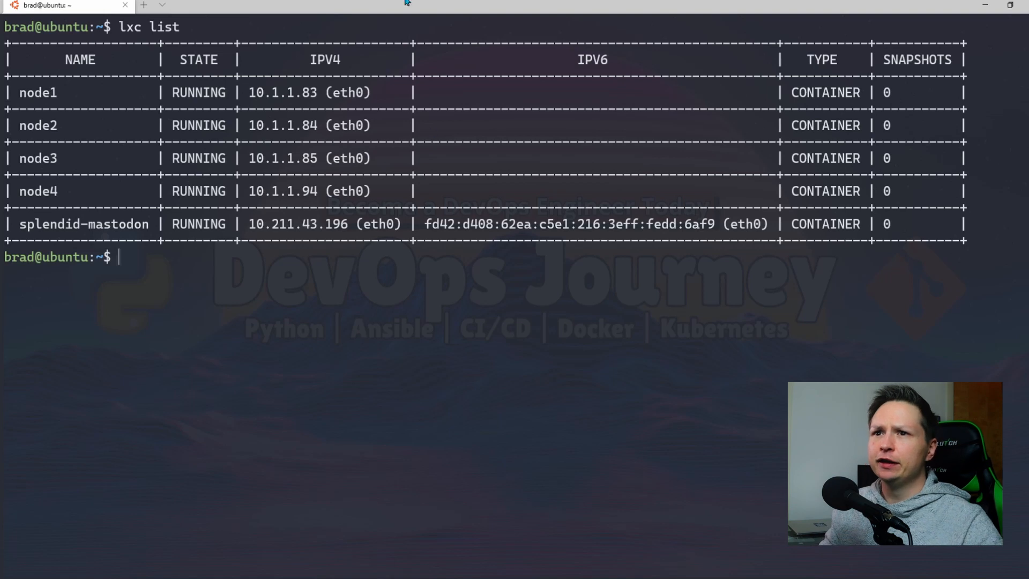
mouse_move(431, 113)
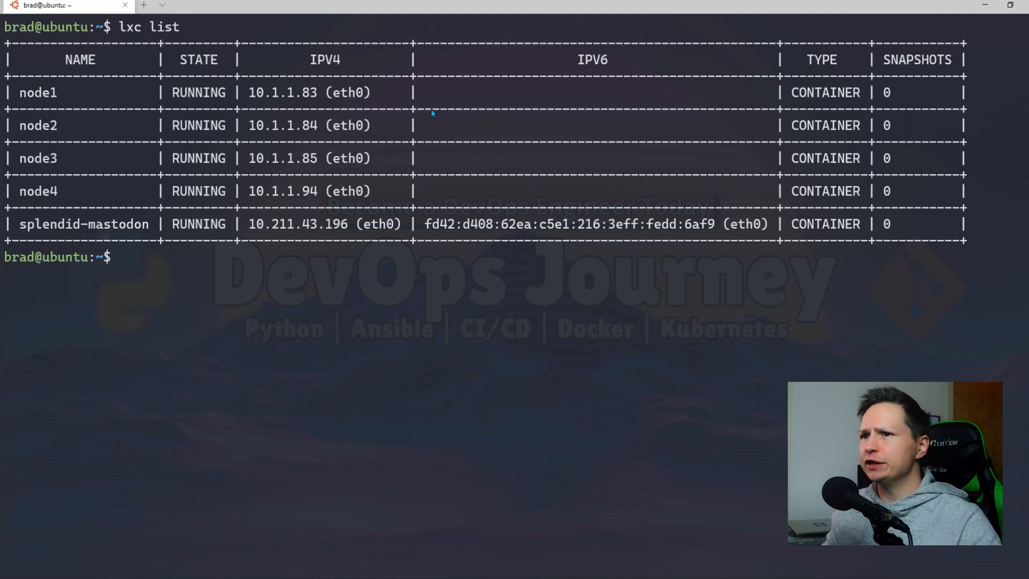
mouse_move(42, 135)
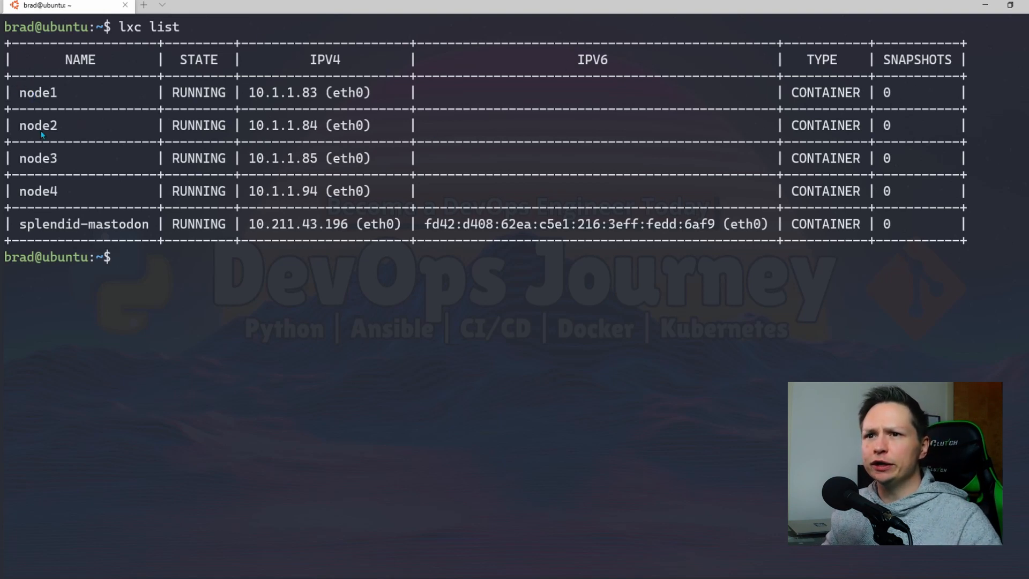
mouse_move(20, 229)
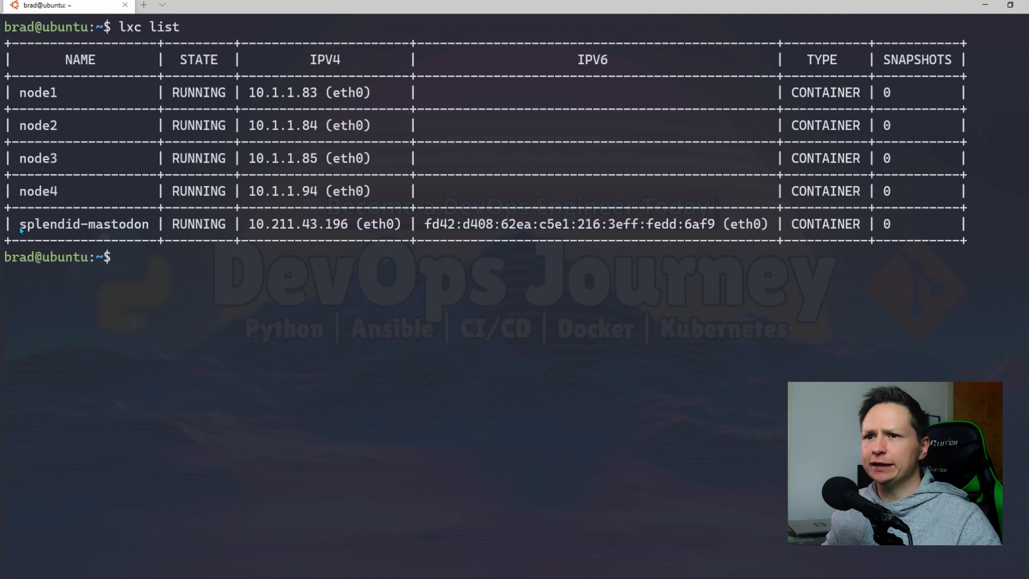
double_click(78, 224)
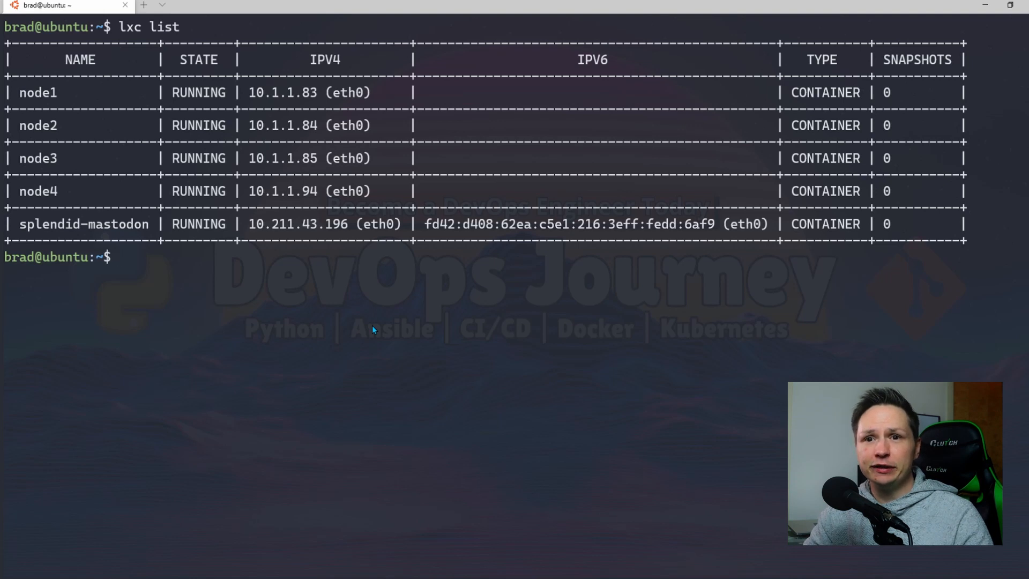
- Run lxc list -c n,s,4,image.description:image to show name, state, IPv4 and image columns
text(lxc list -c n,s,4,image.description:image)
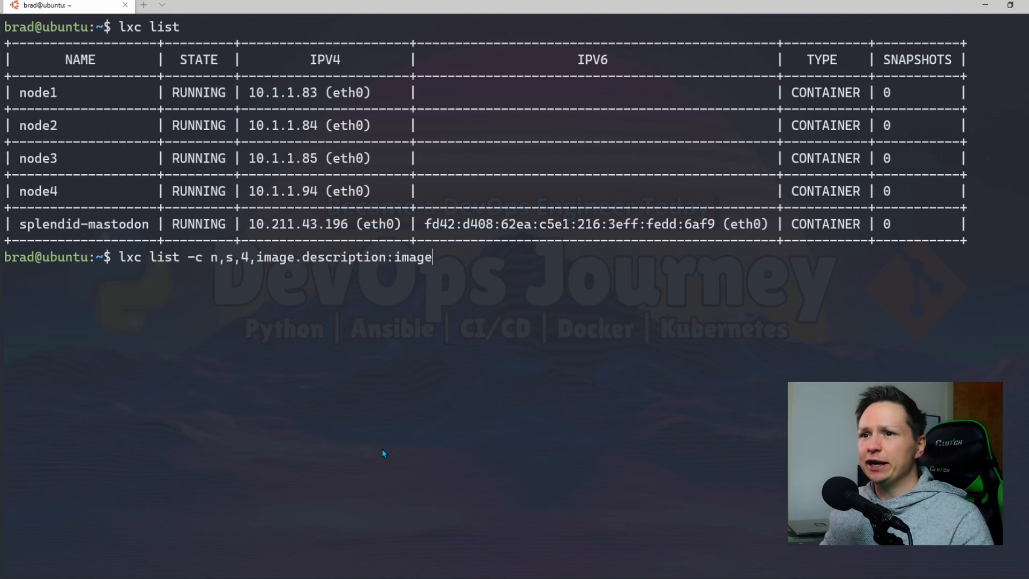
mouse_move(131, 257)
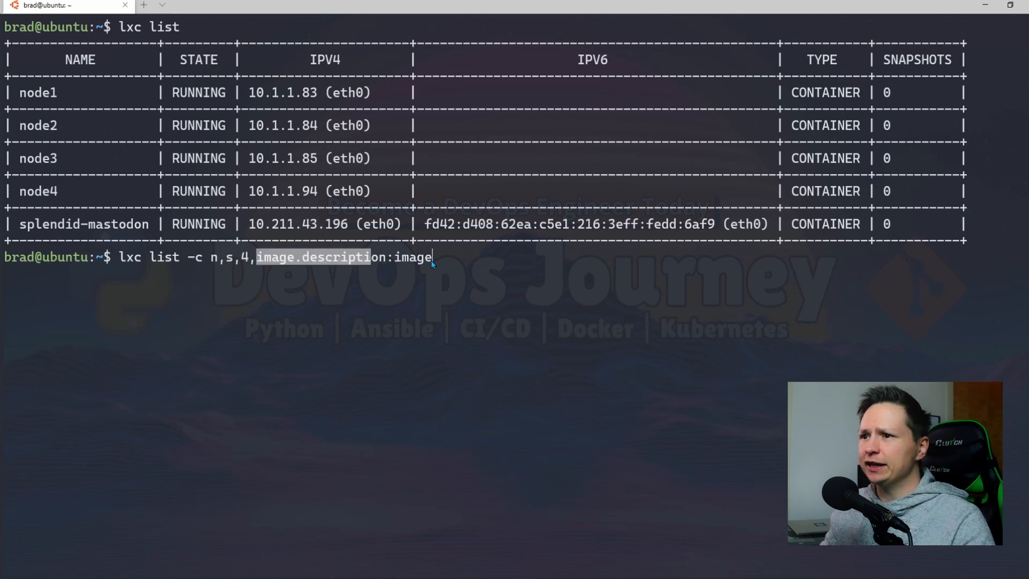
key(Return)
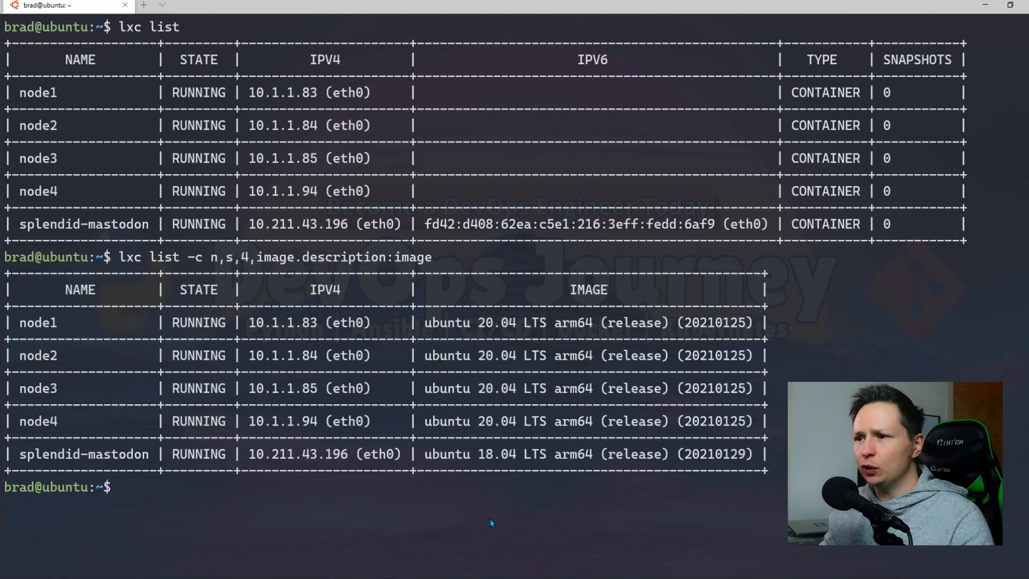
mouse_move(358, 554)
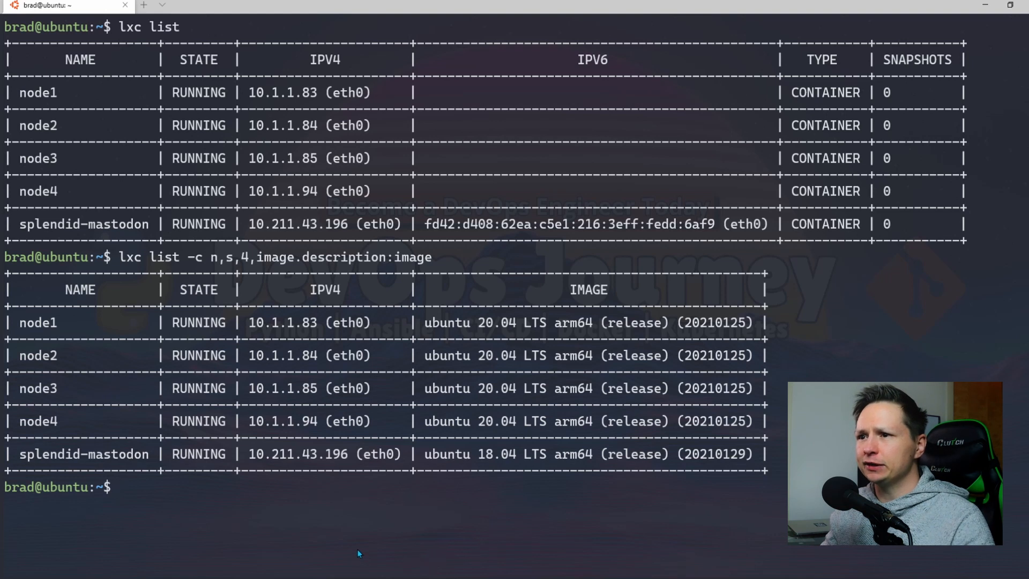
mouse_move(587, 461)
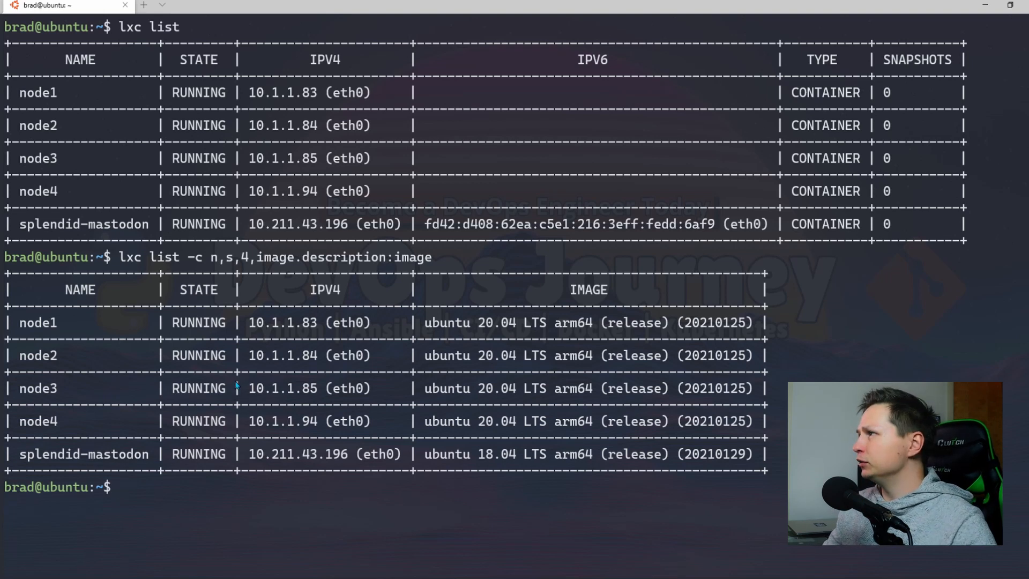
- Launch a new container ubuntu1 from the ubuntu:18.04 image
text(lxc)
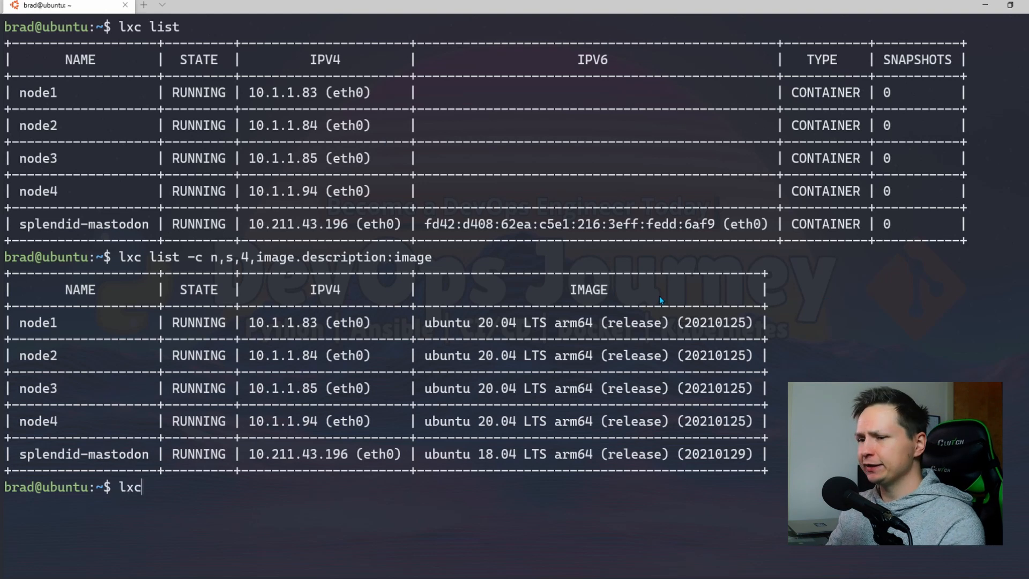
text(launch)
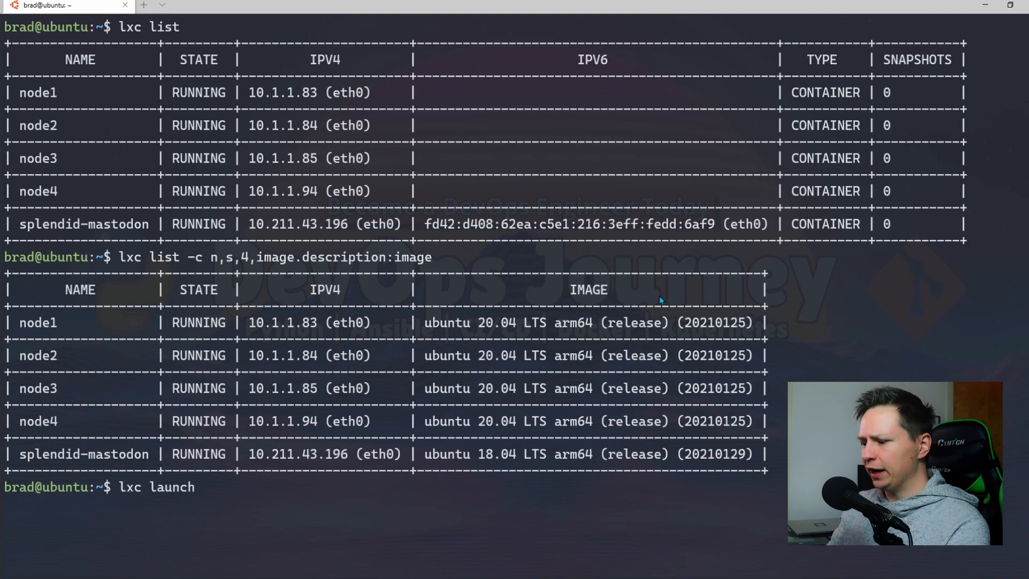
text(ubuntu)
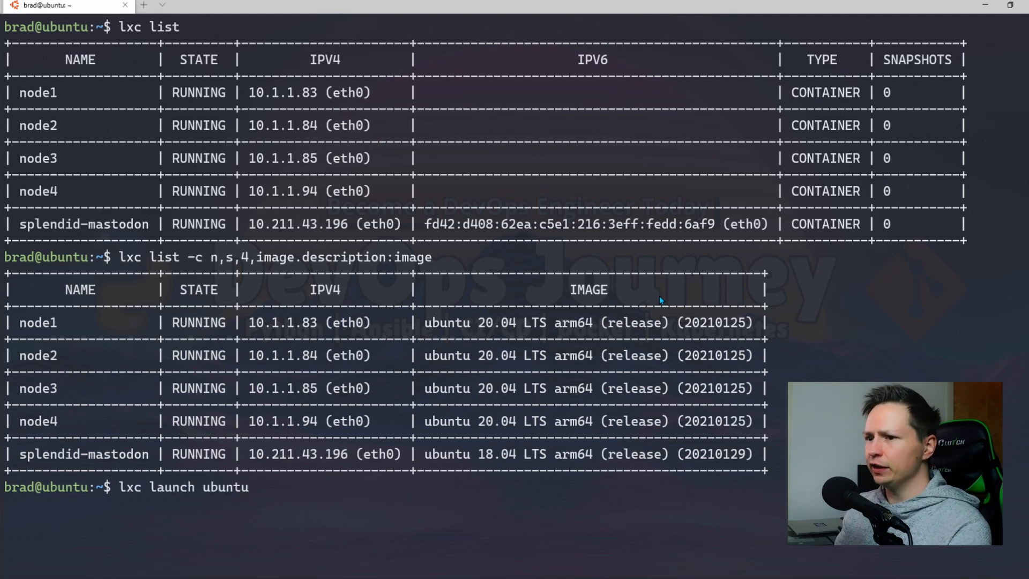
text(:)
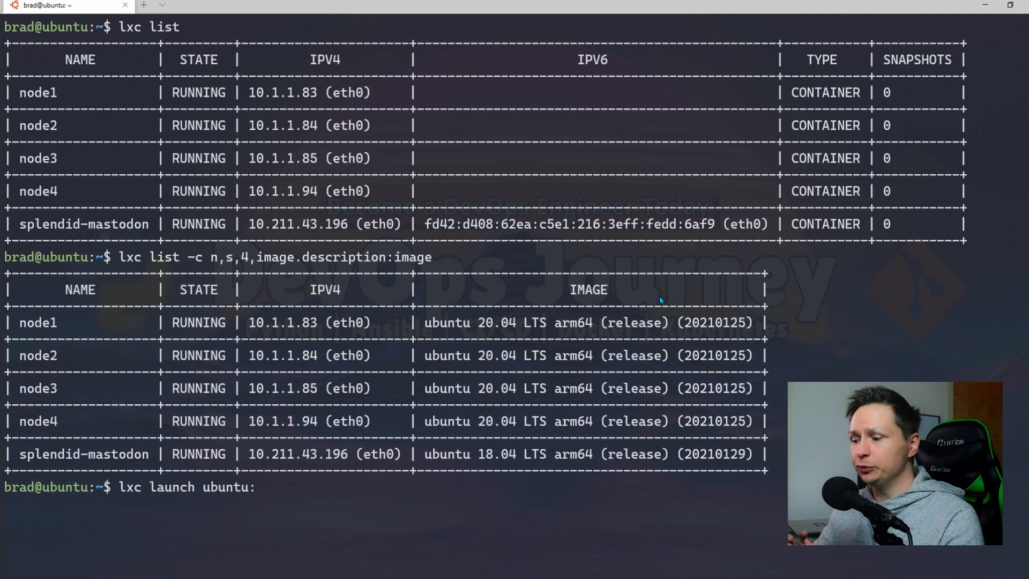
text(18)
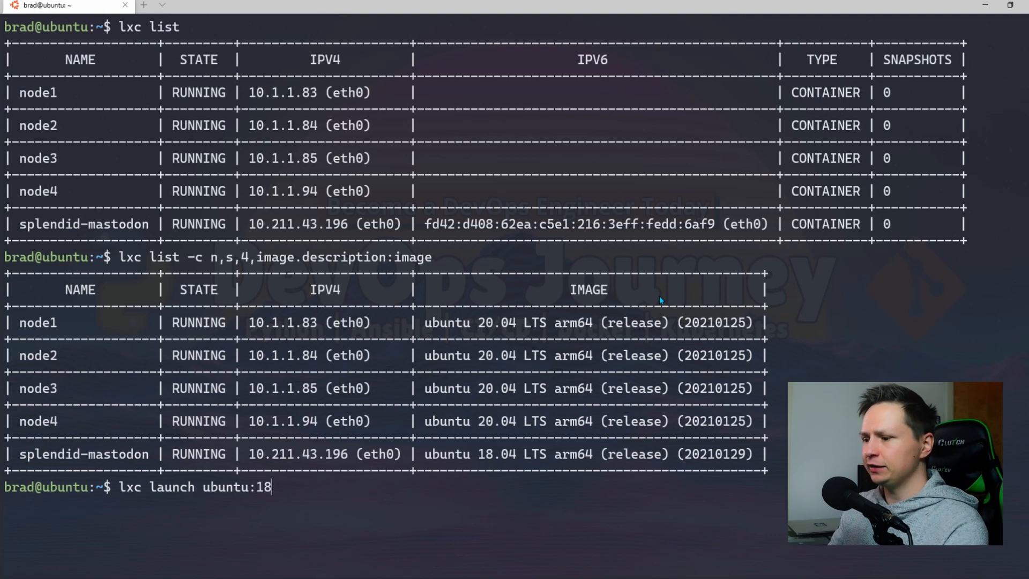
text(.04)
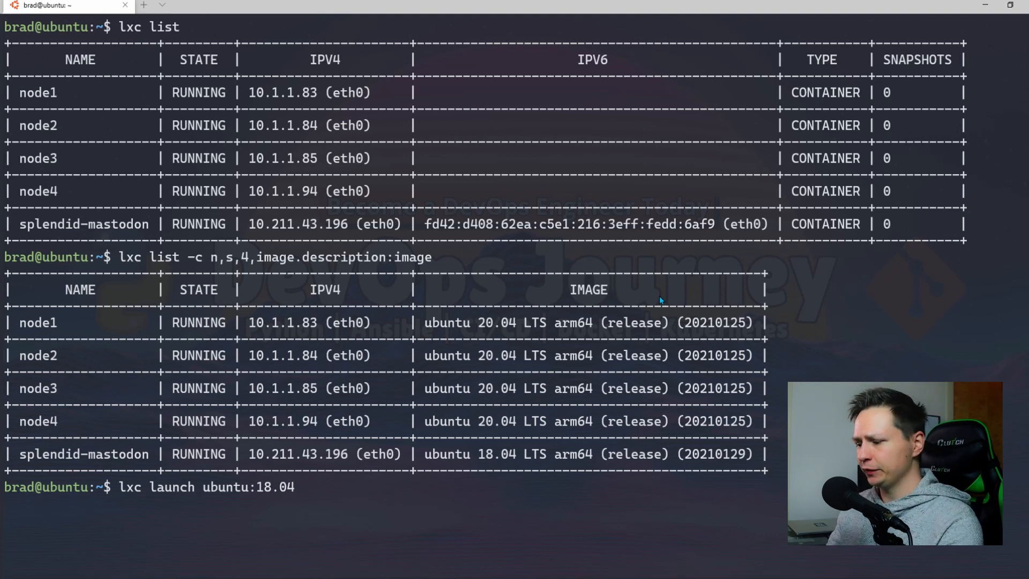
text(ubuntu1)
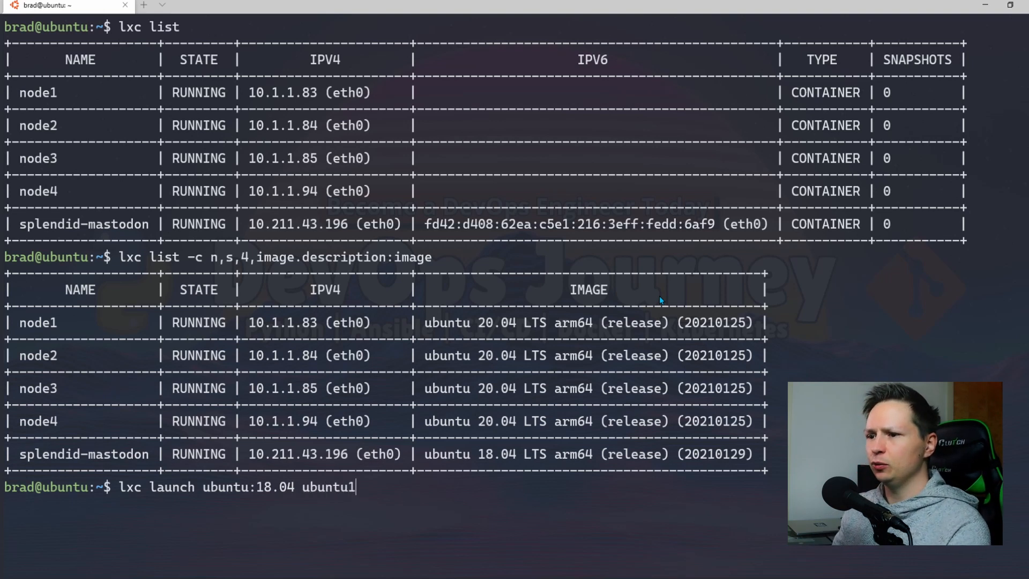
key(Return)
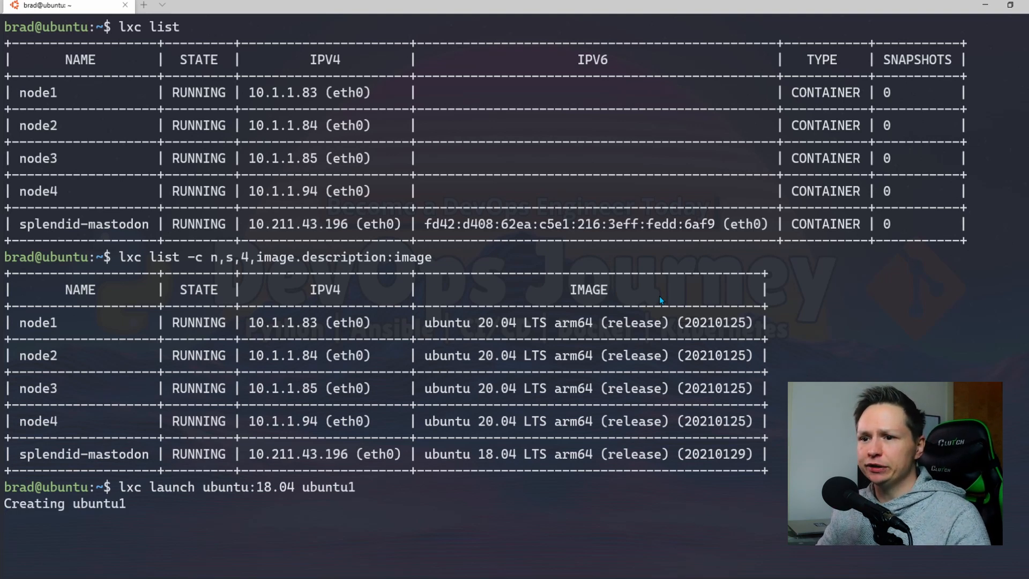
- List containers with the custom columns to confirm ubuntu1 runs on Ubuntu 18.04
scroll(down, 3)
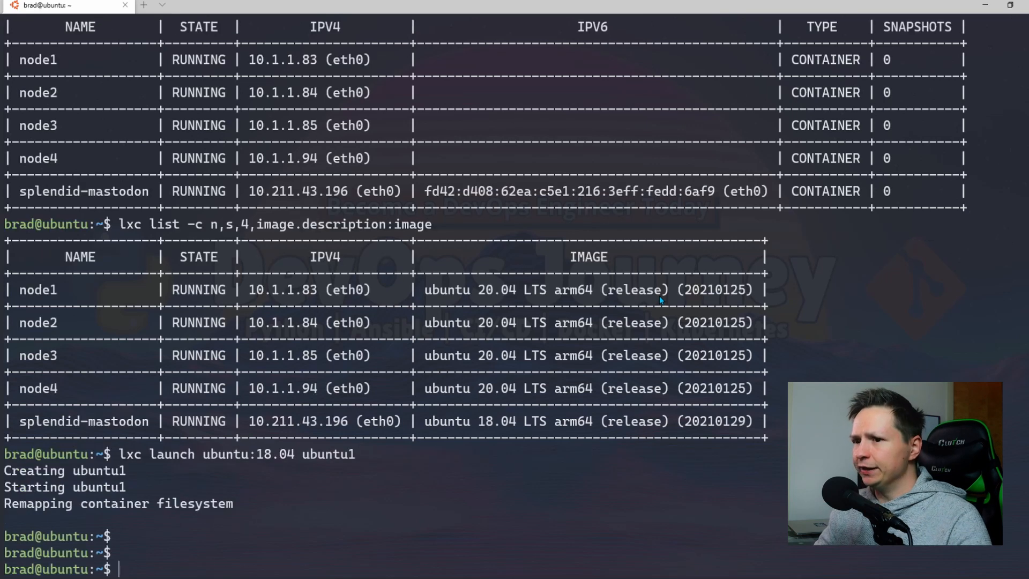
text(lxc list -c n,s,4,image.description:image)
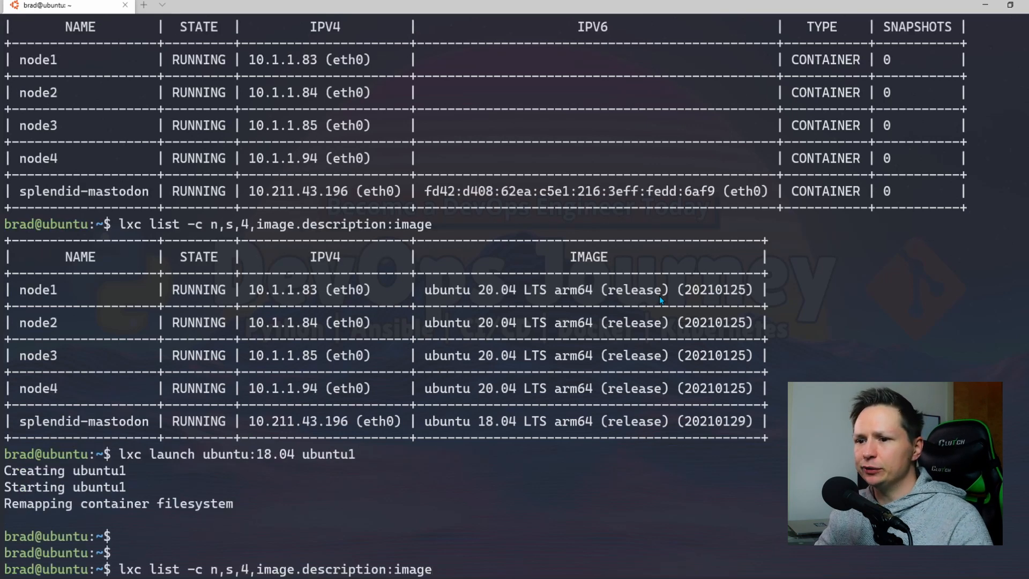
scroll(down, 3)
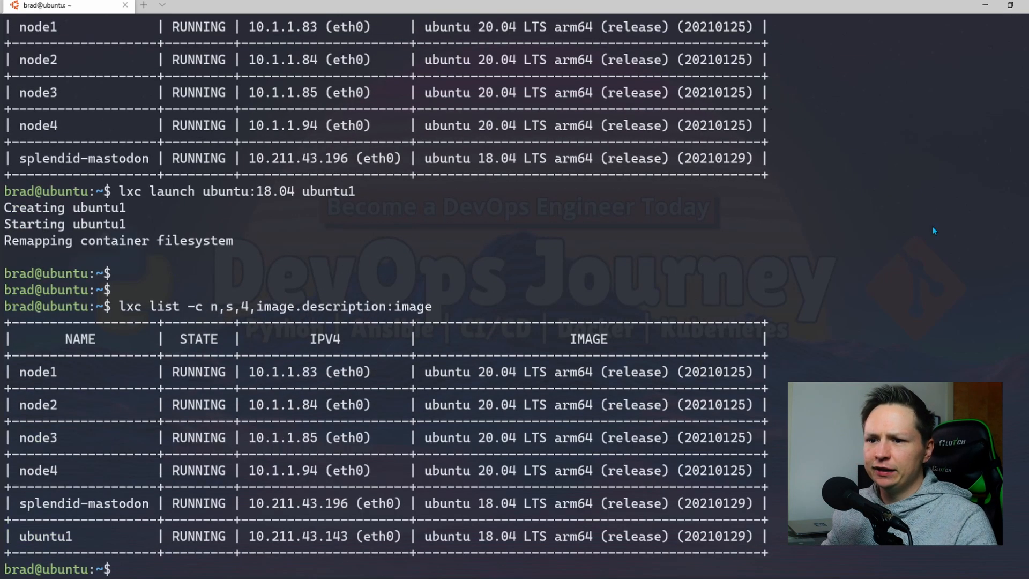
mouse_move(609, 539)
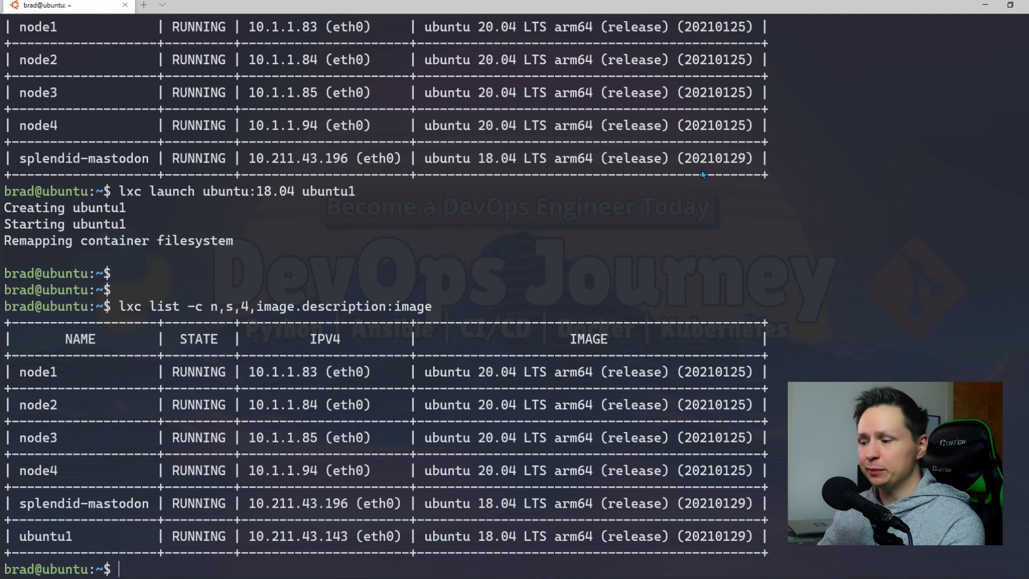
- Run lxc image alias ubuntu: to see the alias subcommand options
text(lxc imag)
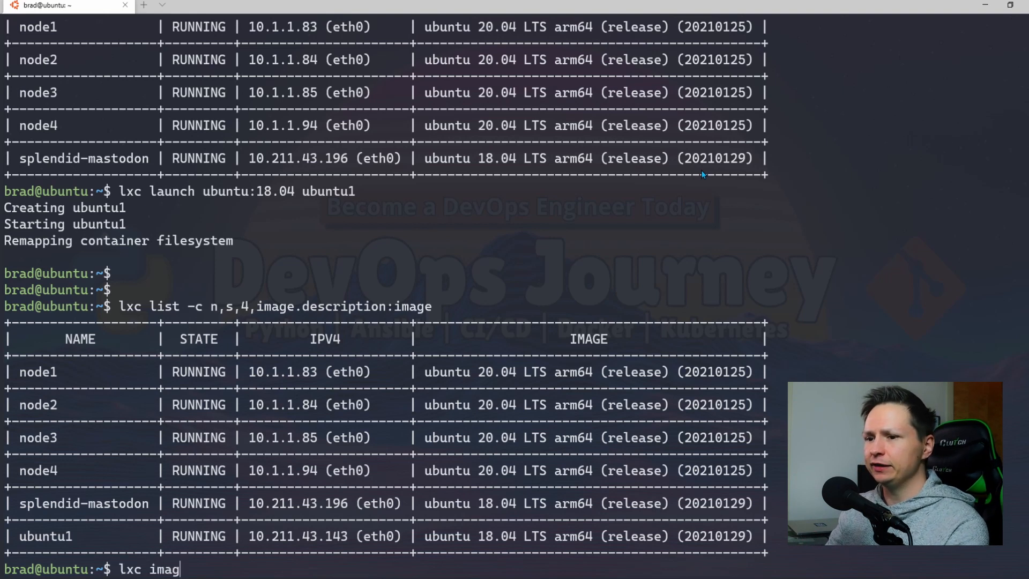
text(e alias)
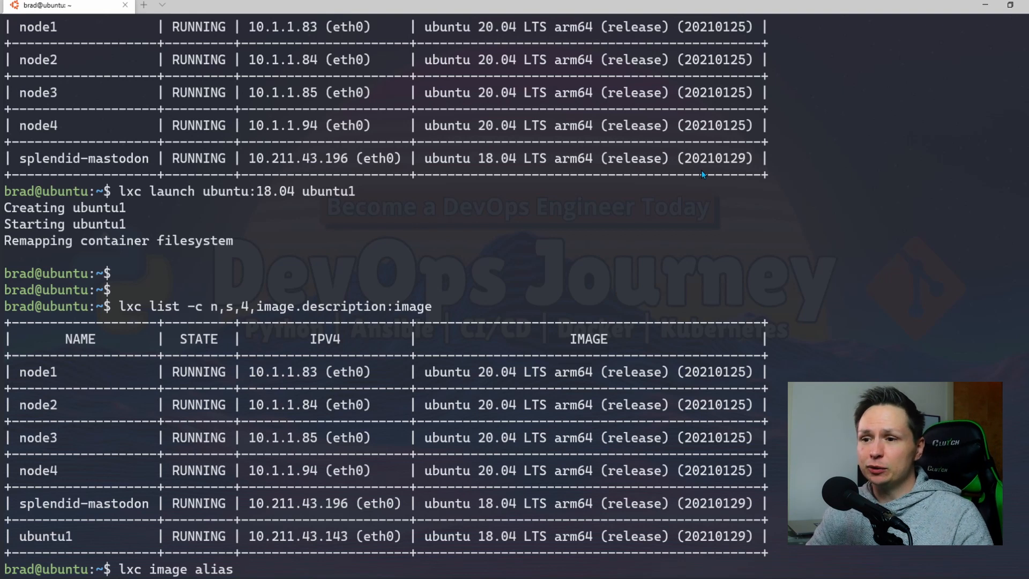
text(u)
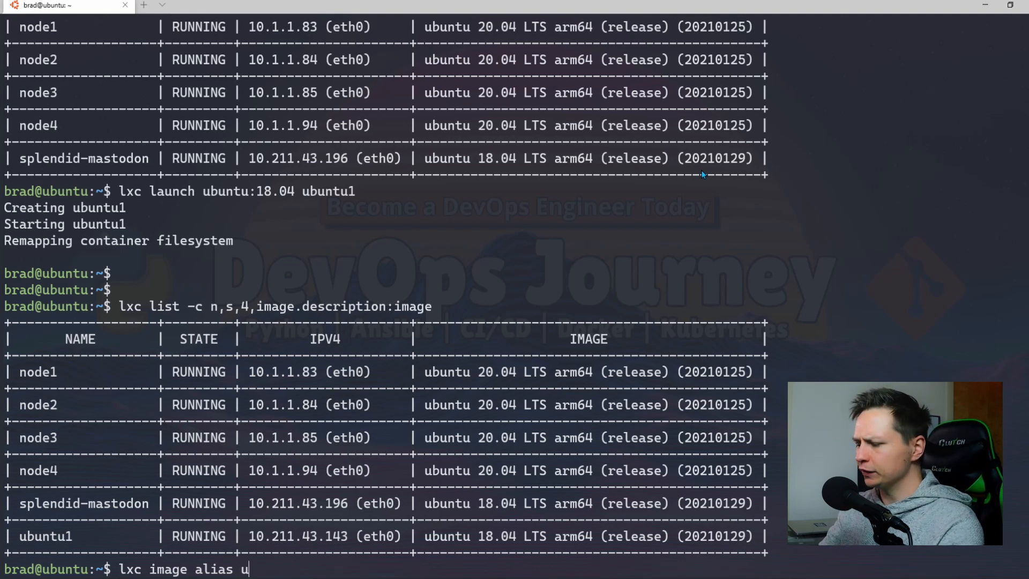
text(buntu)
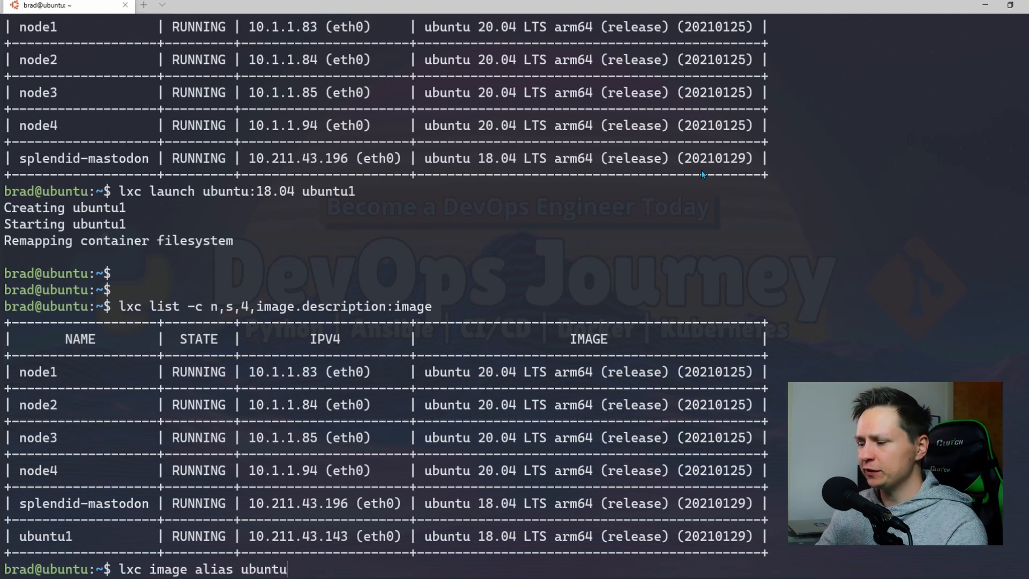
text(:)
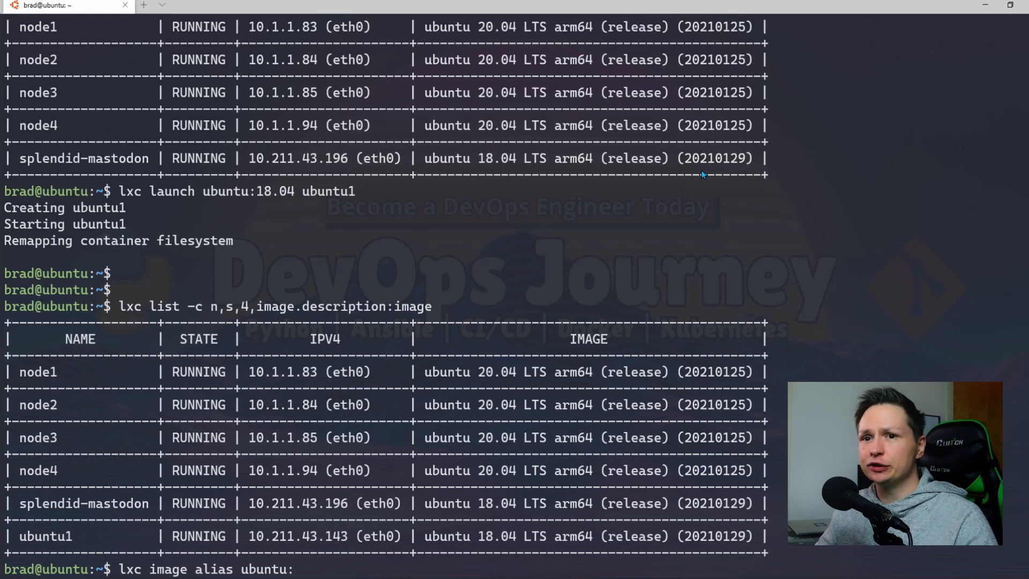
key(Return)
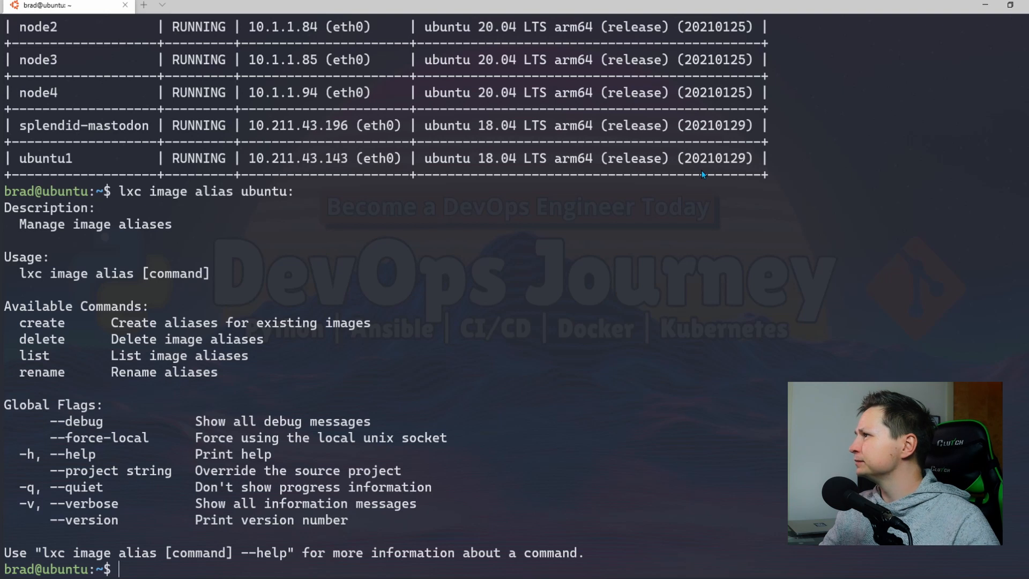
- List all image aliases offered by the ubuntu: remote
text(lxc image alias ubuntu:)
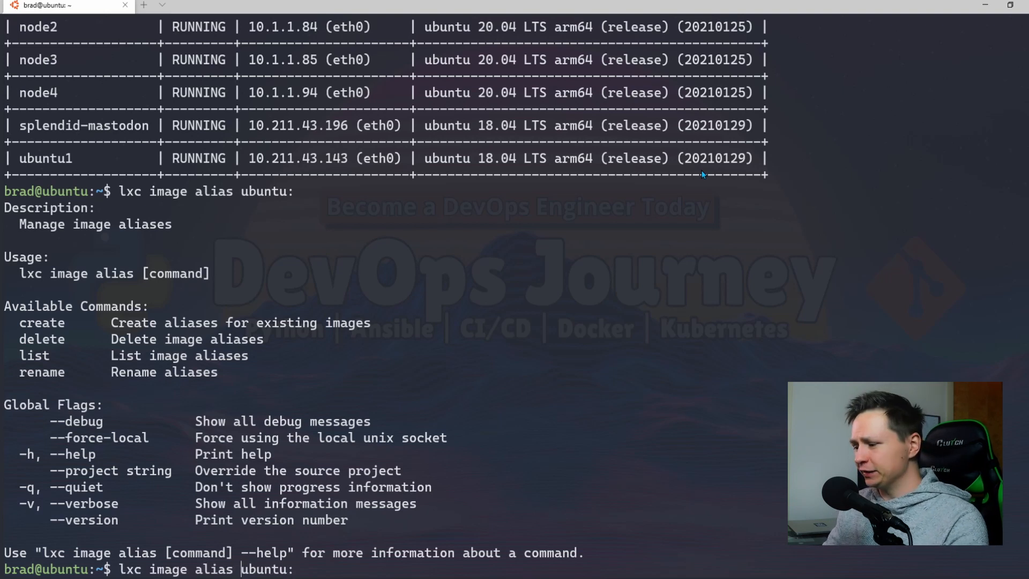
text(list)
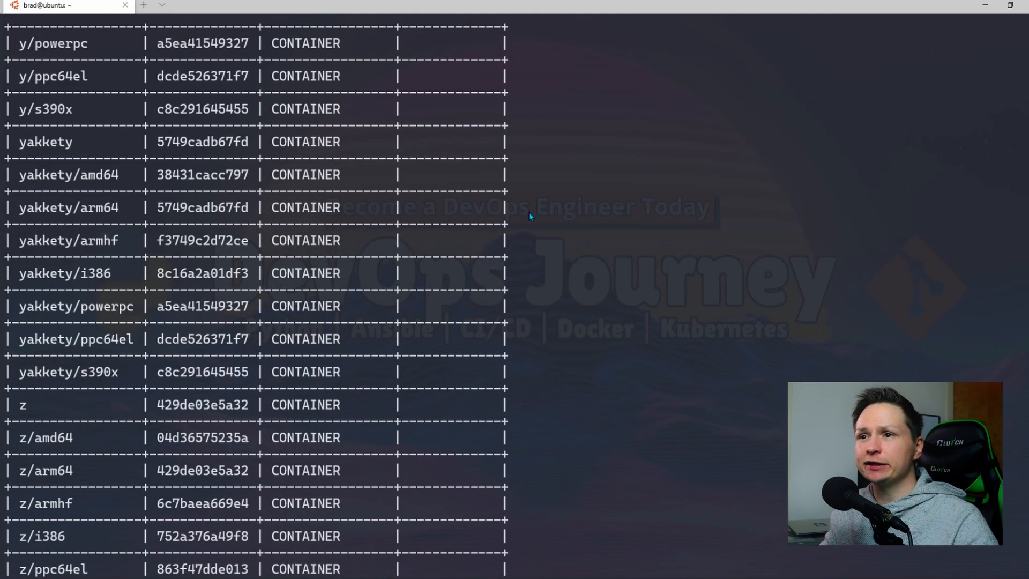
scroll(up, 3)
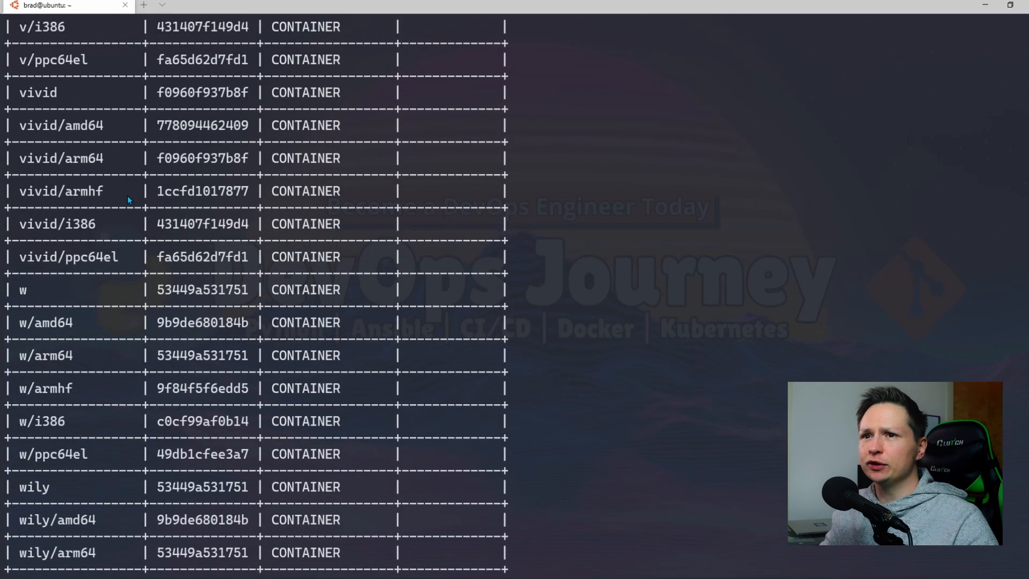
scroll(down, 3)
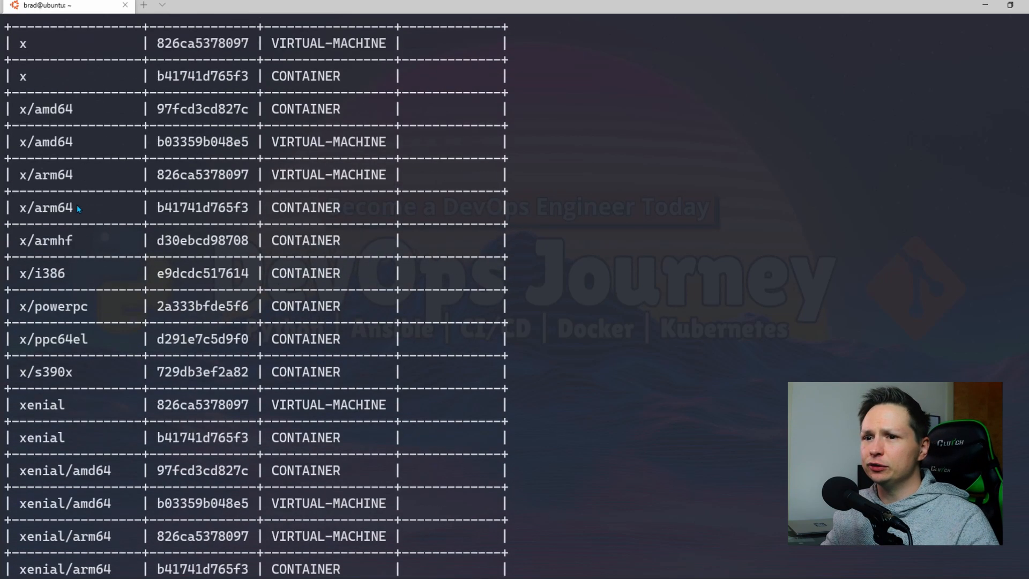
scroll(down, 3)
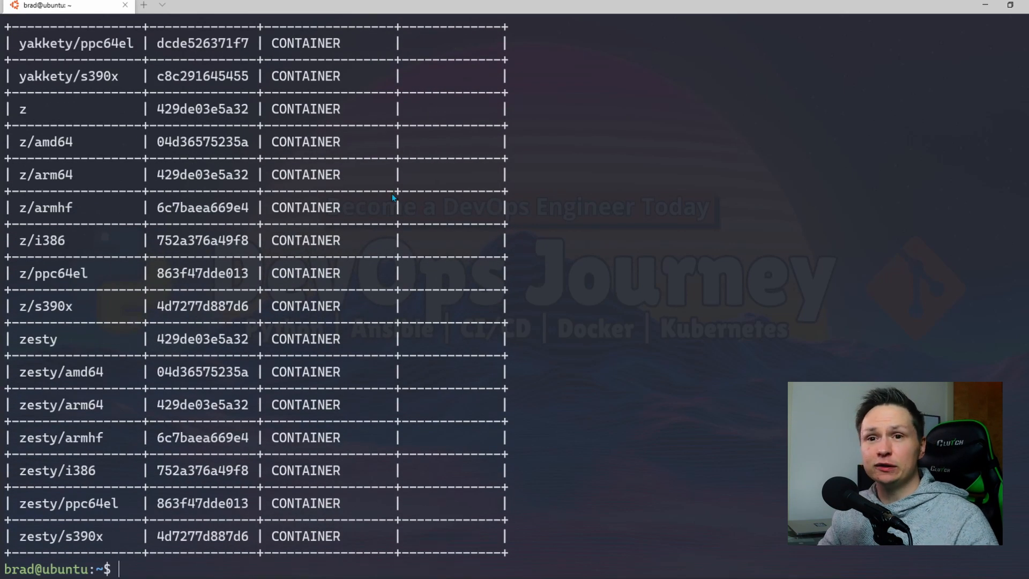
- List only the ubuntu: image aliases matching '18.04'
text(lxc image alias list ubuntu:)
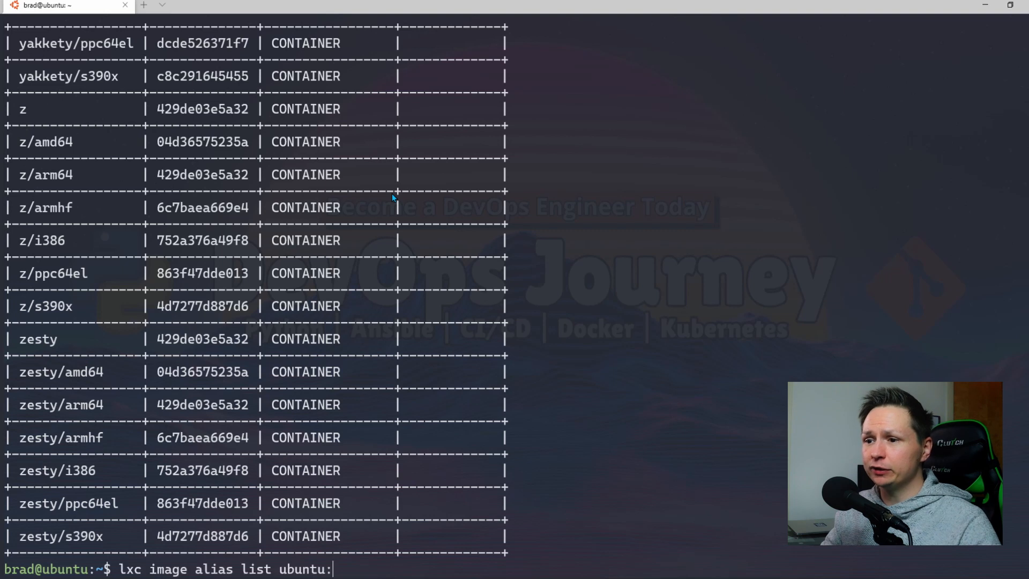
text(')
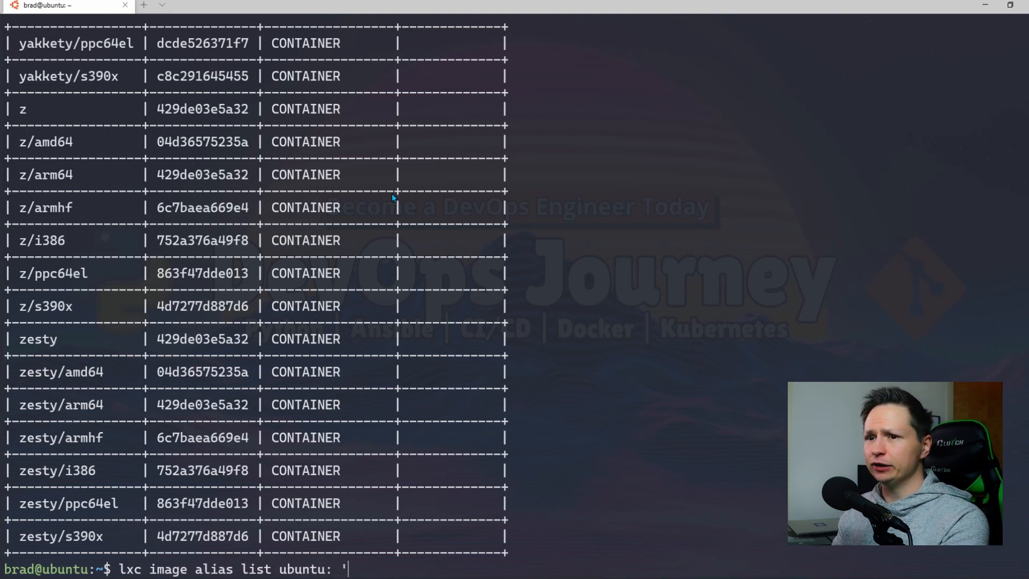
text(1)
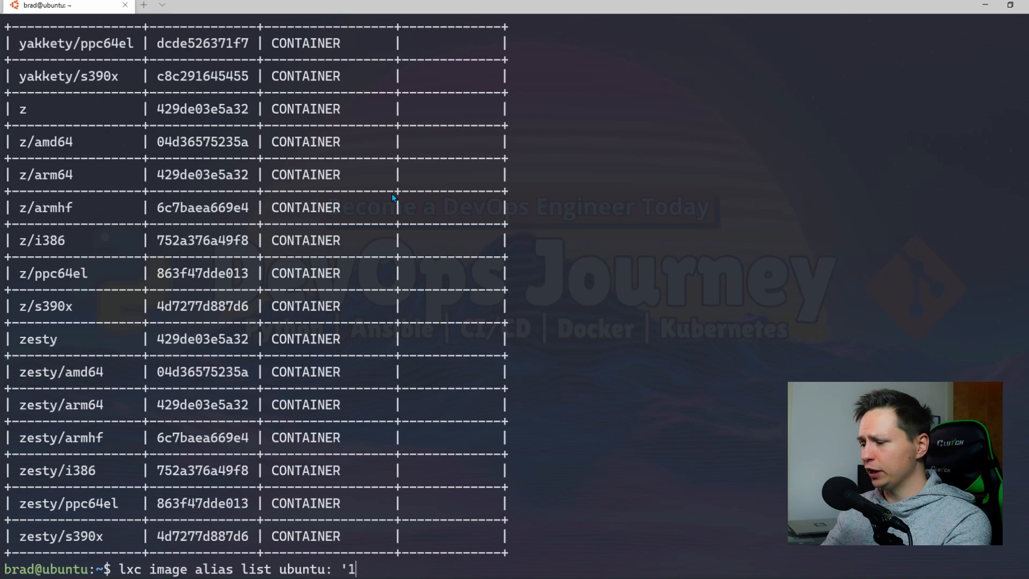
text(8.04')
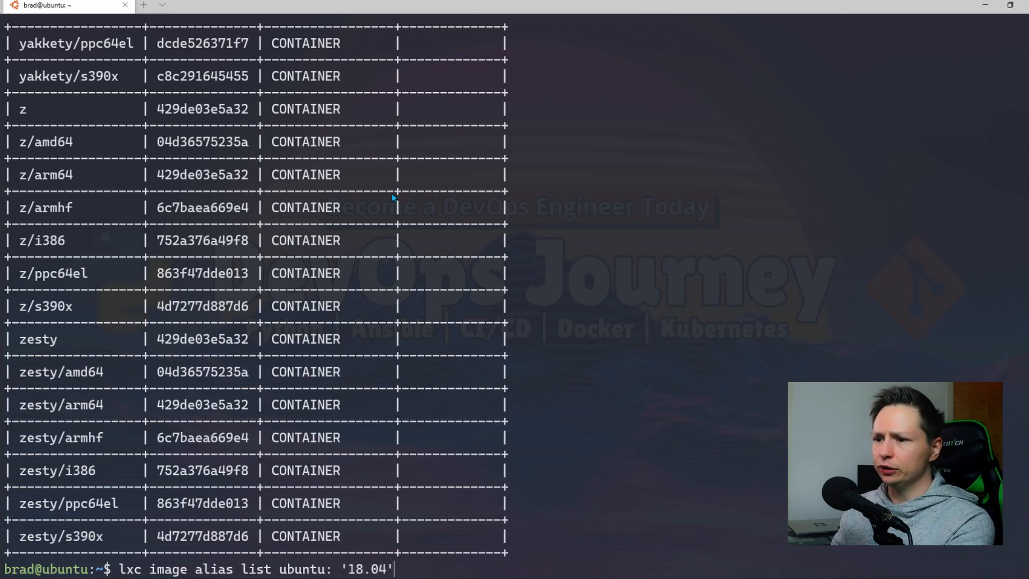
key(Return)
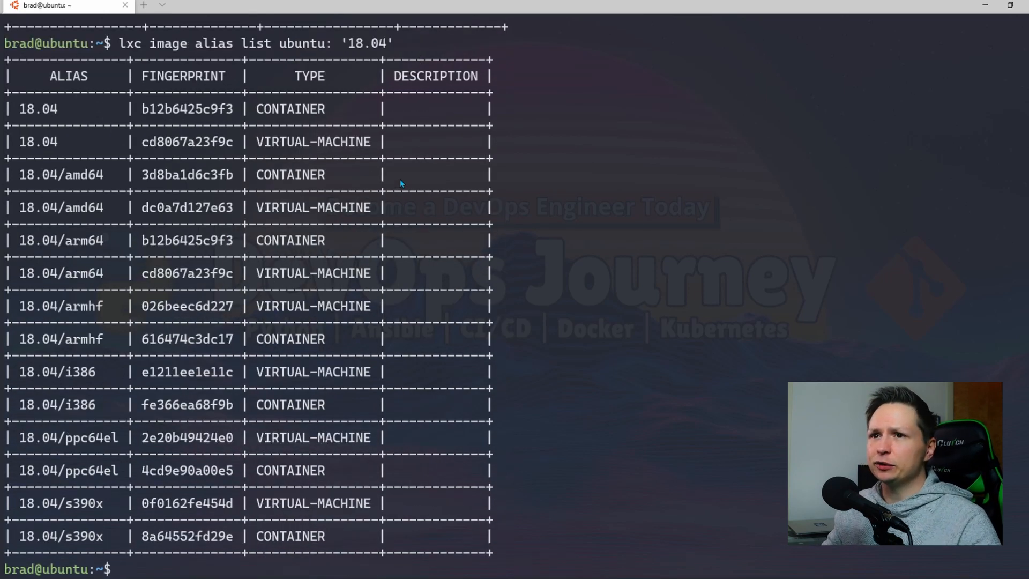
mouse_move(12, 122)
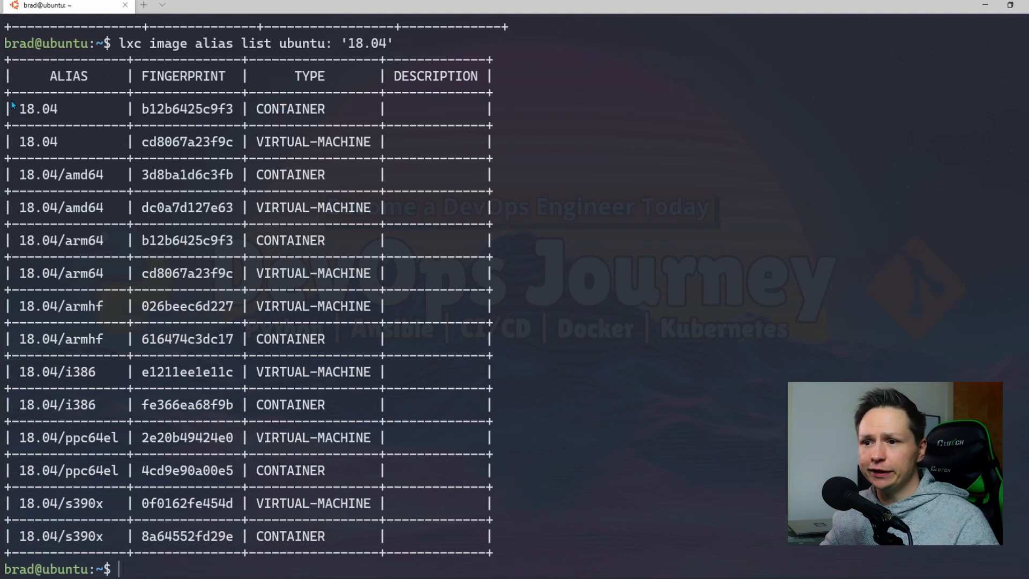
mouse_move(715, 238)
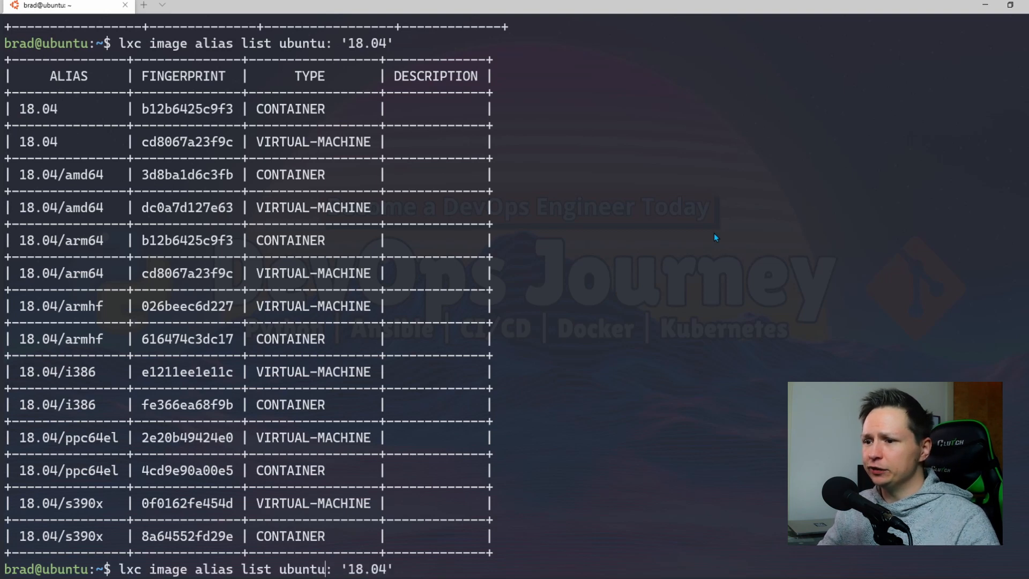
- List the images: remote's aliases matching 'alpine', showing Alpine edge cloud and default fingerprints
text(image)
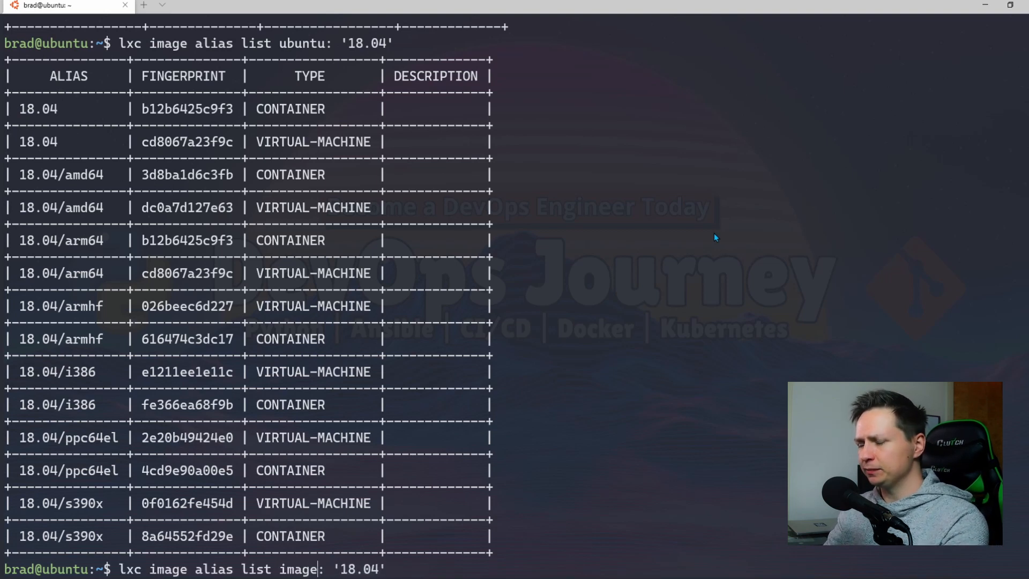
text(s)
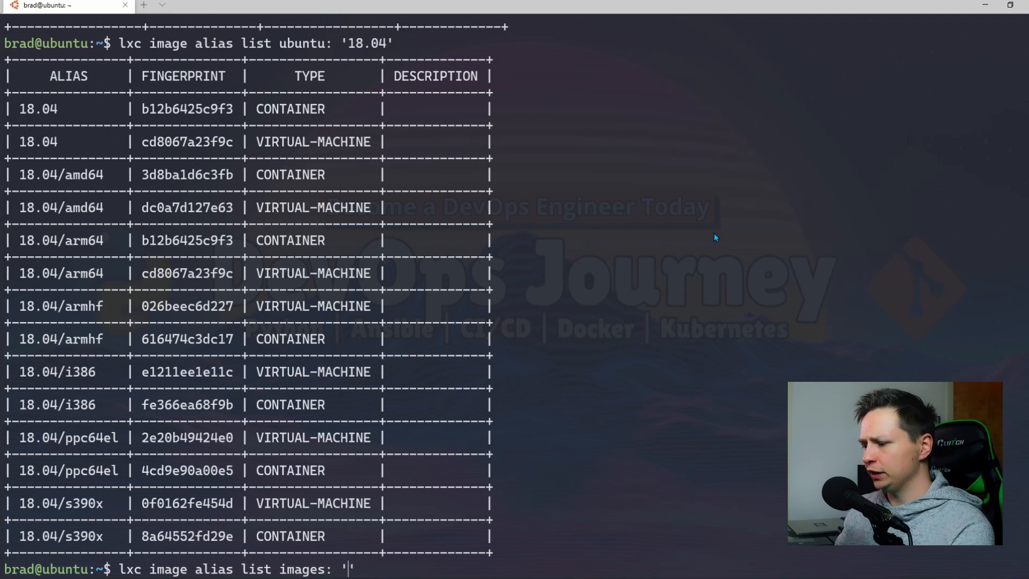
text(alpine)
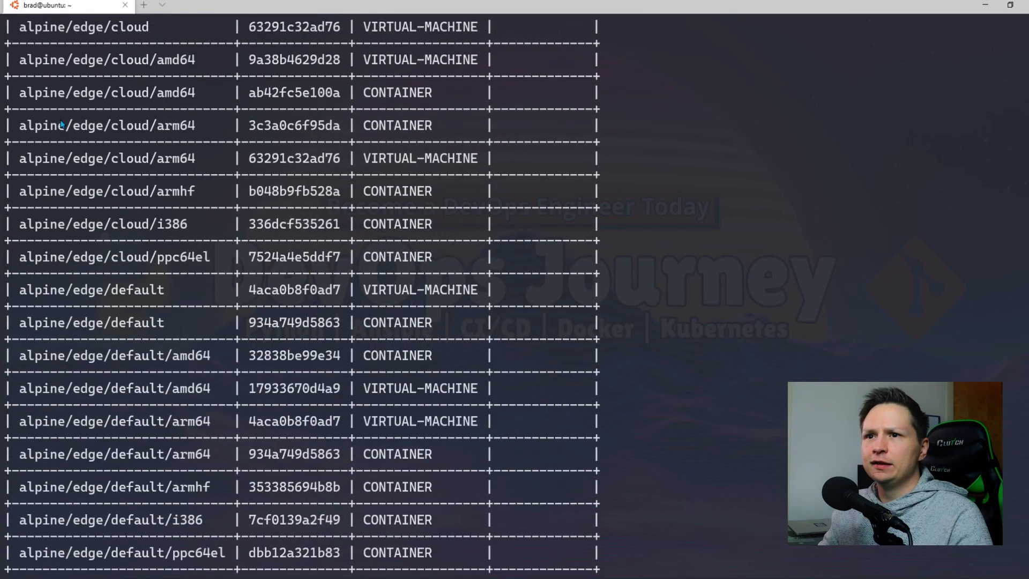
scroll(down, 3)
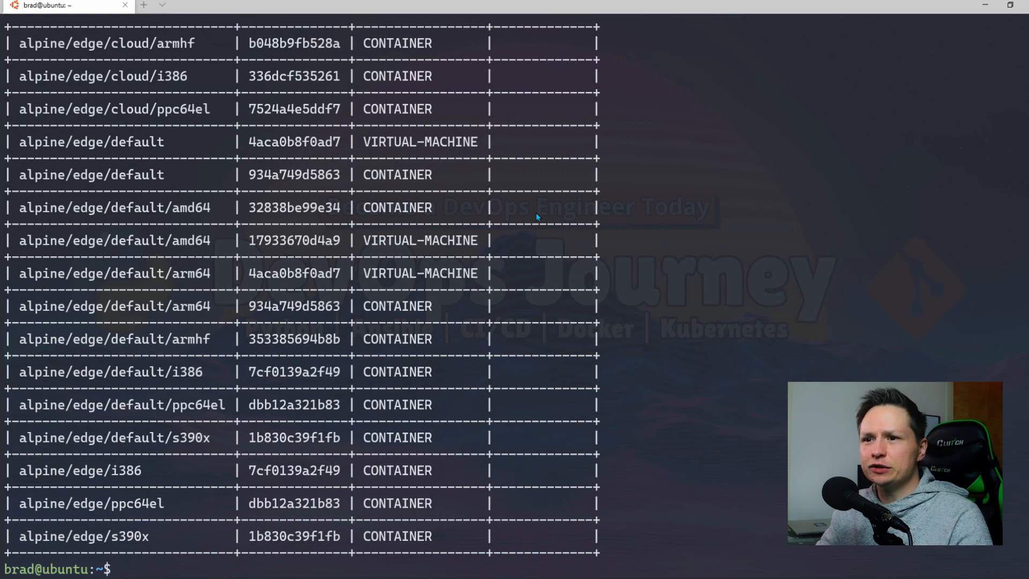
- Launch a new container alpine1 from images:alpine/edge/default
text(lxc list -c n,s,4,image.description:image)
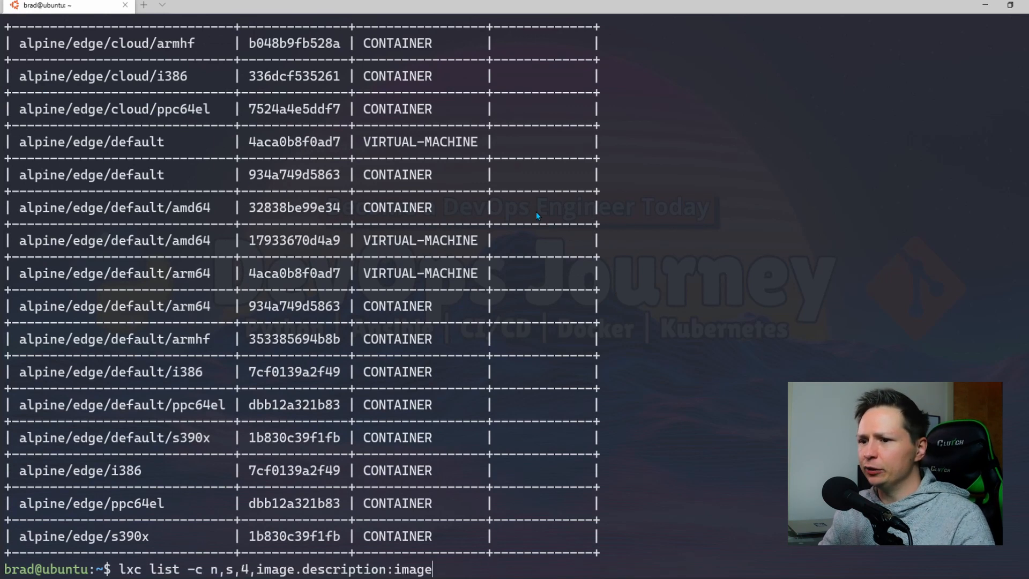
text(lxc launch ubuntu:18.04 ubuntu1)
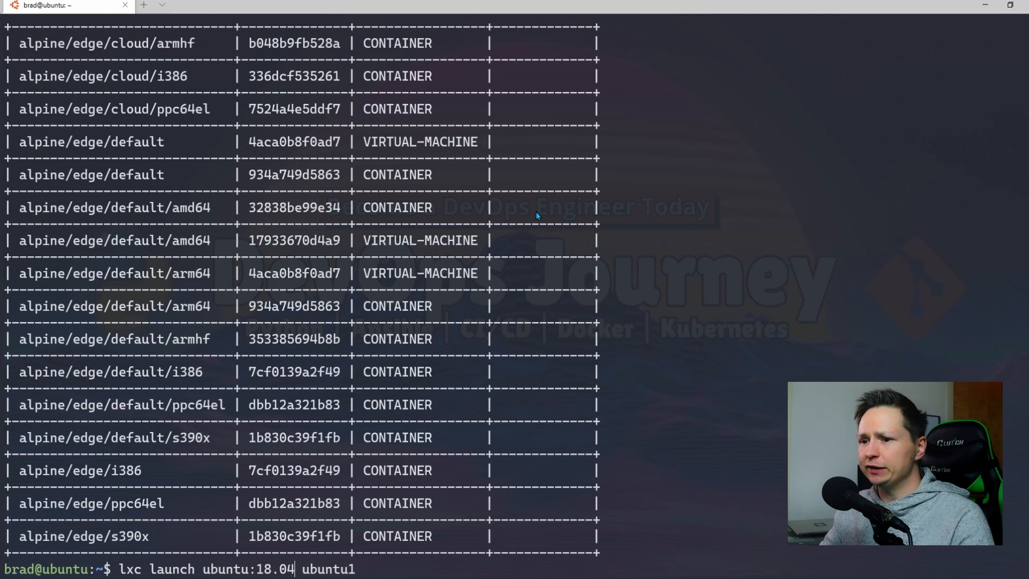
mouse_move(502, 329)
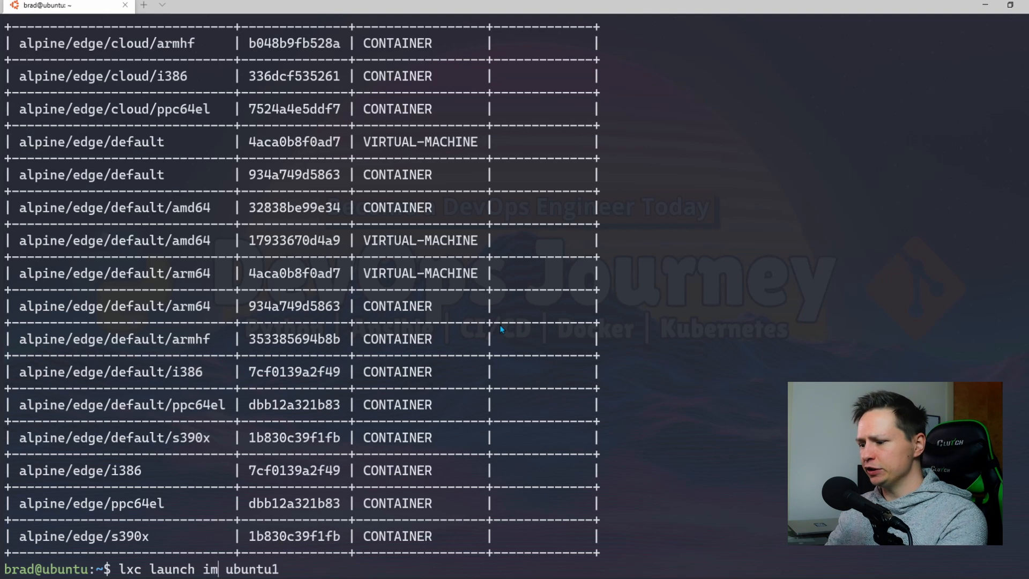
text(ages:)
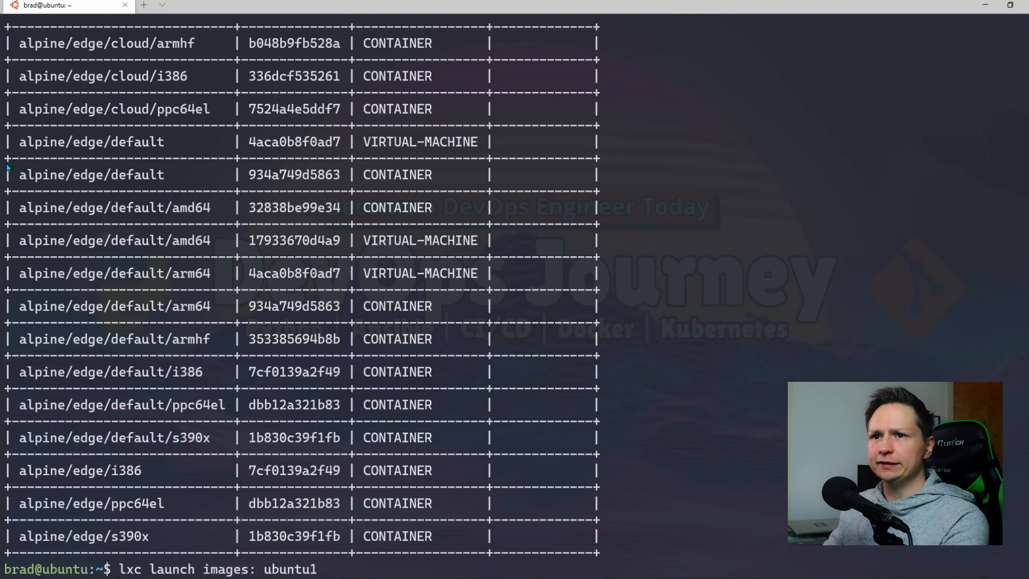
mouse_move(158, 179)
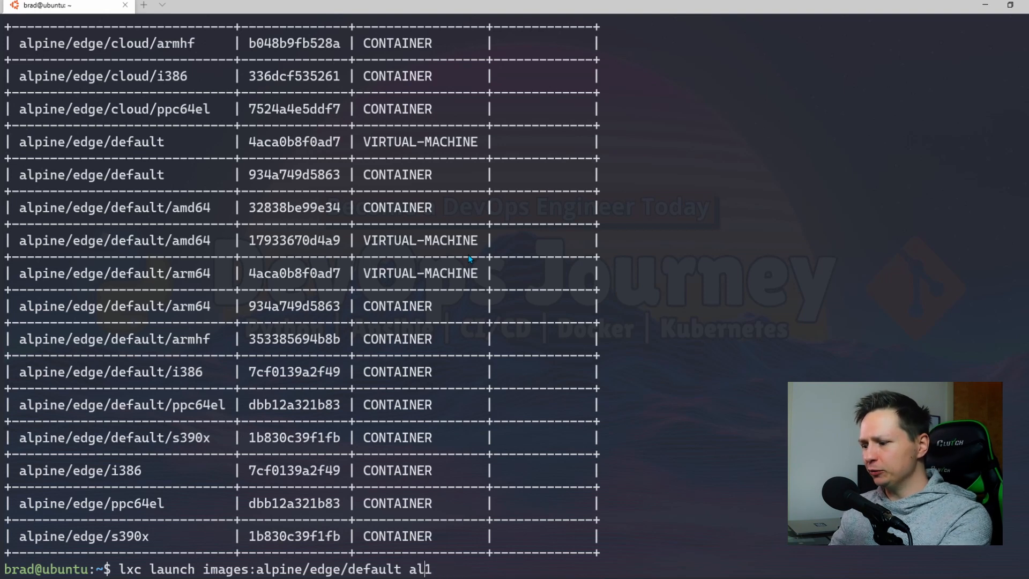
key(Return)
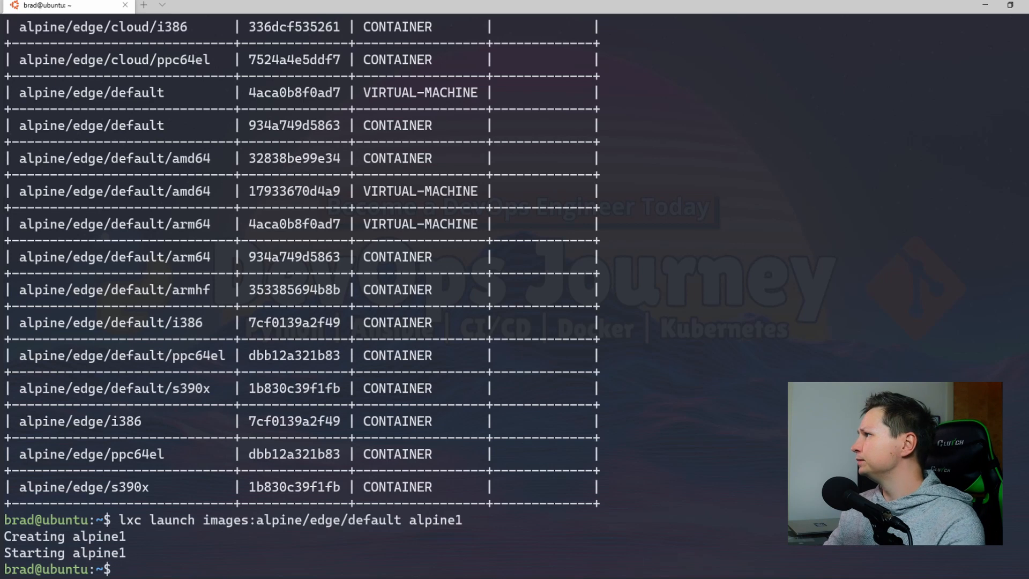
- List containers with name, state, IPv4 and image columns to confirm alpine1 is running
text(lxc list -c n,s,4,image.description:image)
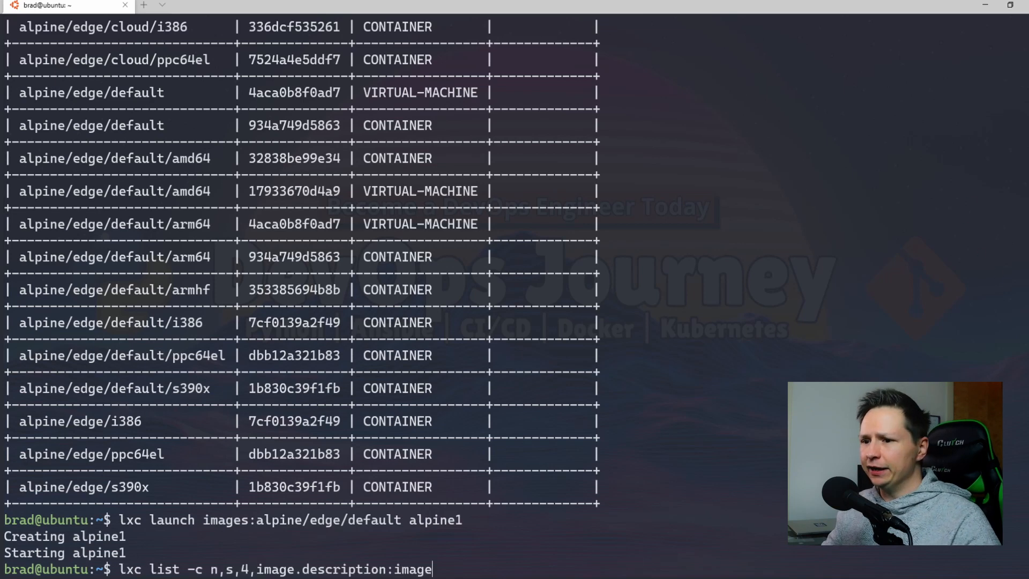
key(Return)
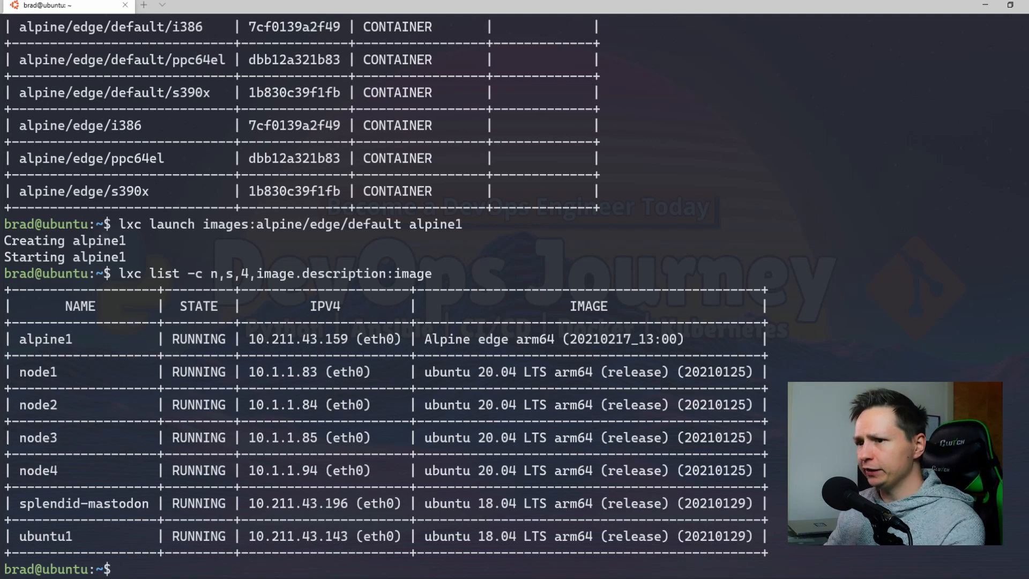
- Run lxc info ubuntu1 to show its status, IPs, processes and resource usage
text(lxc)
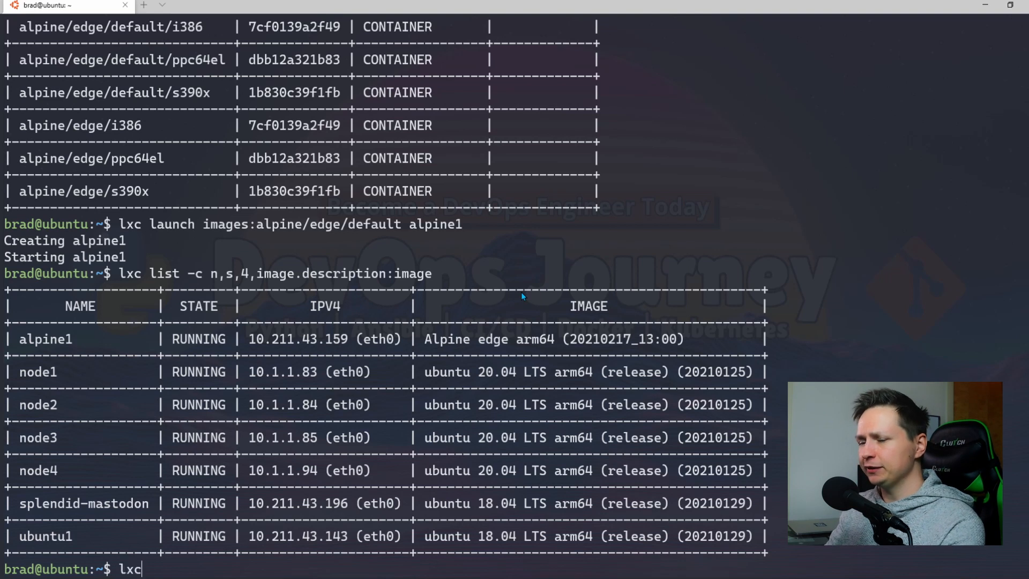
text(info ubu)
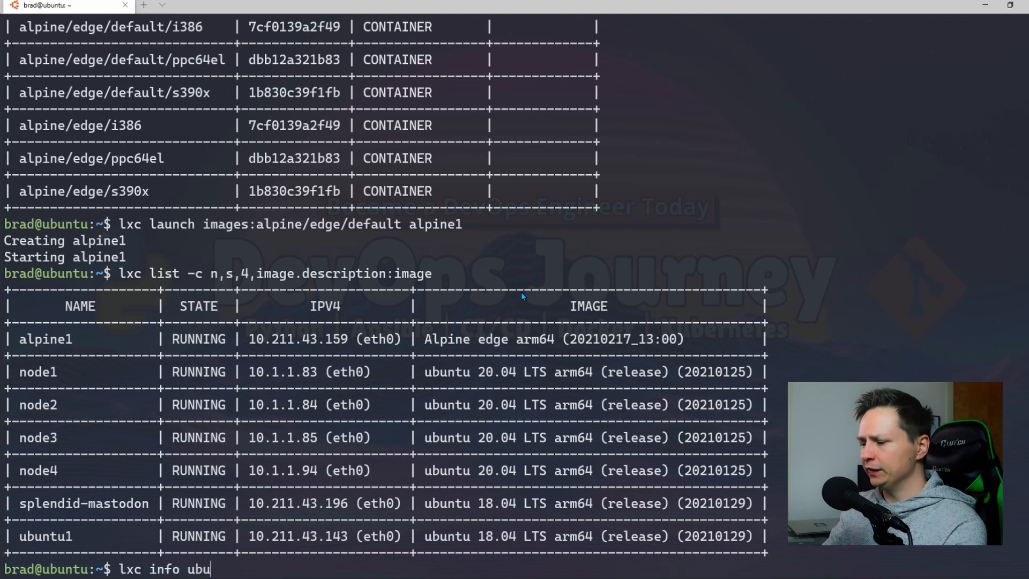
text(f)
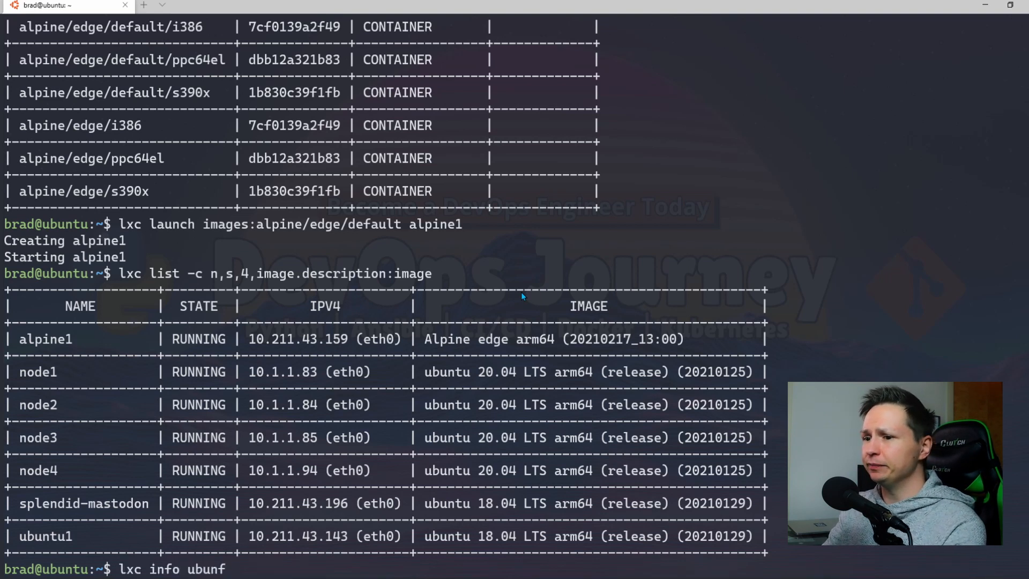
key(Return)
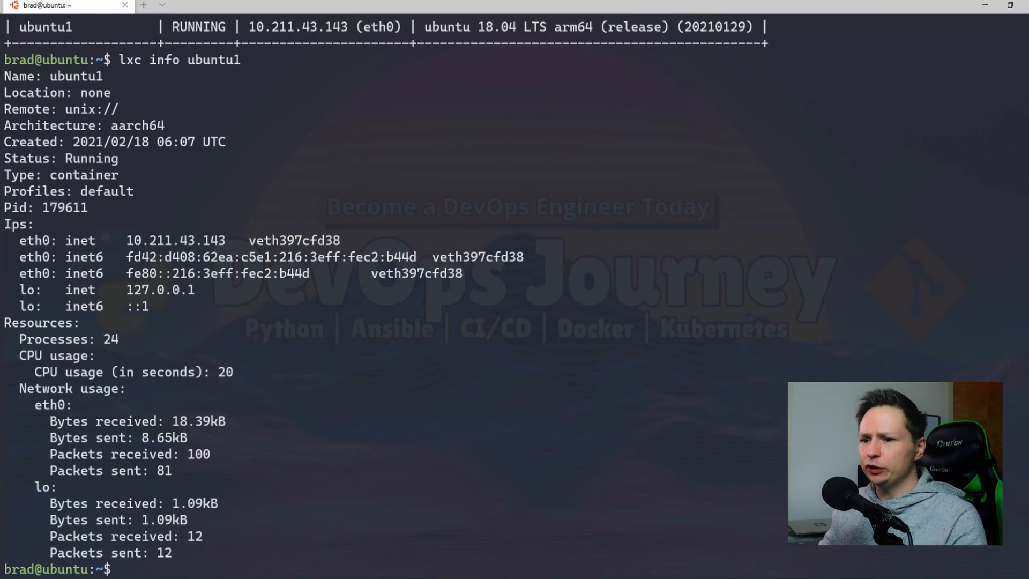
- Run hostname inside ubuntu1 via lxc exec, returning 'ubuntu1'
text(lxc e)
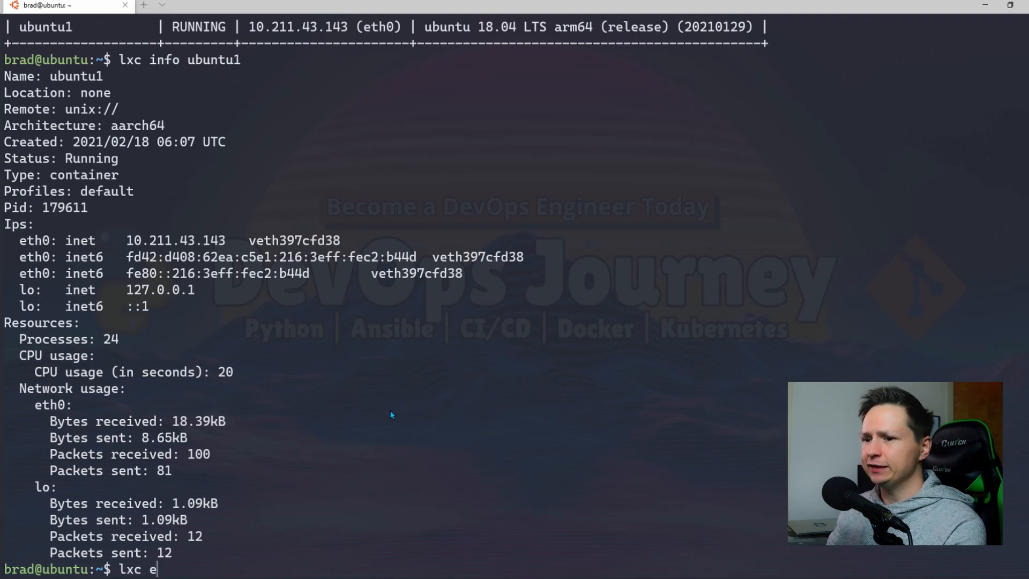
text(xec)
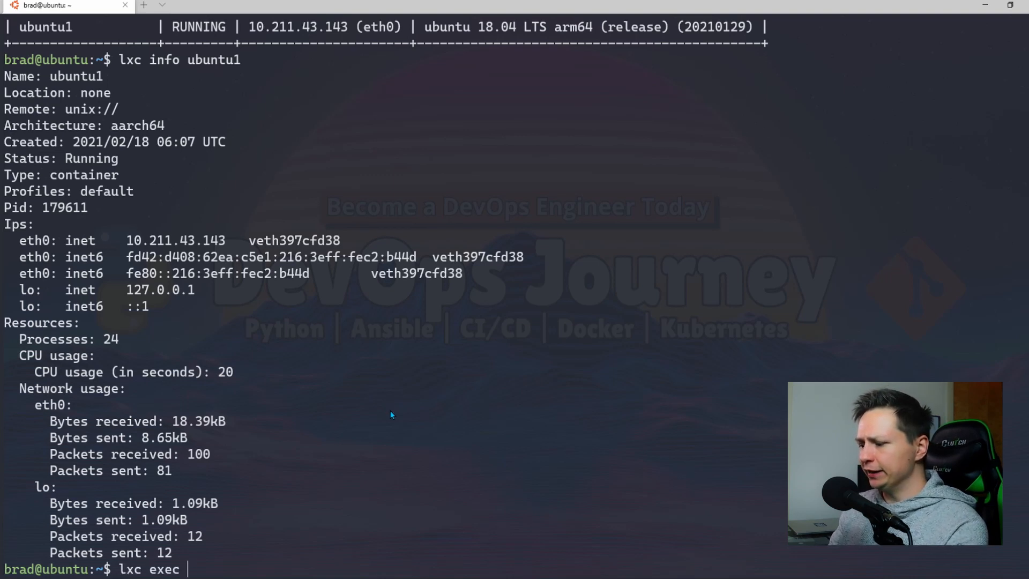
text(ubuntu1 hostname)
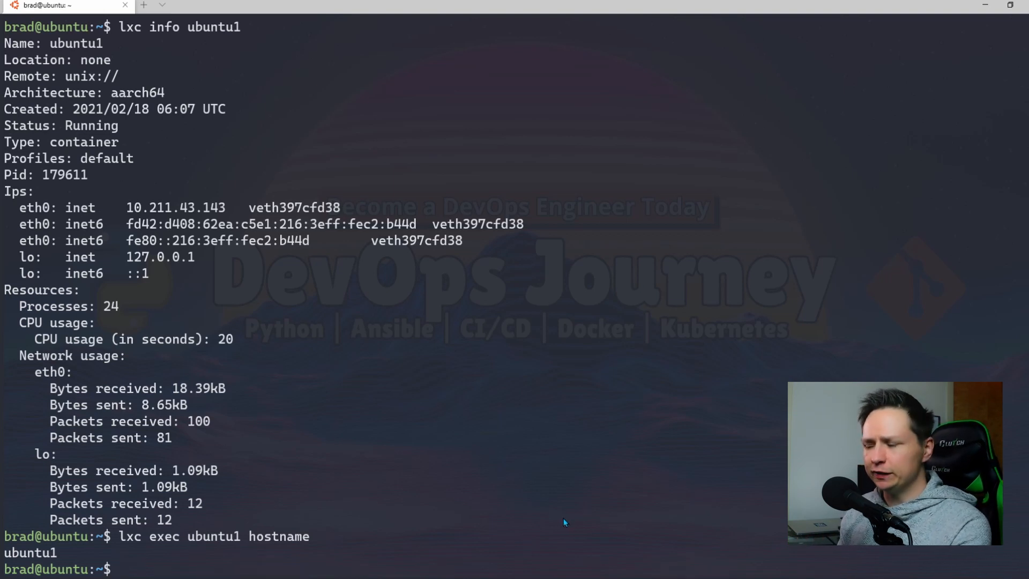
- Open a root bash shell inside ubuntu1 with lxc exec and leave it again
text(l)
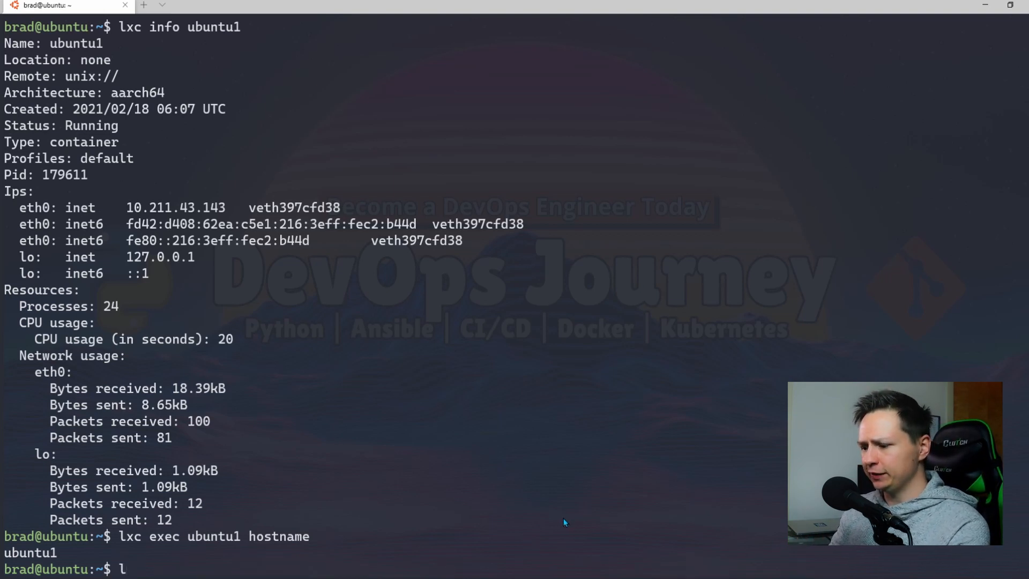
text(xc exec)
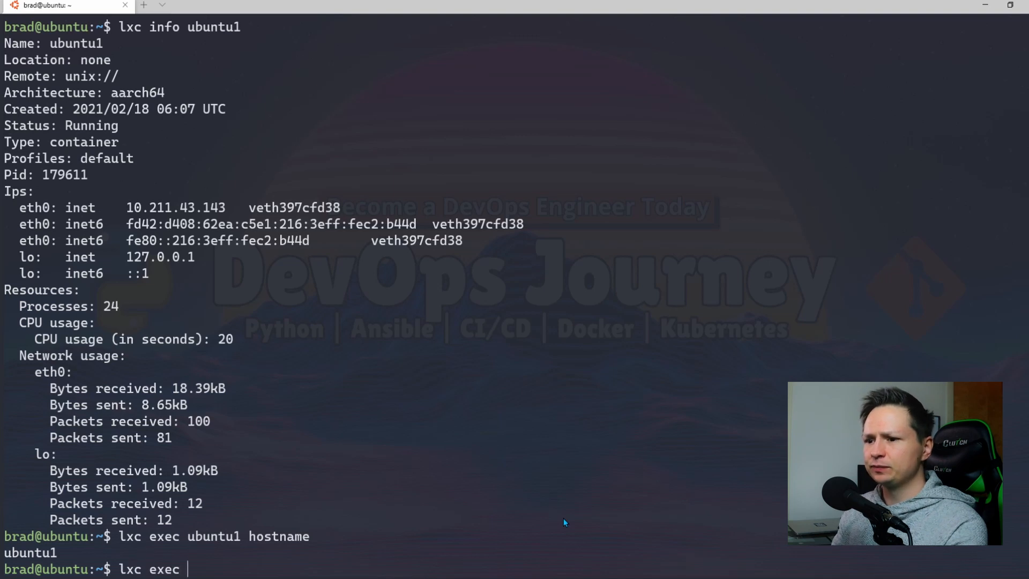
text(u)
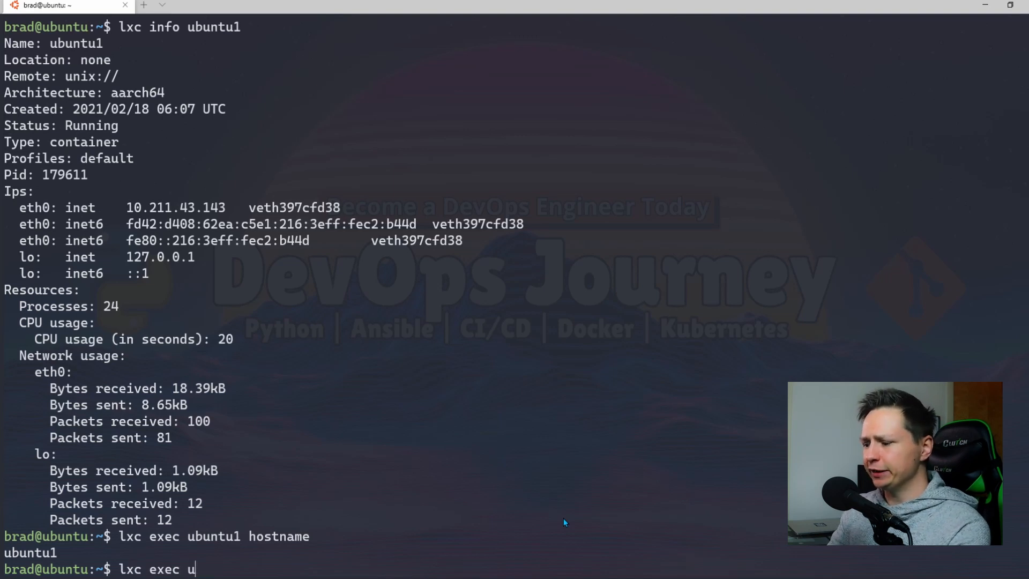
text(buntu1)
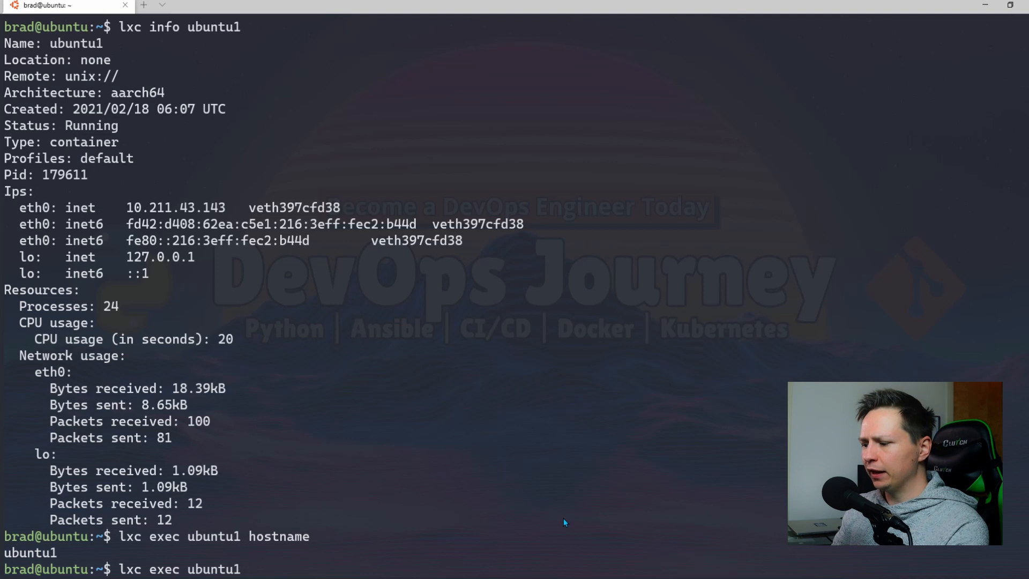
text(bas)
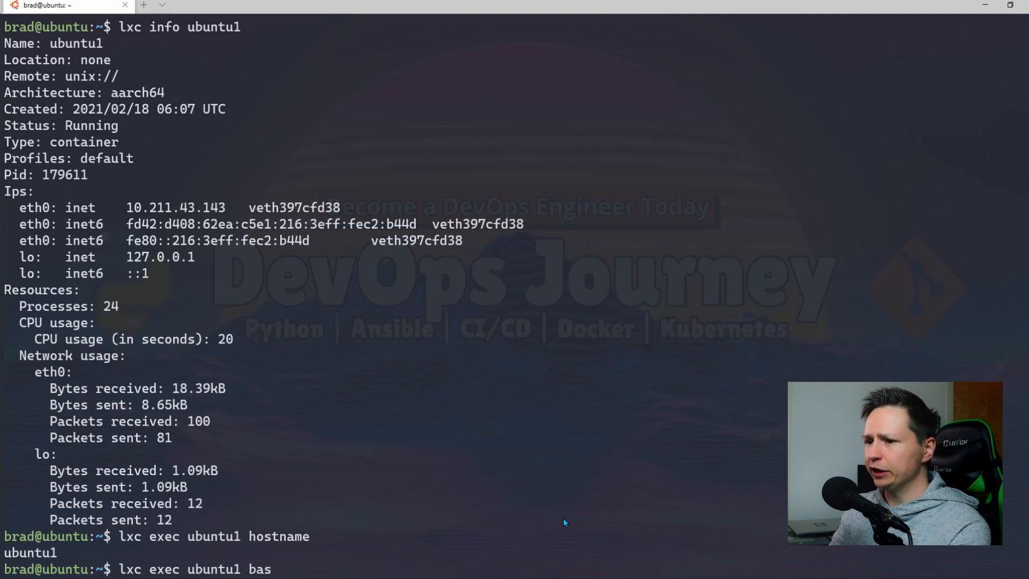
key(Return)
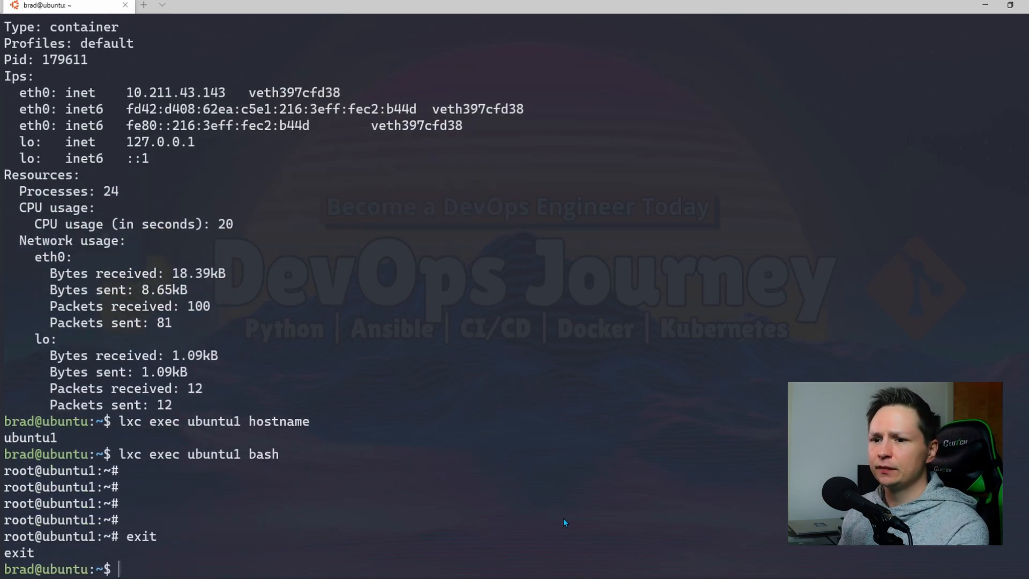
- Open an sh shell inside alpine1 (bash being absent) and print its hostname
text(lxc exec ubuntu1 bash)
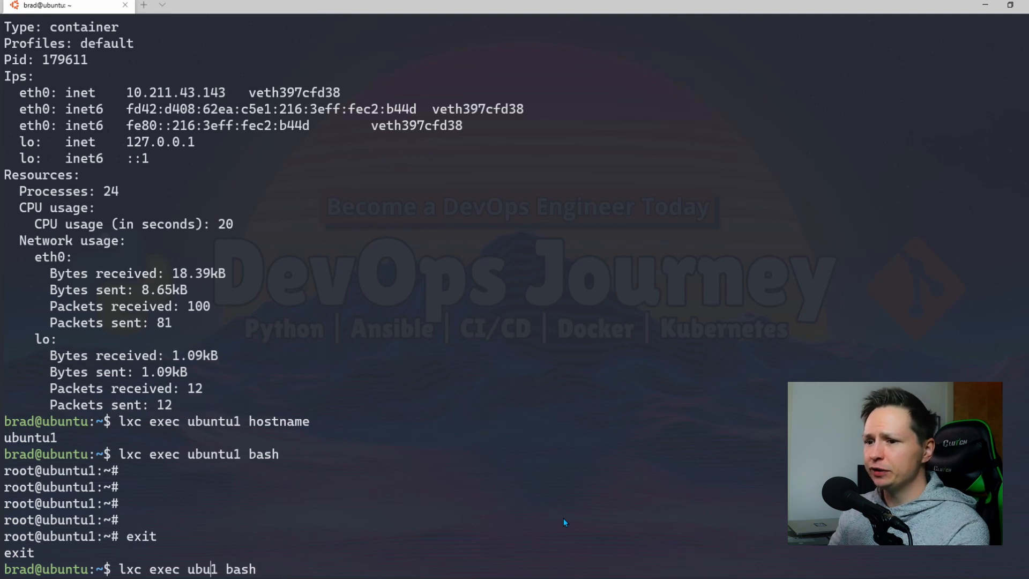
key(Return)
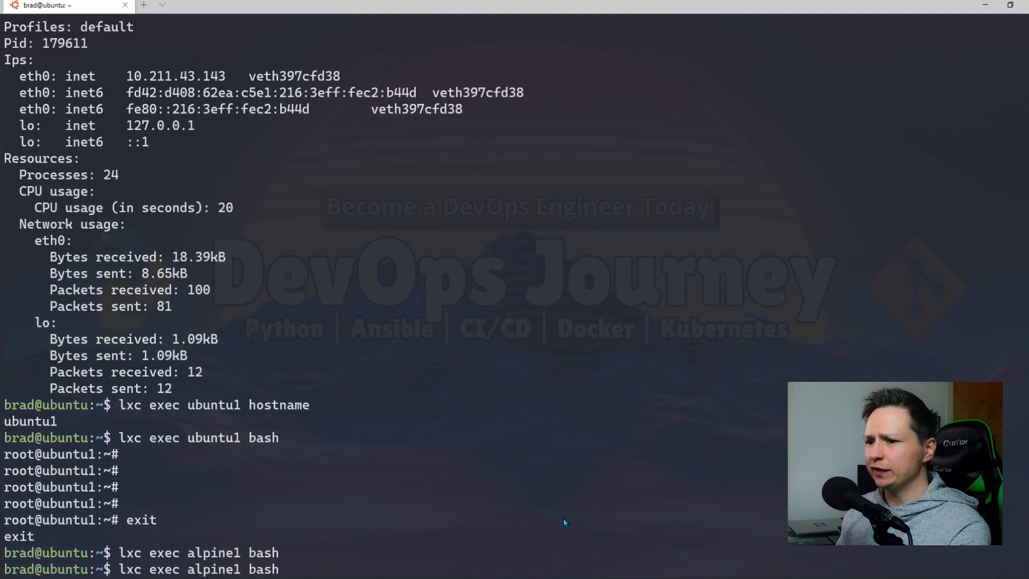
key(BackSpace)
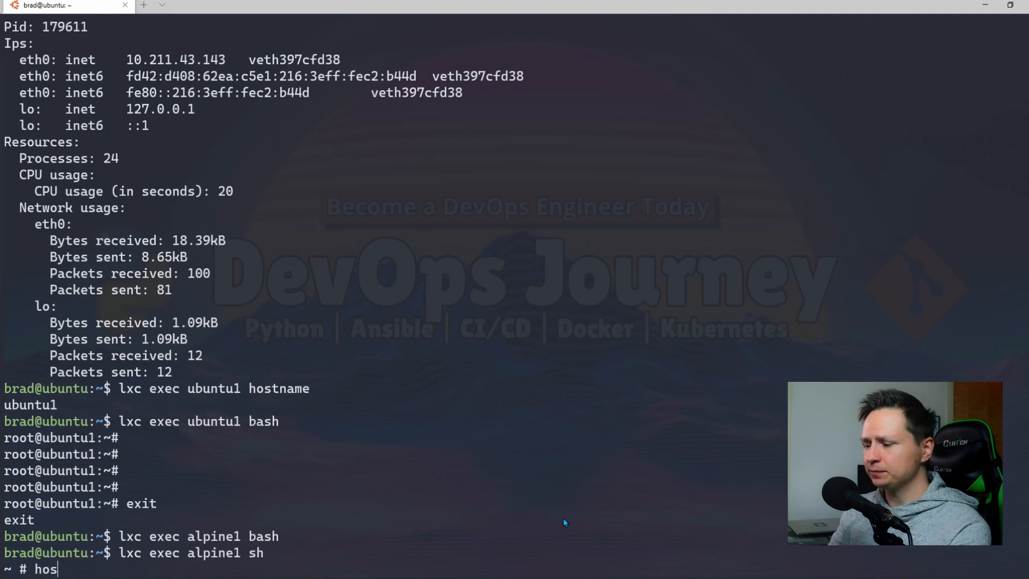
key(Return)
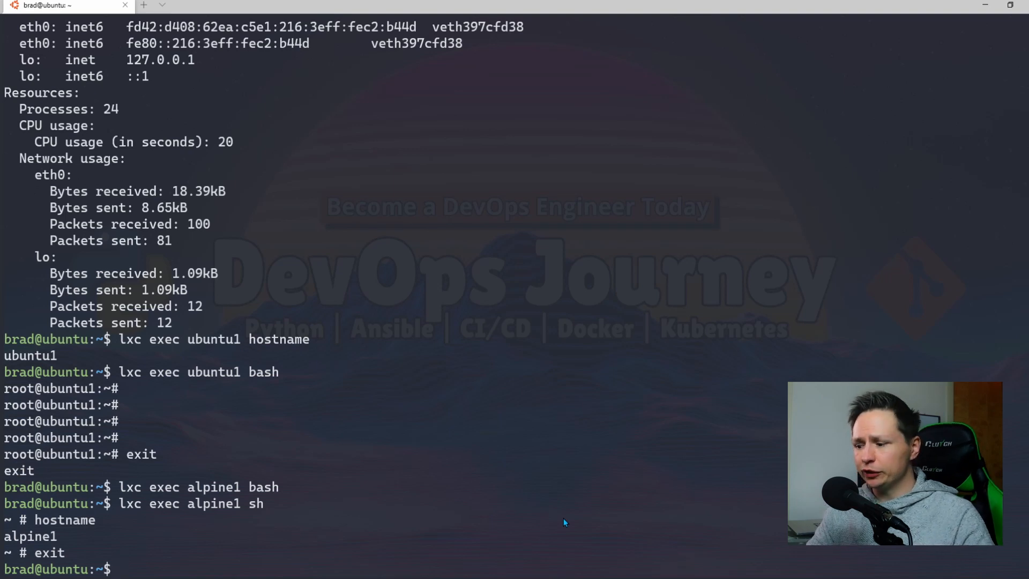
- Stop alpine1, confirm it is stopped in lxc list, then delete the container
text(lx)
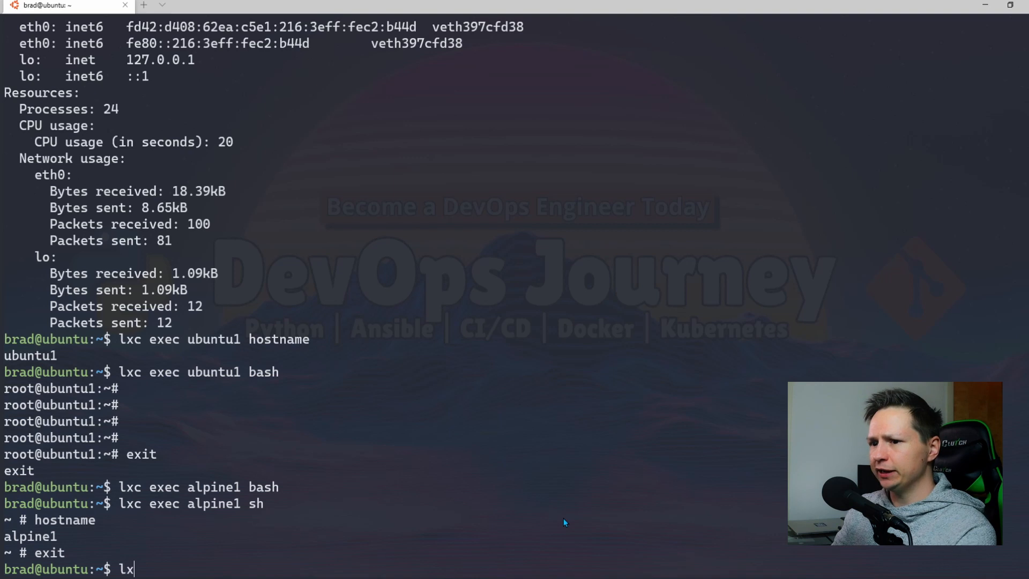
text(c stop alpine1)
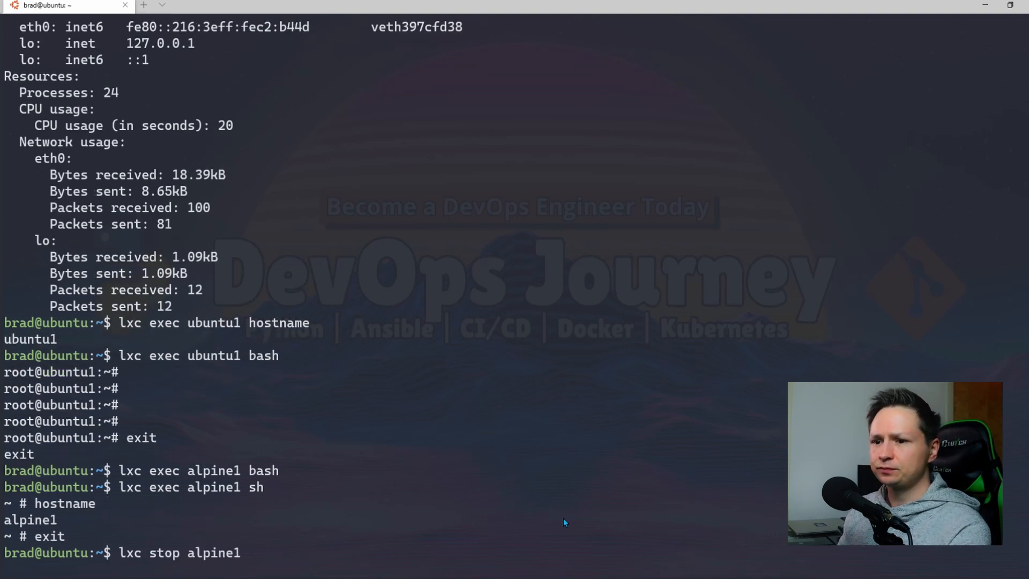
key(Return)
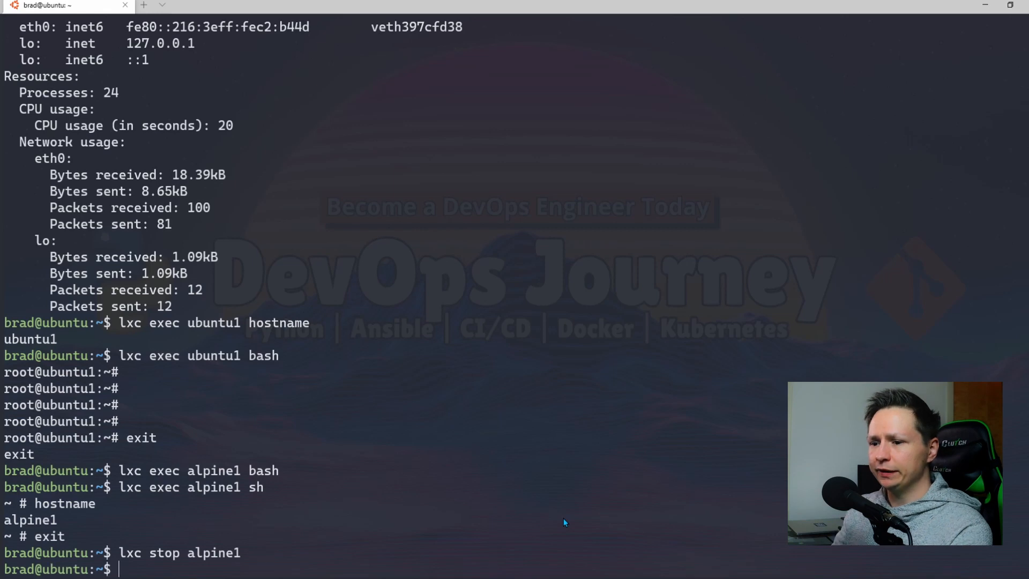
text(lxc list)
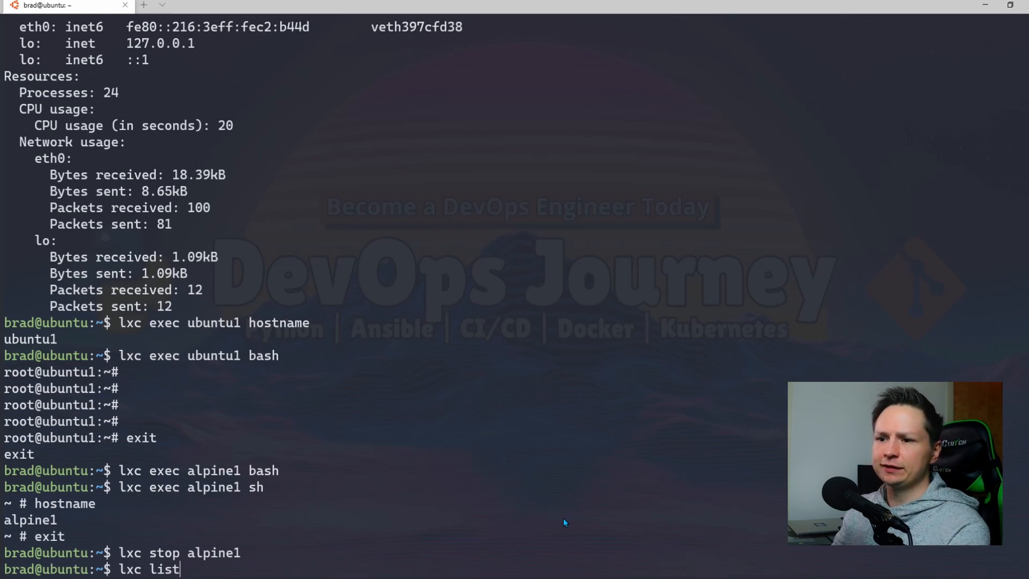
key(Return)
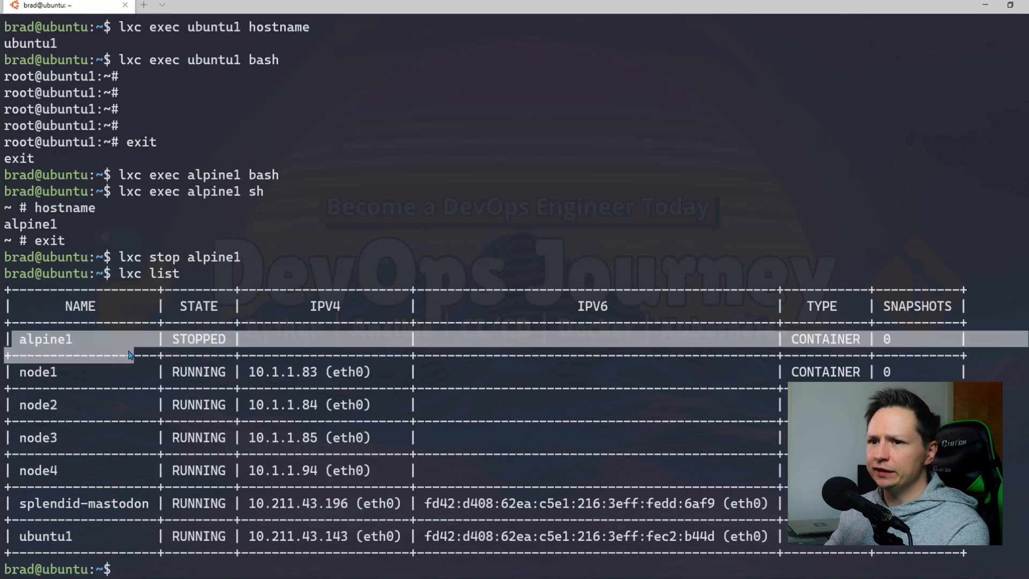
text(lxc)
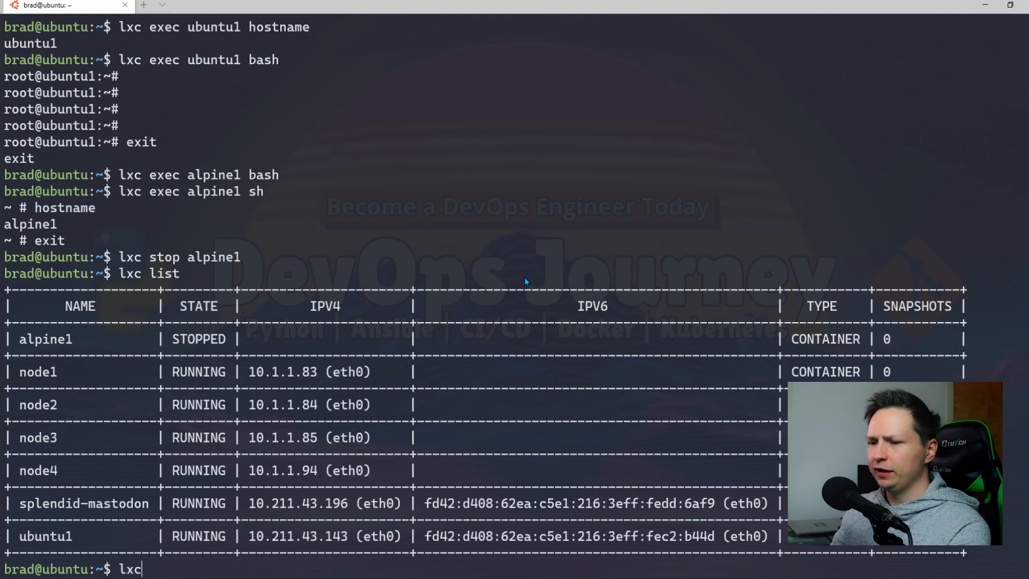
text(delete s)
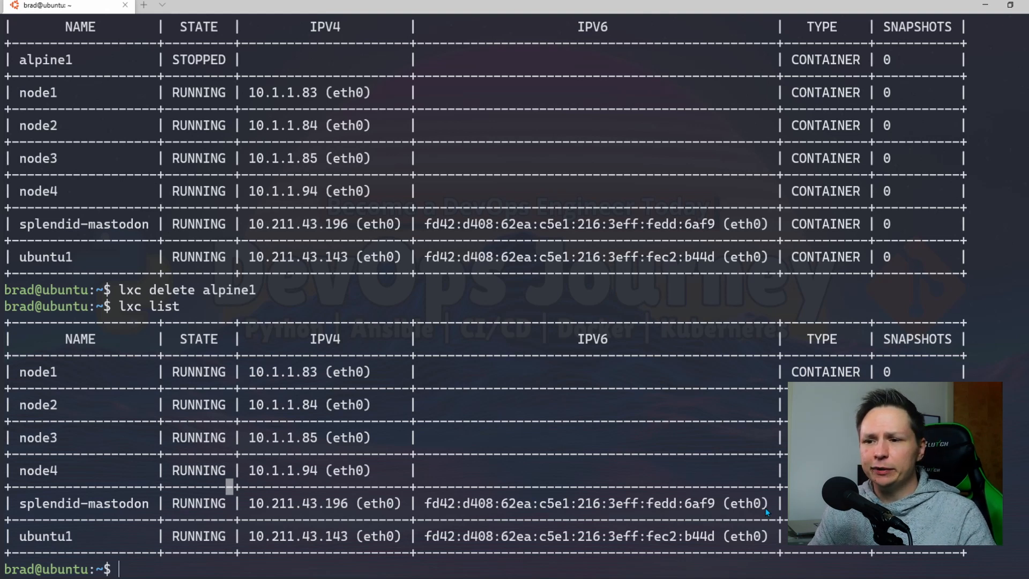
- Create container ubuntu2 as a copy of ubuntu1 and list the containers
text(lx)
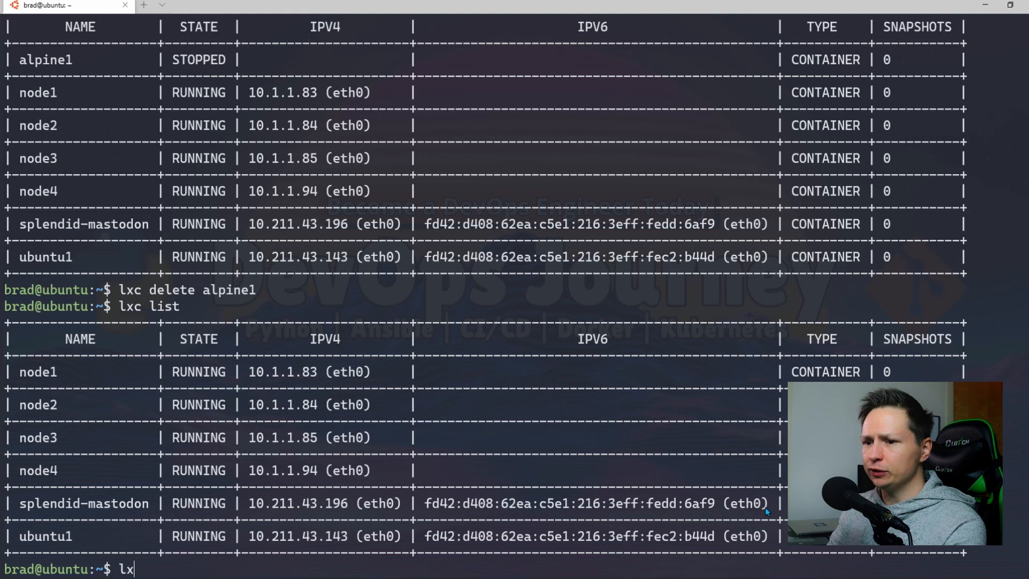
text(c copy)
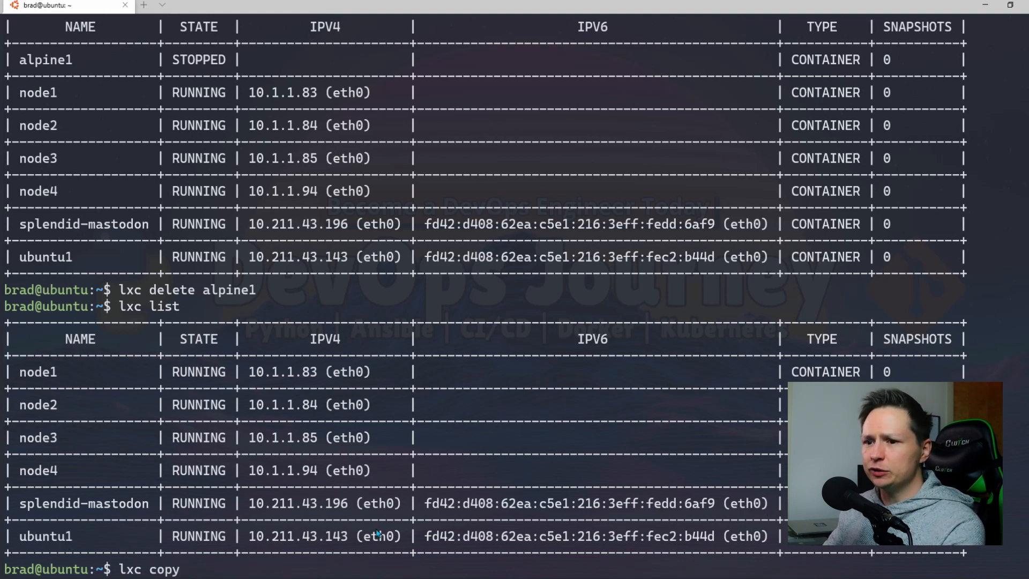
text(ubuntu1 ubuntu1)
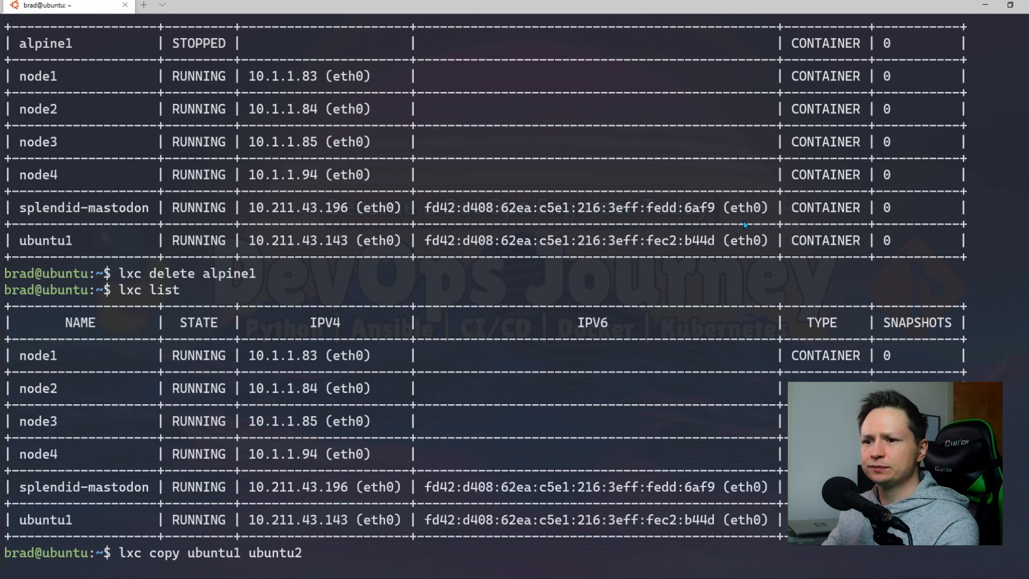
mouse_move(643, 248)
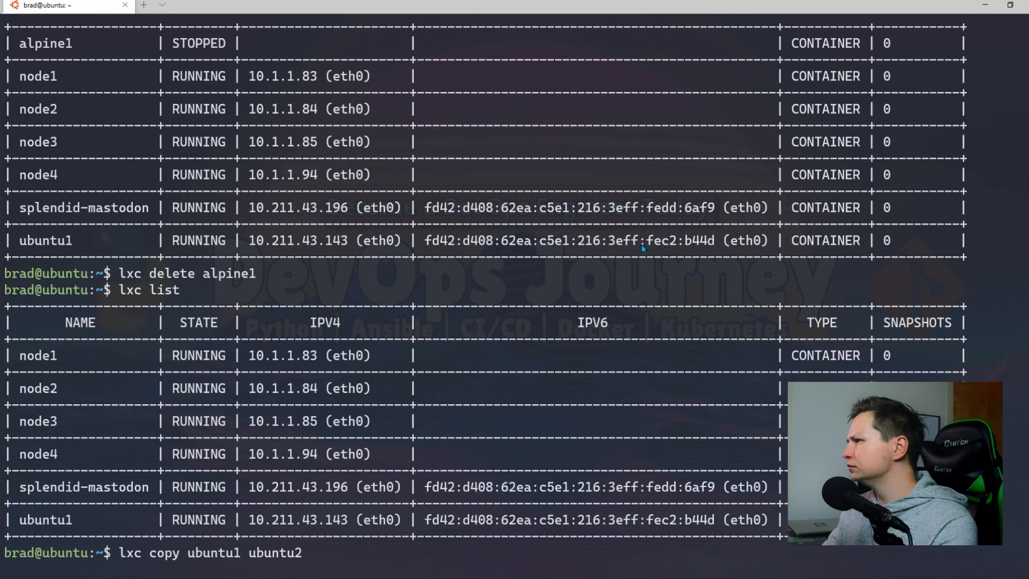
text(lxc list)
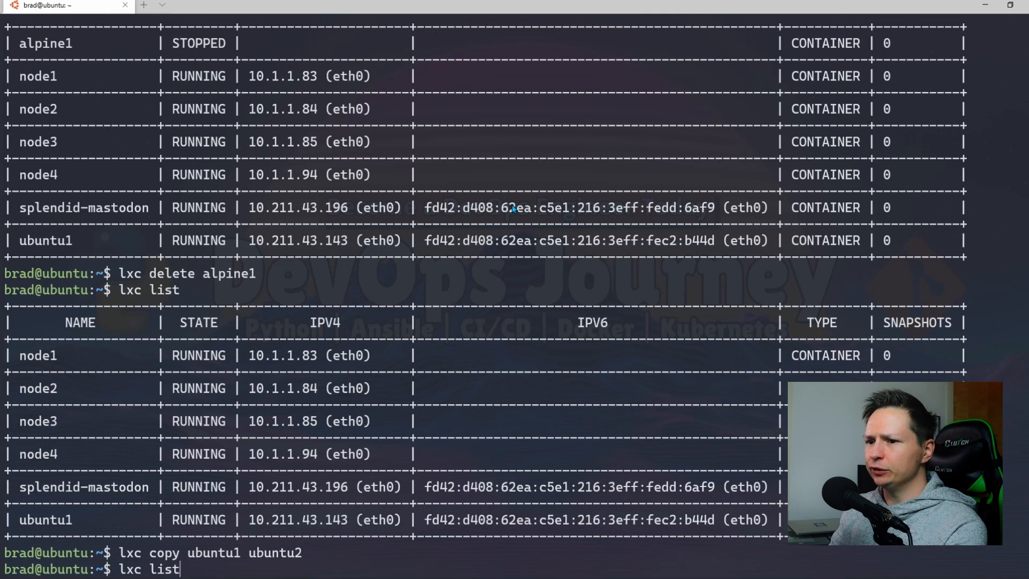
key(Return)
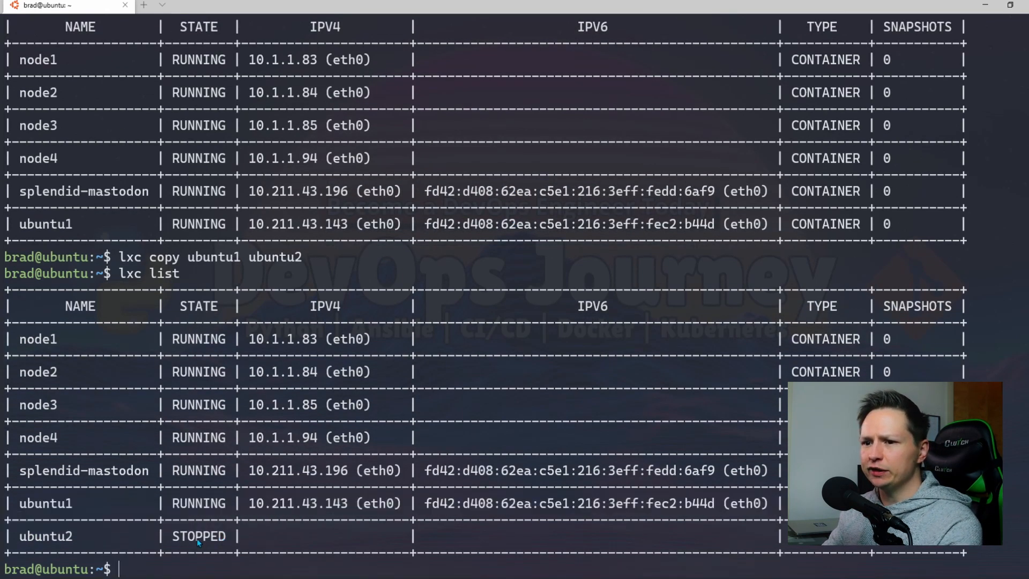
mouse_move(434, 476)
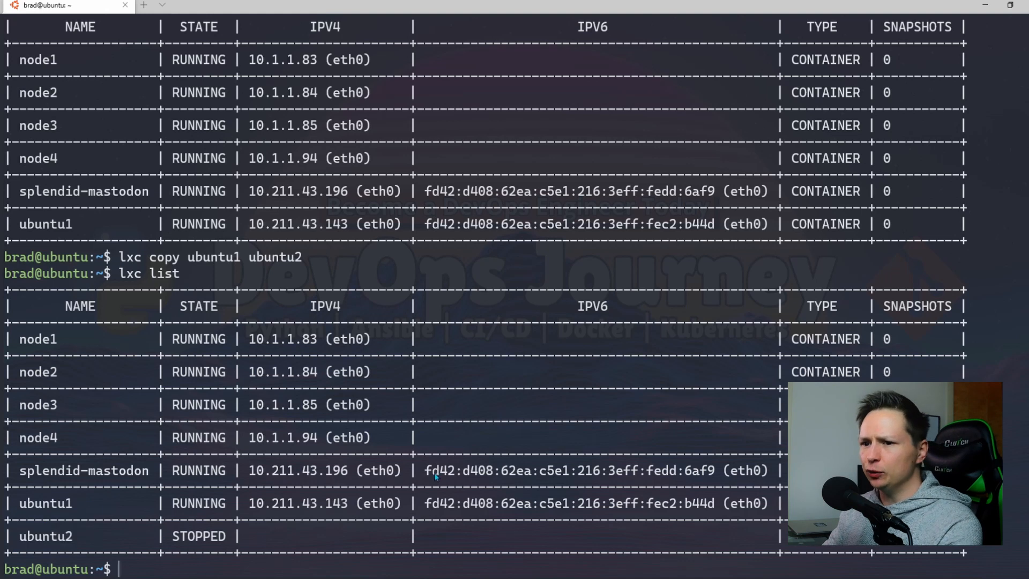
- Start ubuntu2 and relist to confirm it is RUNNING
text(lxc li)
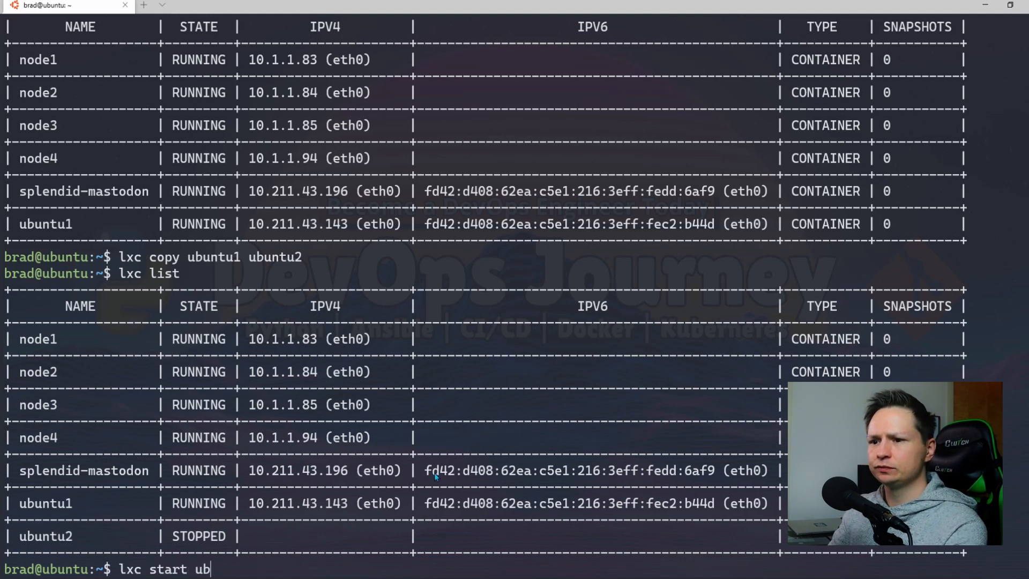
text(untu2)
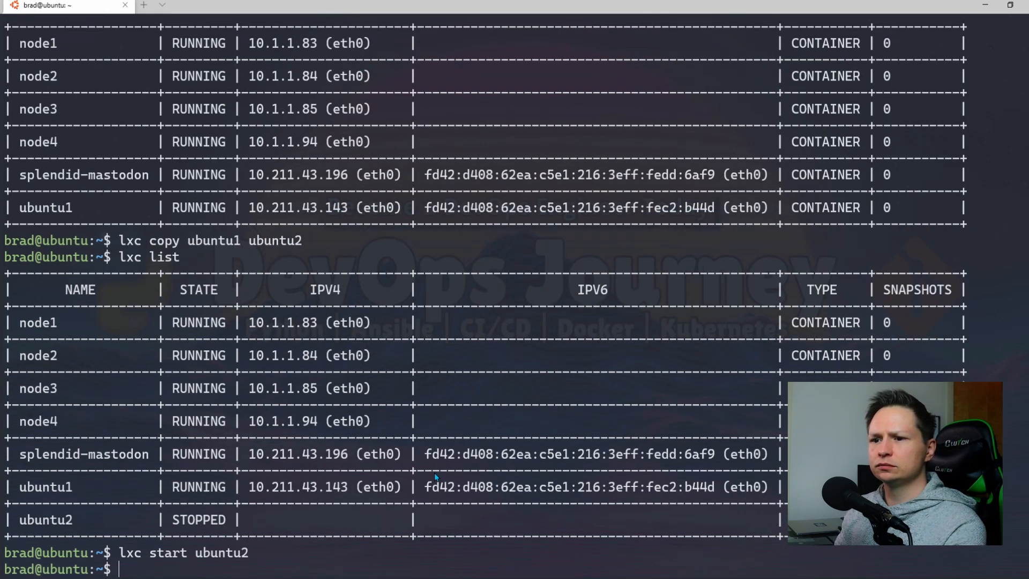
text(lxc)
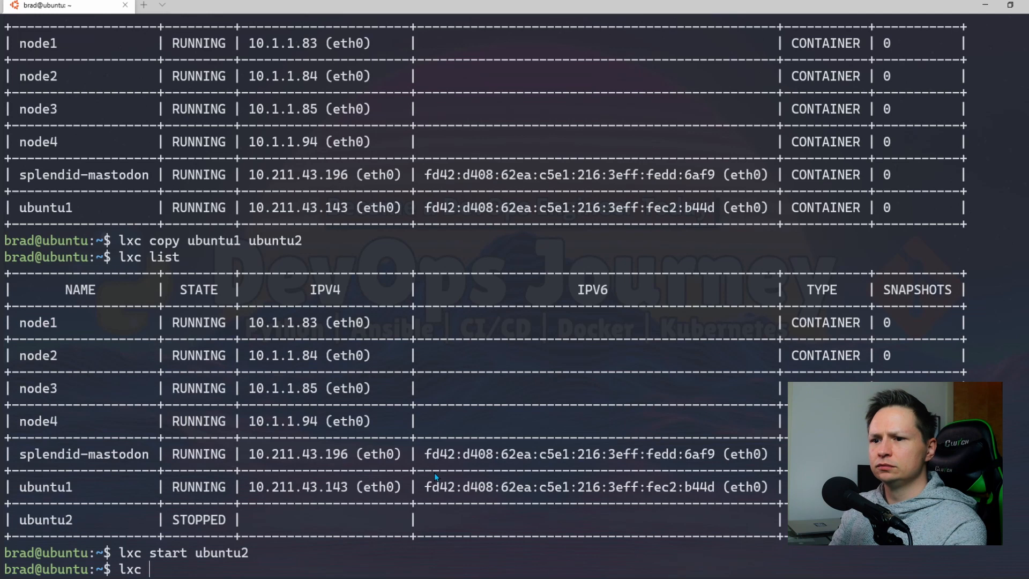
key(Return)
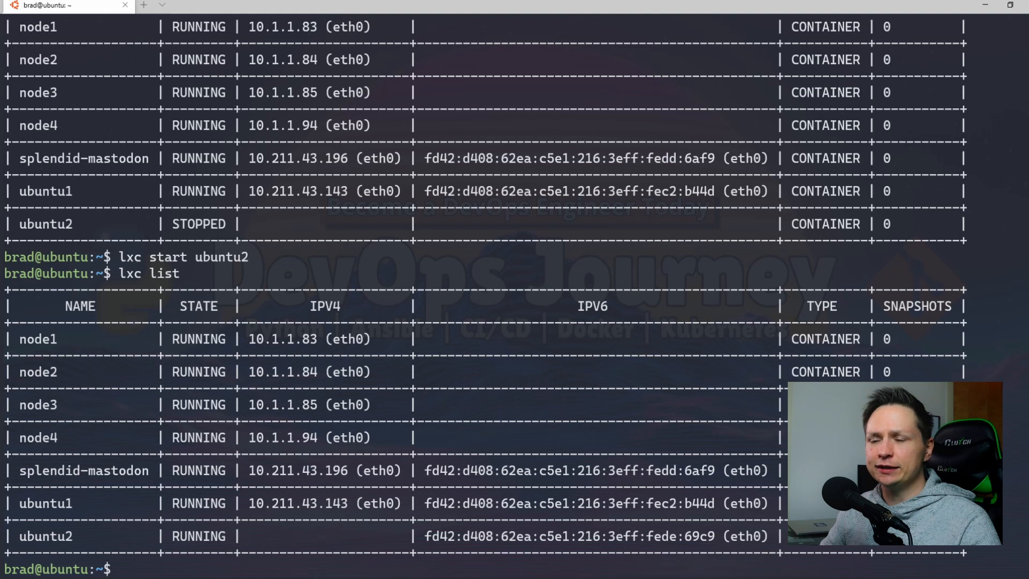
mouse_move(441, 451)
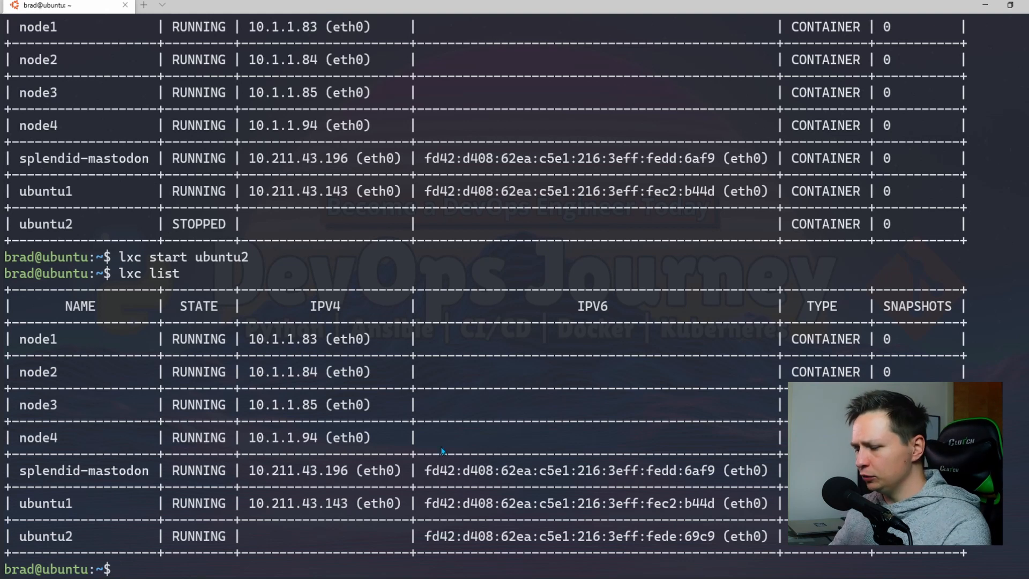
- Move into the host's ~/.ssh folder and show its path and contents
text(cd .ss)
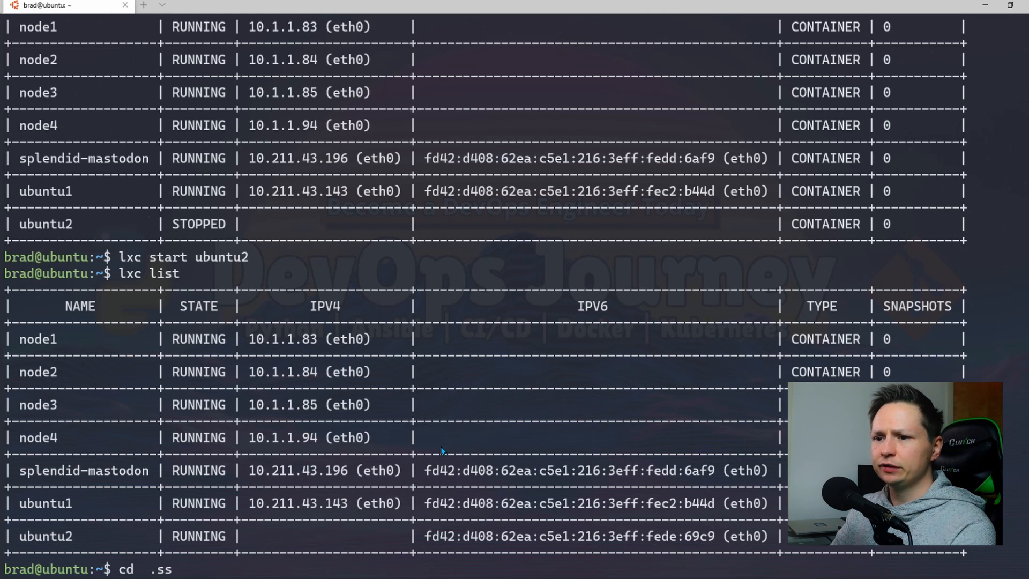
text(pwd)
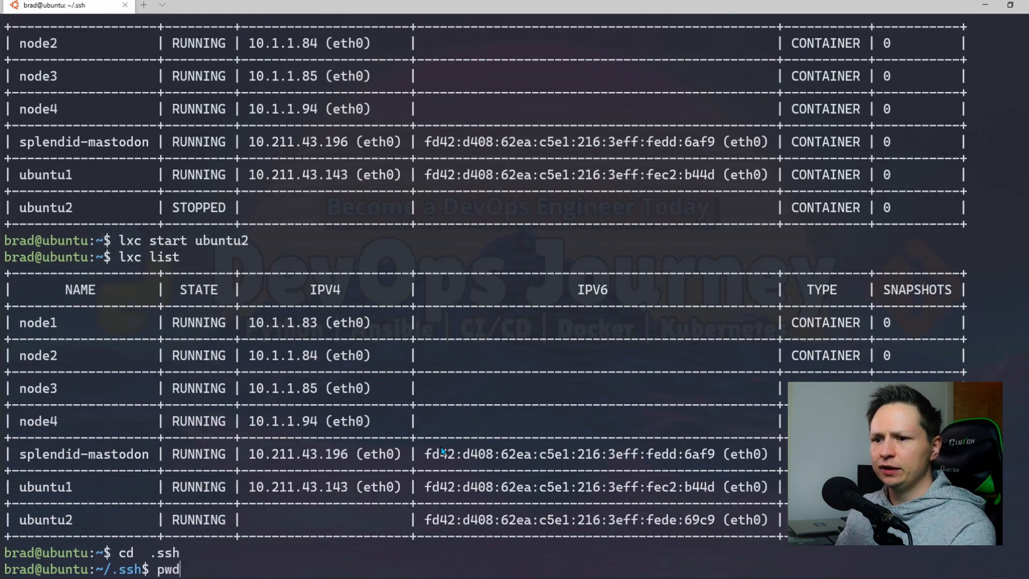
key(Return)
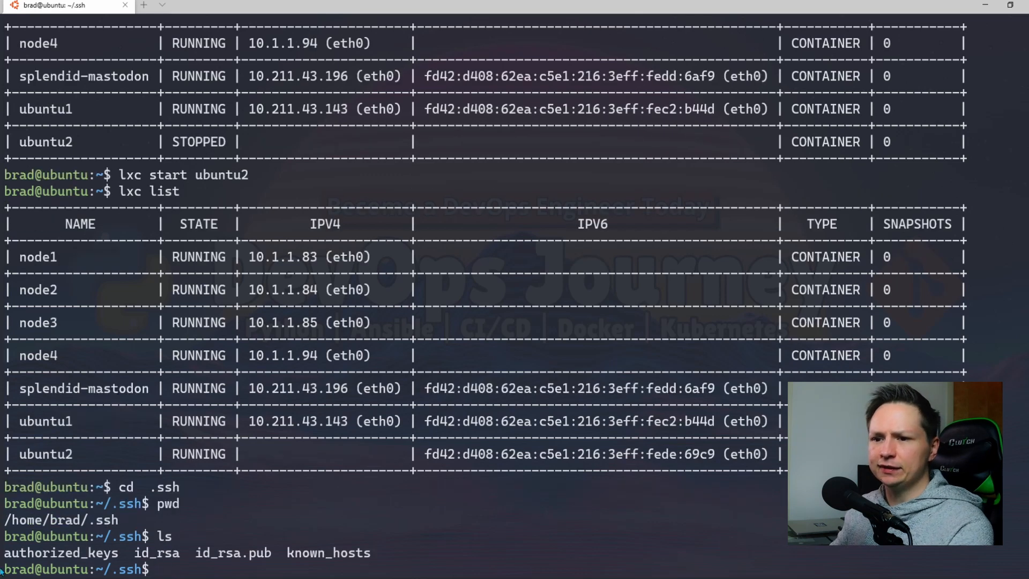
double_click(61, 554)
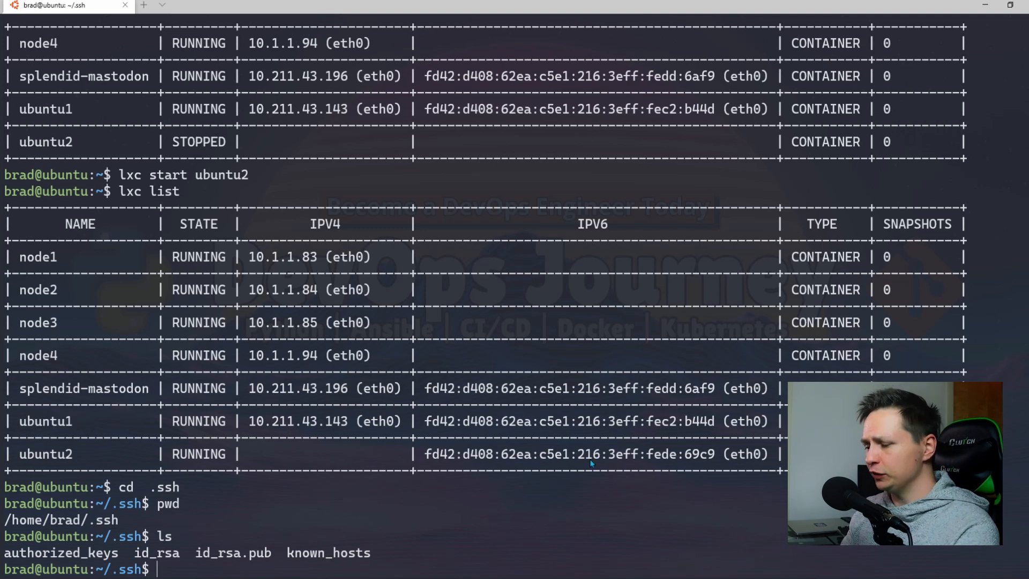
- Push /home/brad/.ssh/authorized_keys to /root/.ssh/authorized_keys in the container (fails with not found)
text(lxc file)
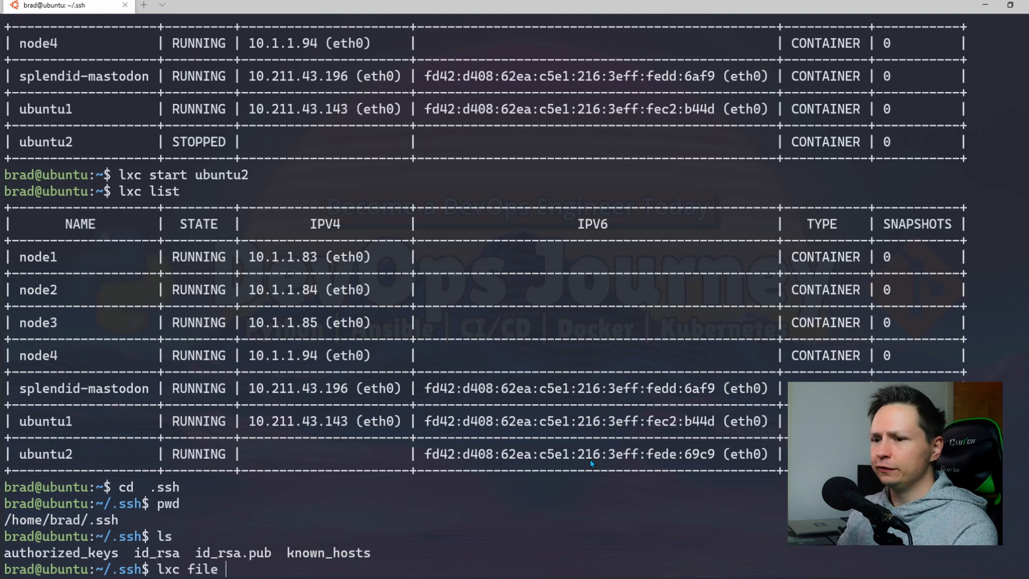
text(push)
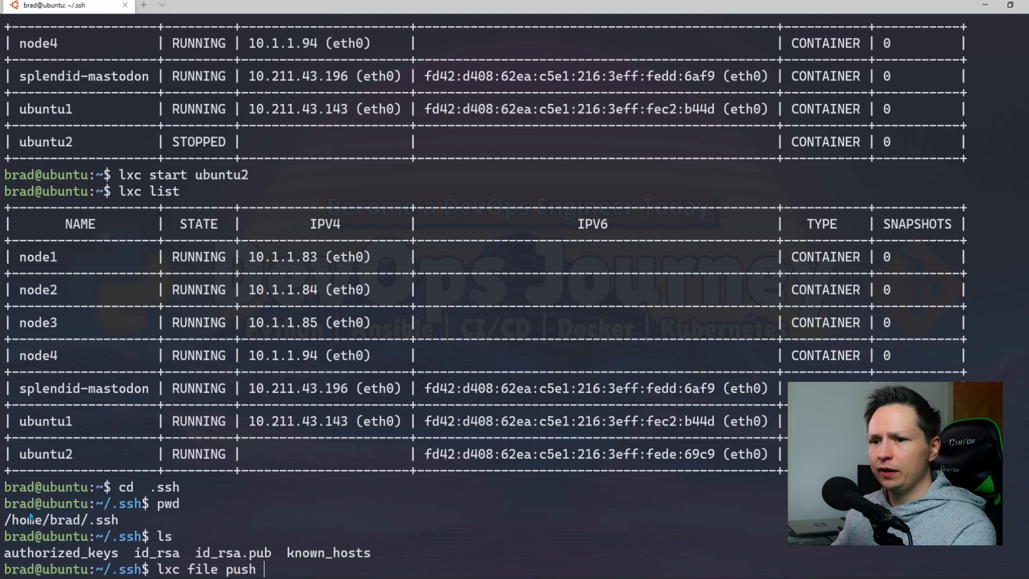
text(/home/brad/.ssh)
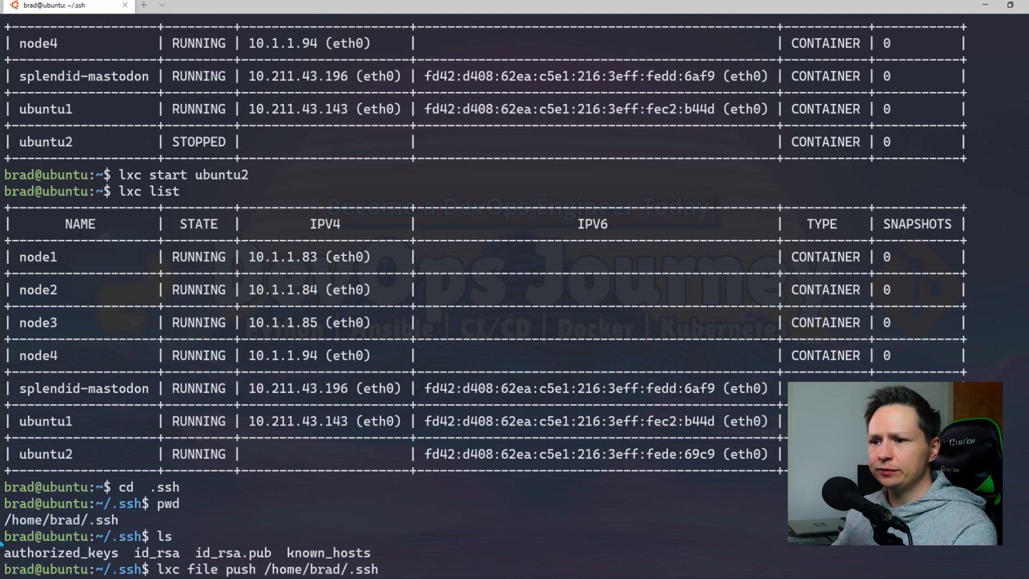
text(/)
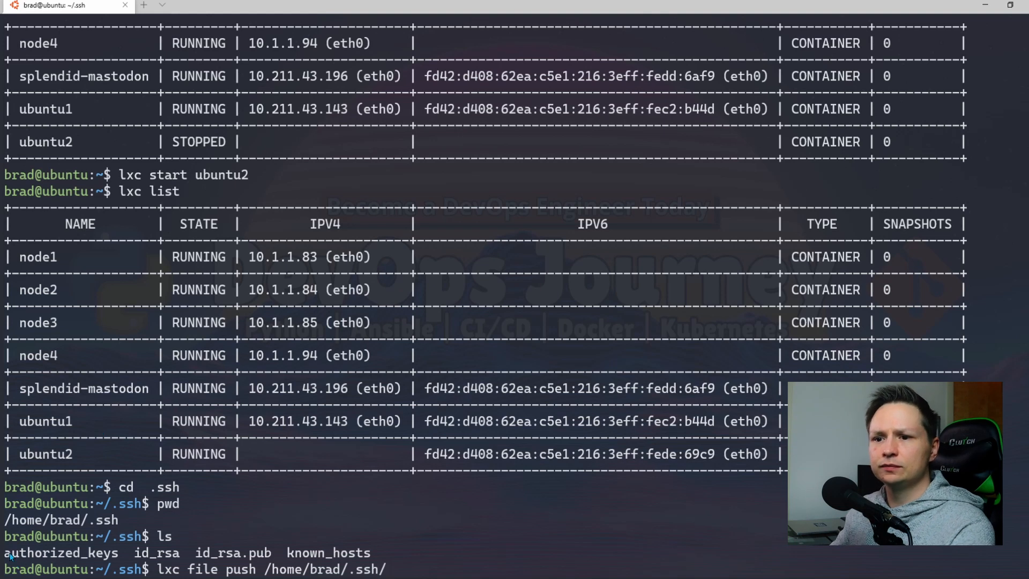
mouse_move(434, 517)
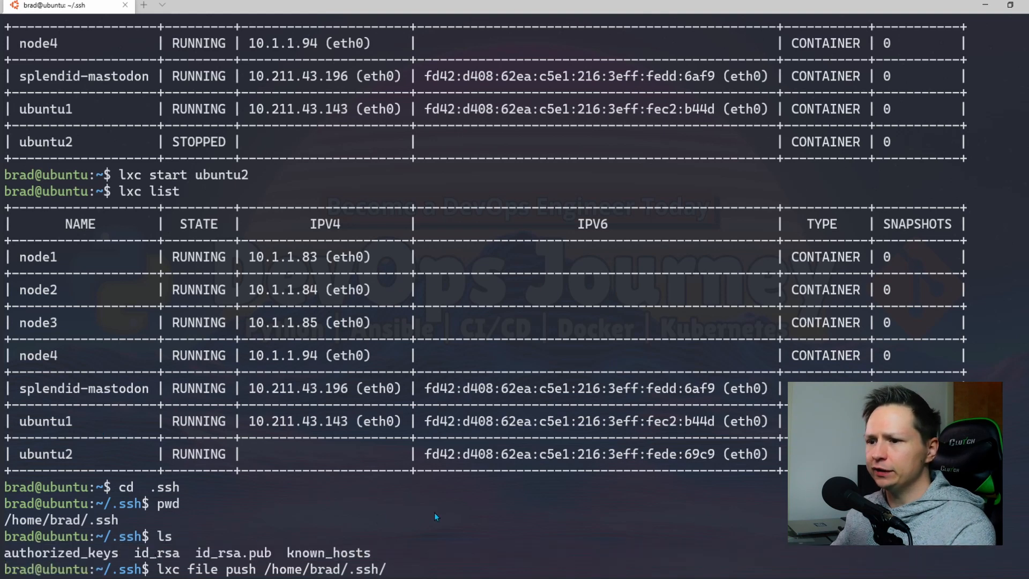
text(authorized_keys)
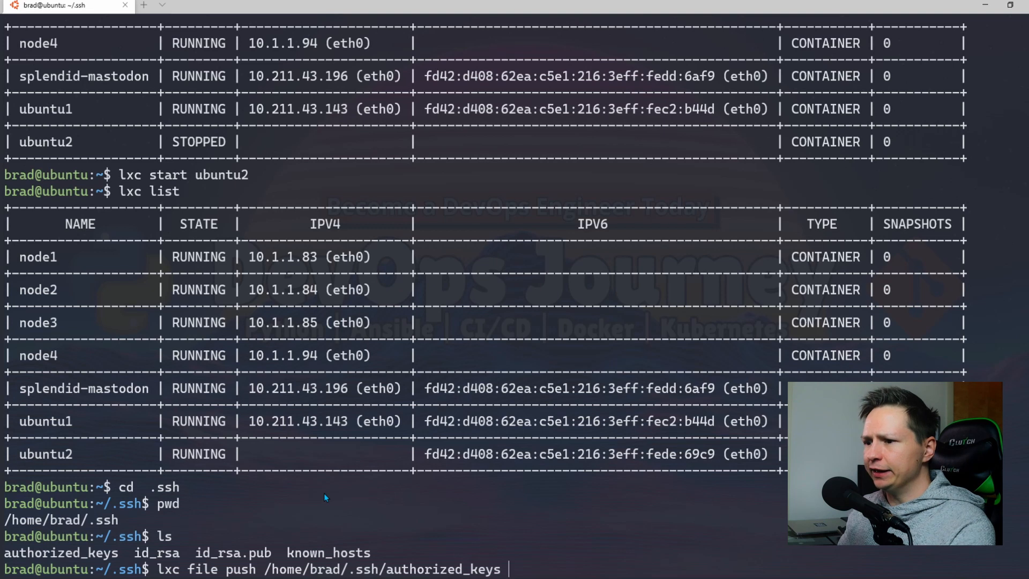
text(/root)
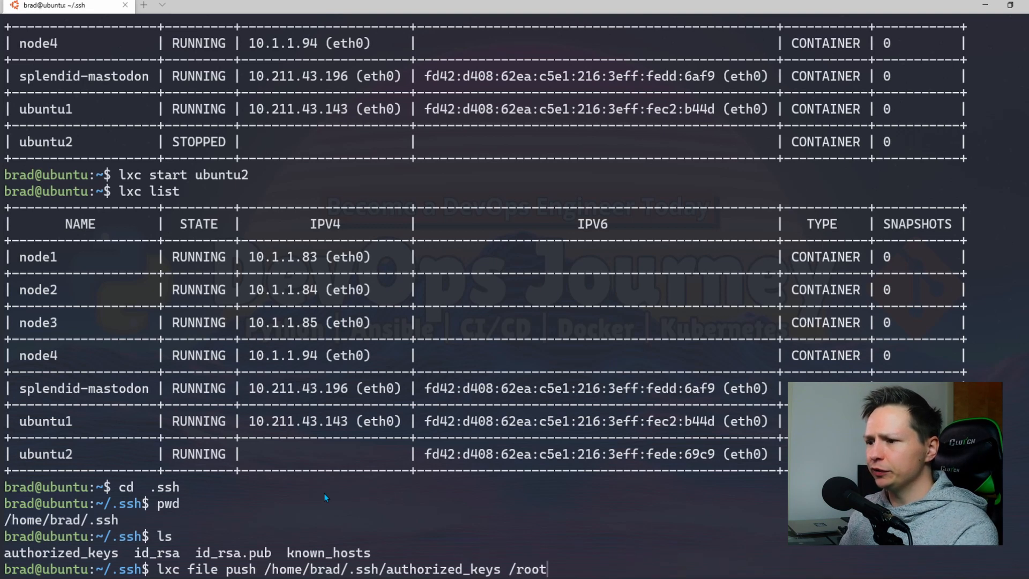
text(/.s)
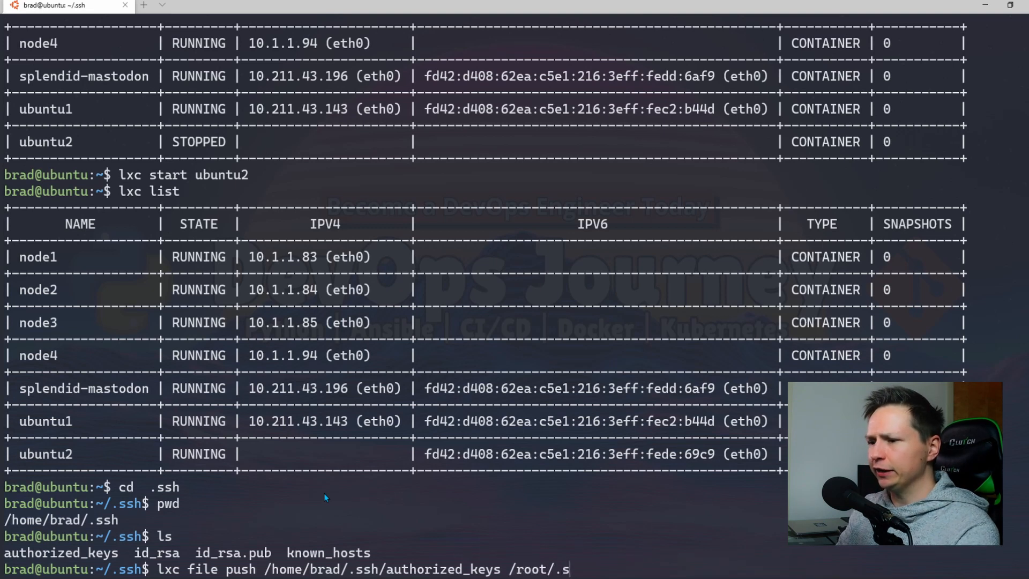
text(h)
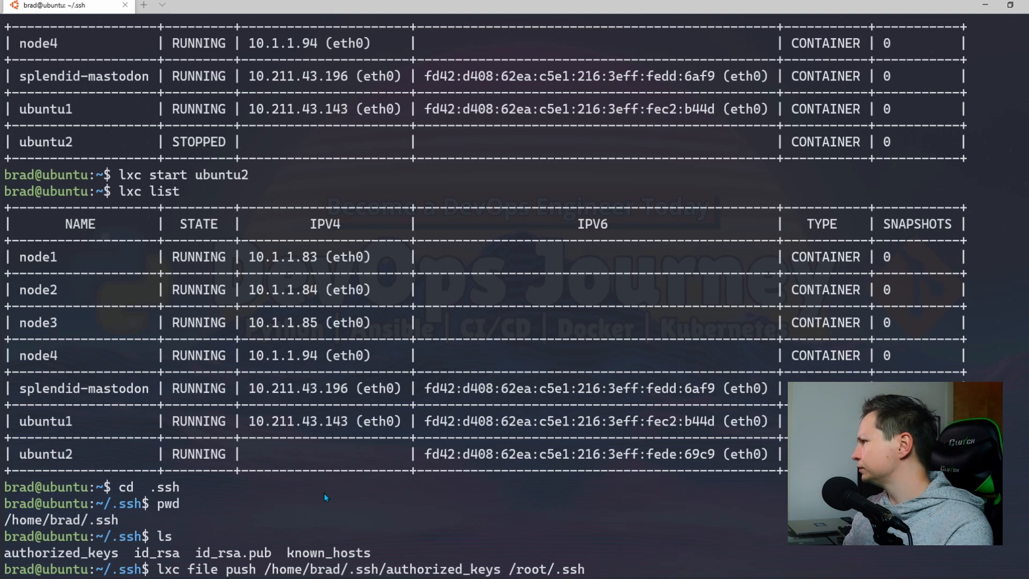
text(/)
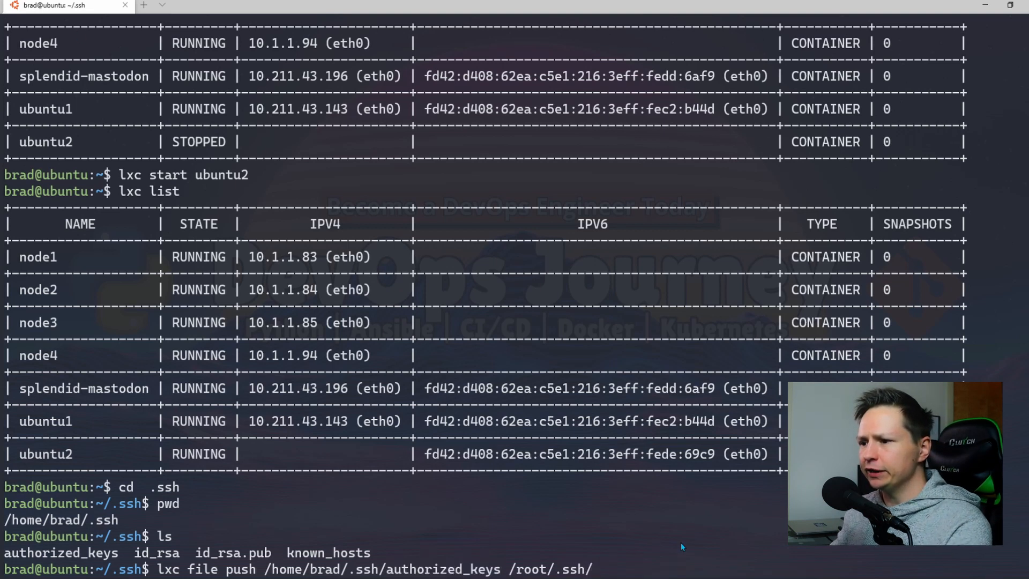
text(authorized_keys)
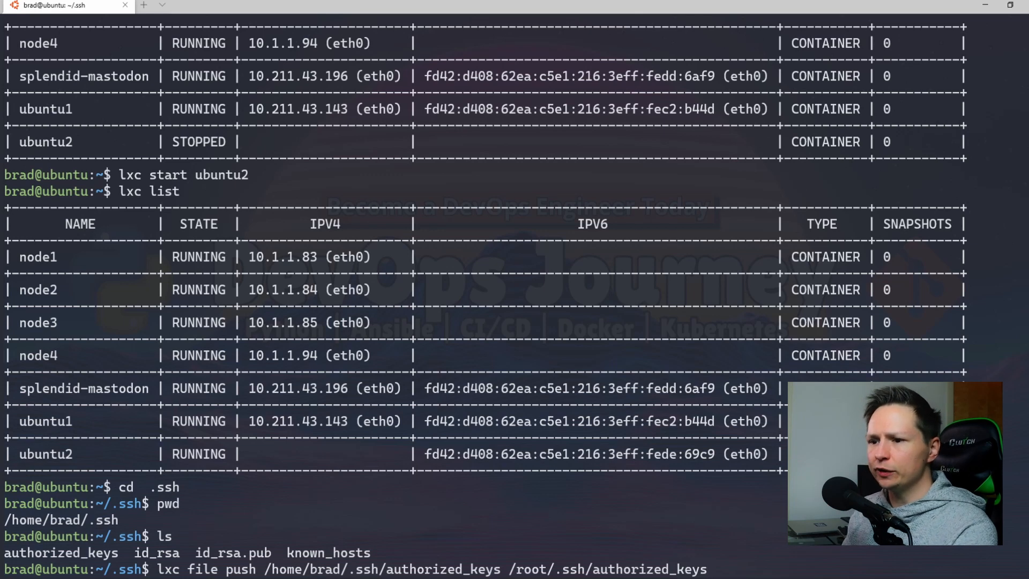
key(Return)
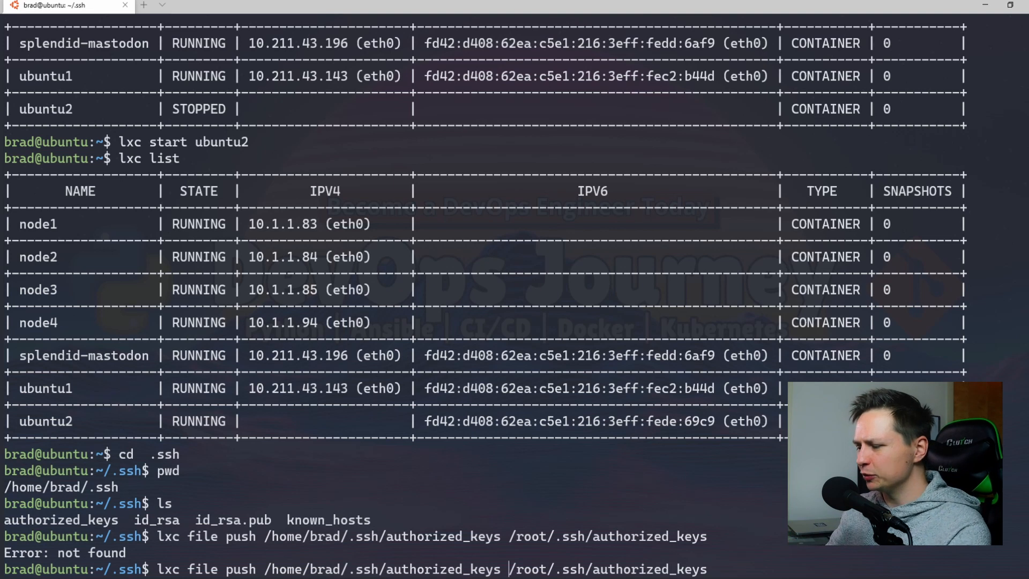
- Retry the push targeting ubuntu1/root/.ssh/authorized_keys
text(ubuntu1)
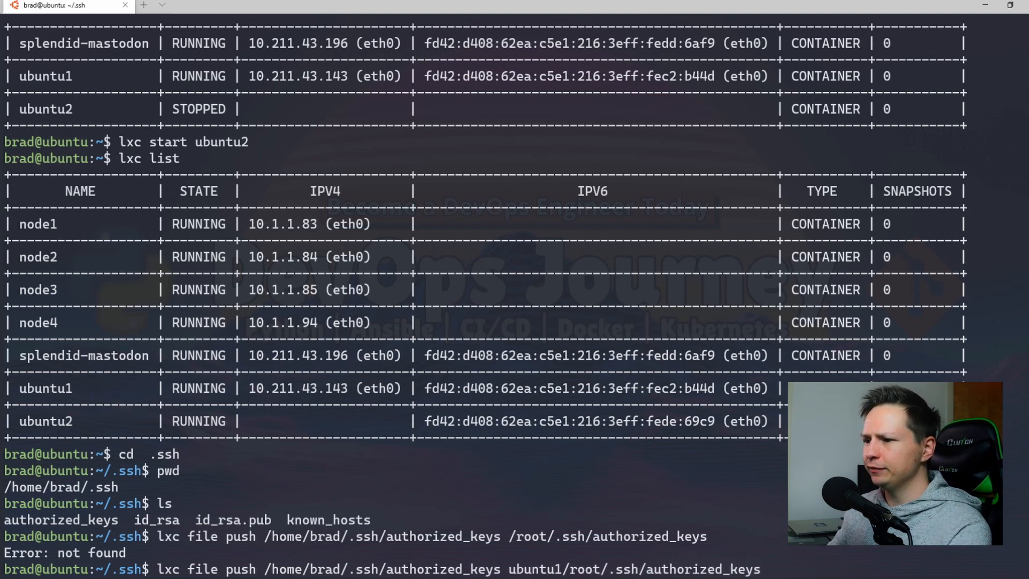
double_click(45, 388)
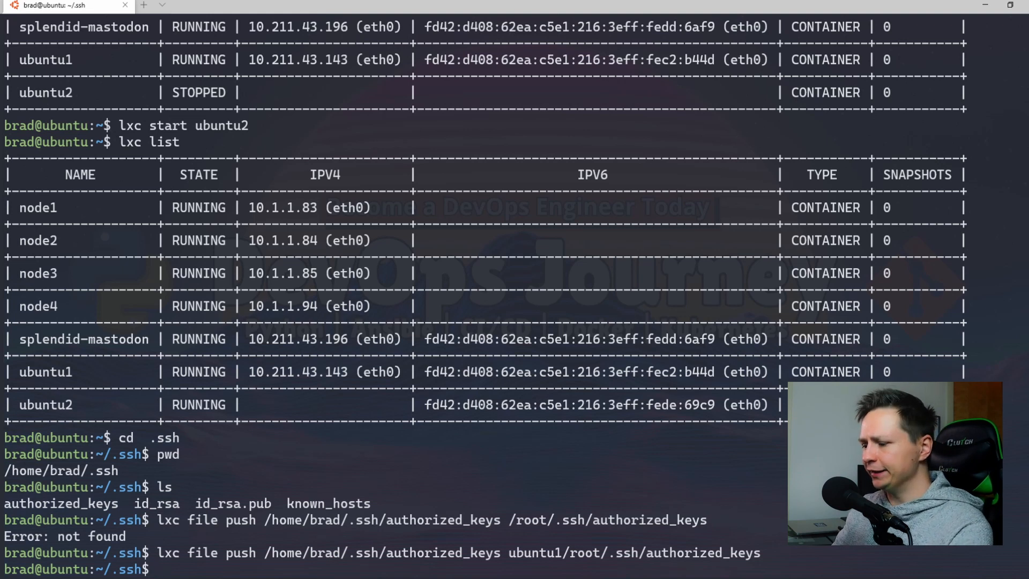
- SSH as root into ubuntu1 at 10.211.43.143, accept the host key, exit, and run lxc list
text(s)
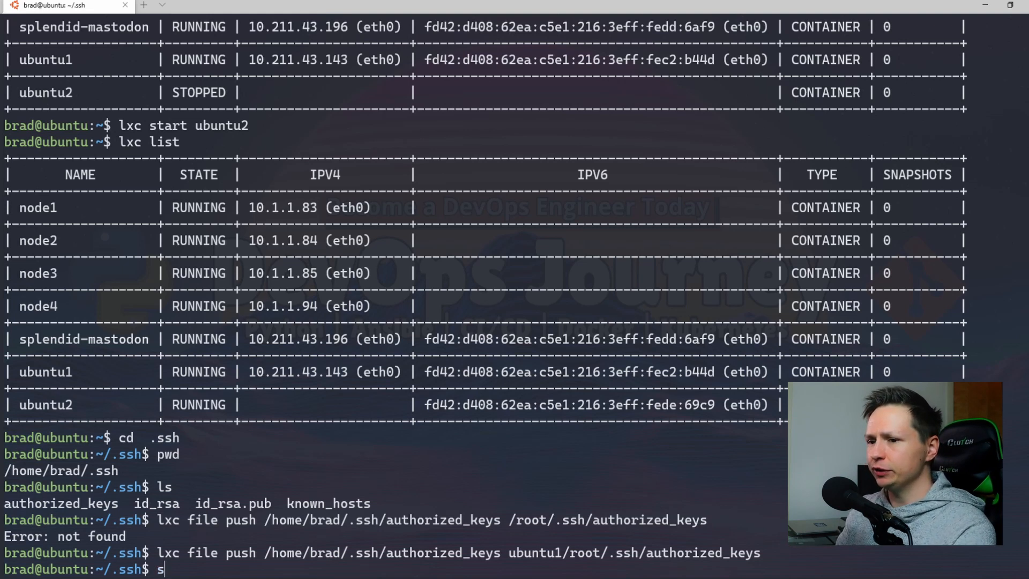
text(sh)
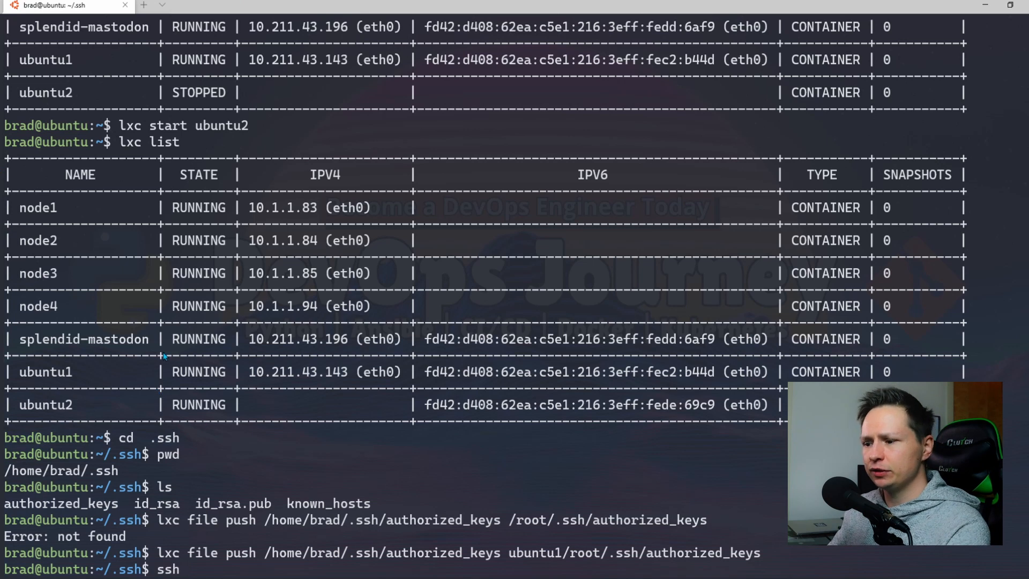
text(root@)
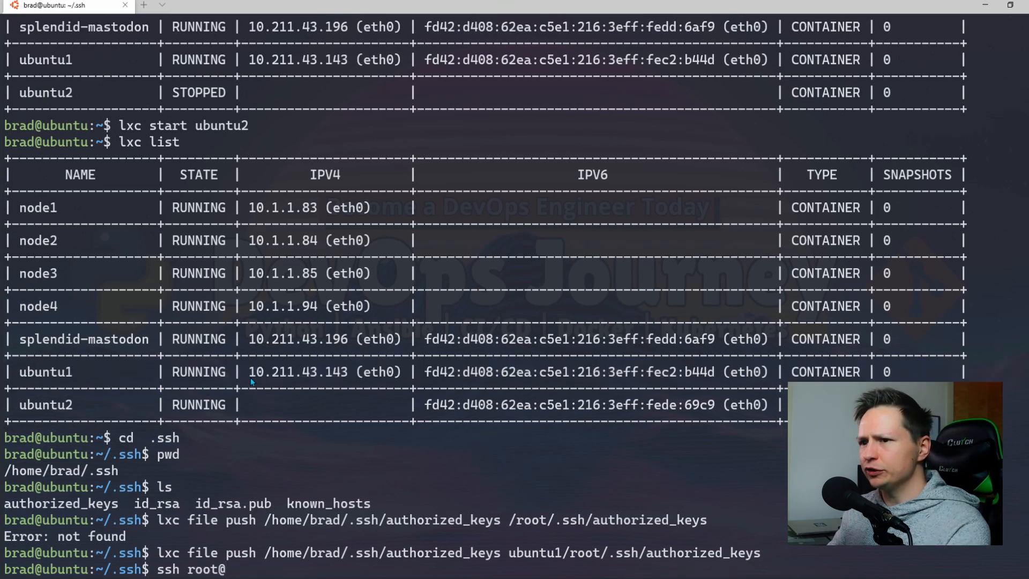
double_click(296, 372)
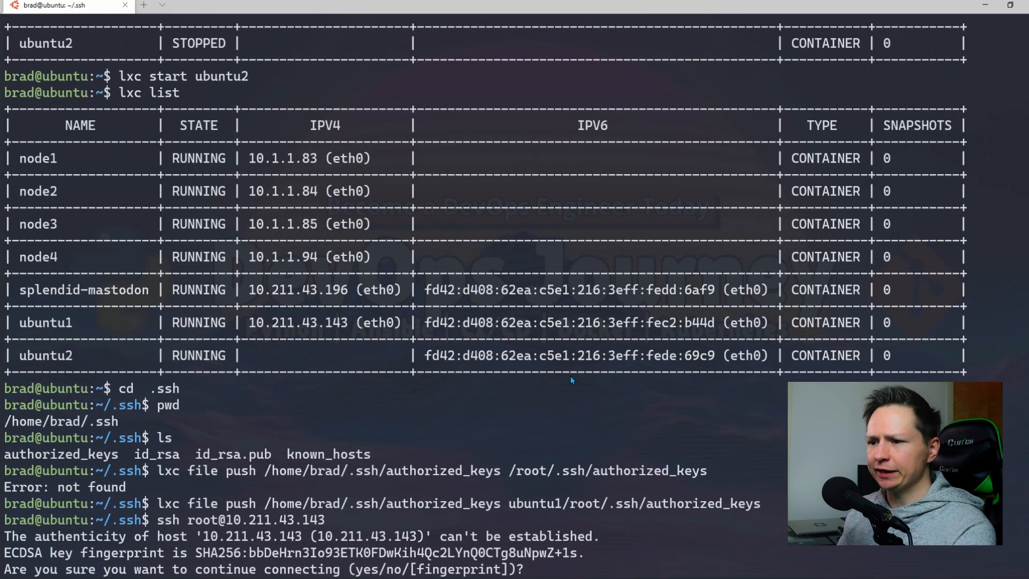
text(yes)
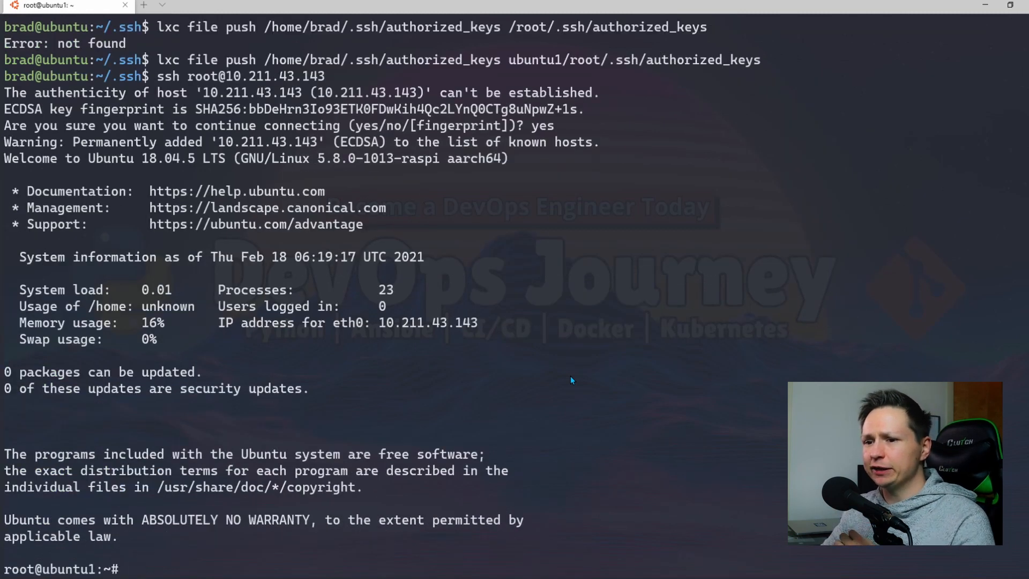
text(exit)
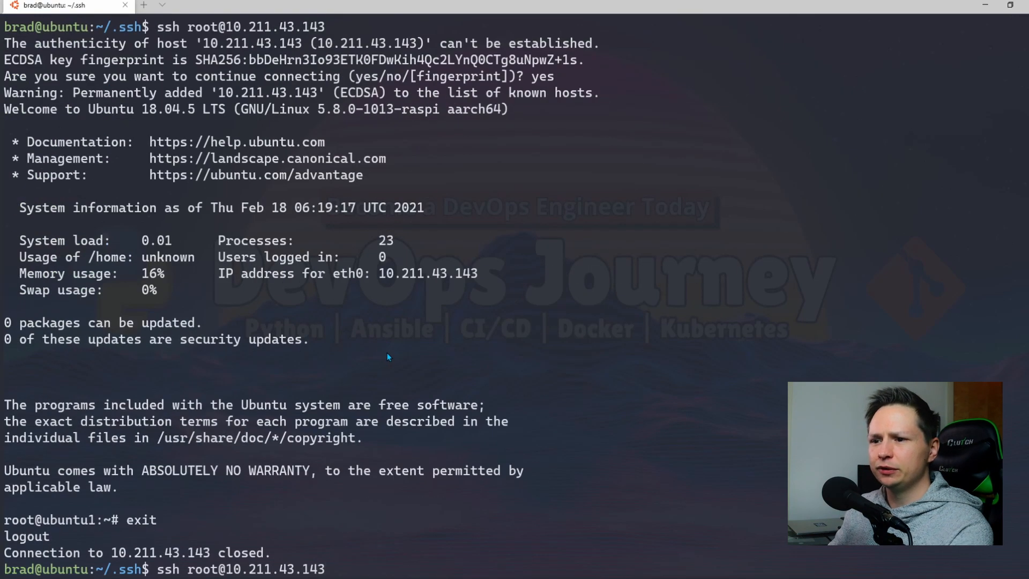
text(lxc list)
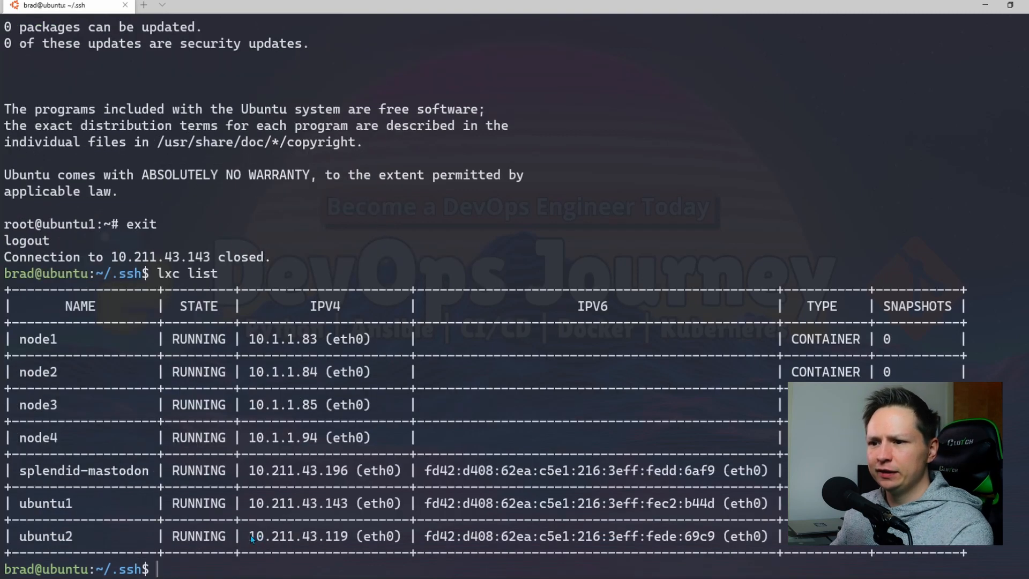
- Attempt root SSH into ubuntu2 at 10.211.43.119, which is denied
text(lxc list)
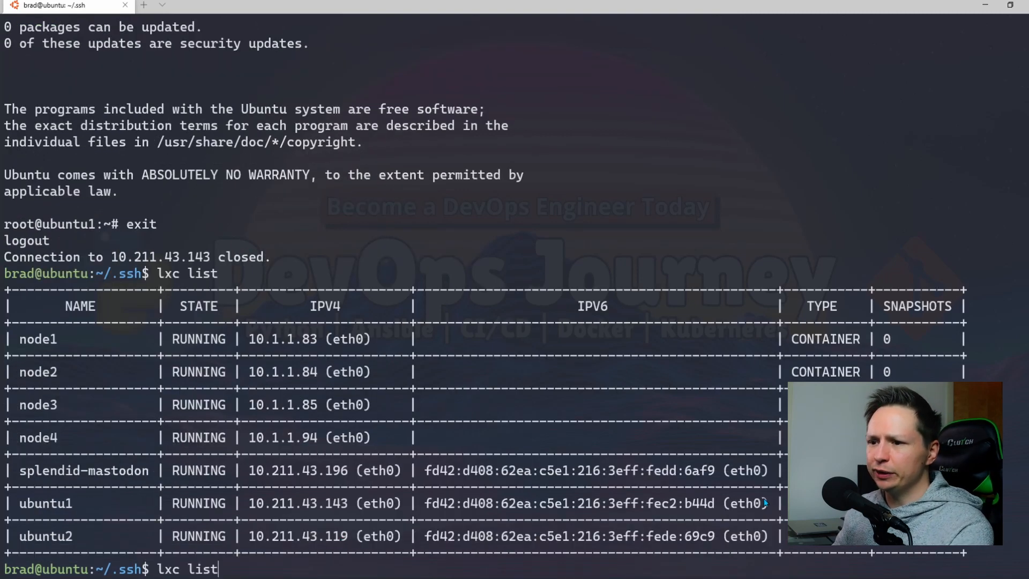
text(ssh root@10.)
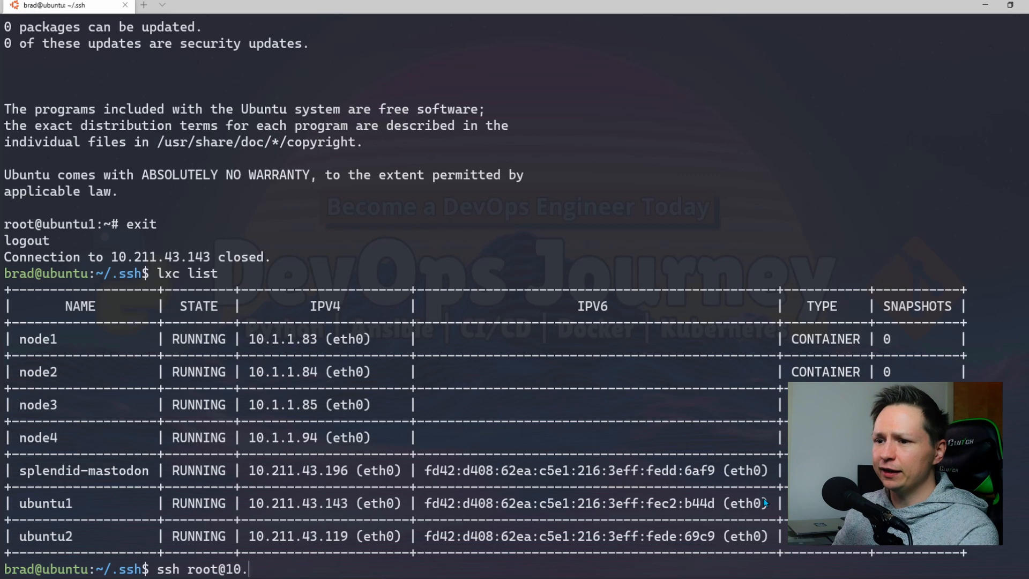
text(211.43.119)
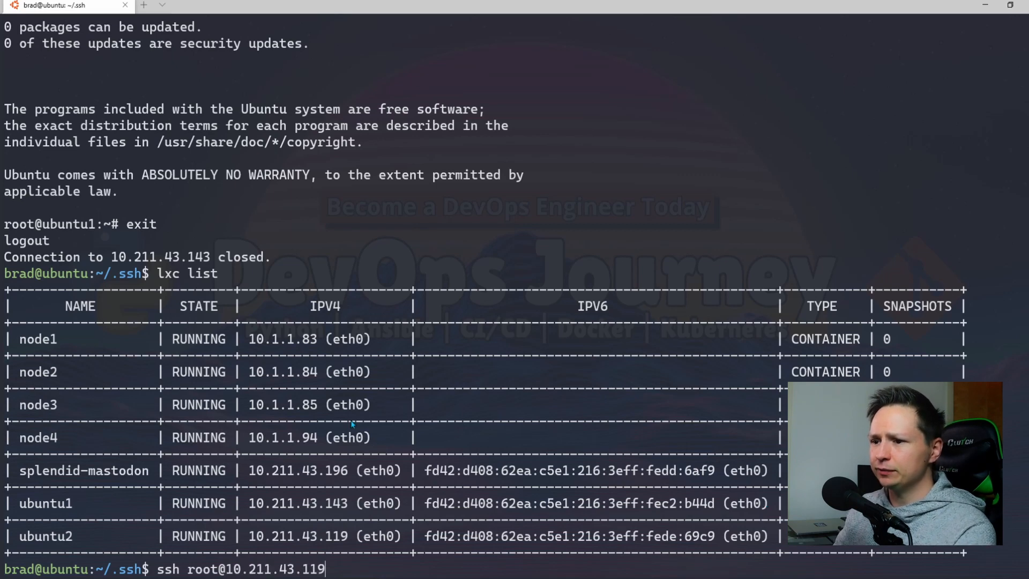
key(Return)
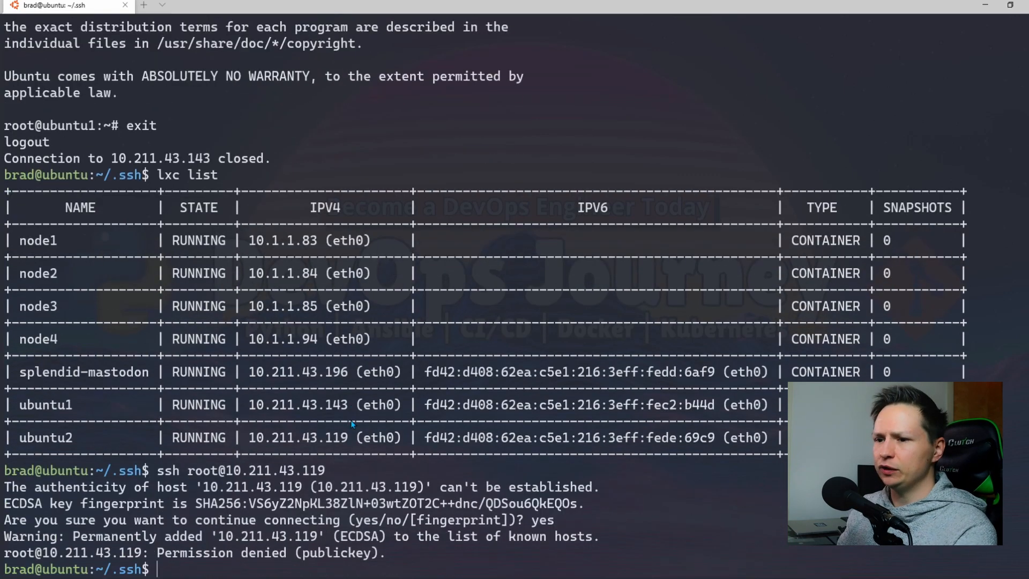
- Push authorized_keys into ubuntu2/root/.ssh and log in as root over SSH
text(ssh root@10.211.43.119)
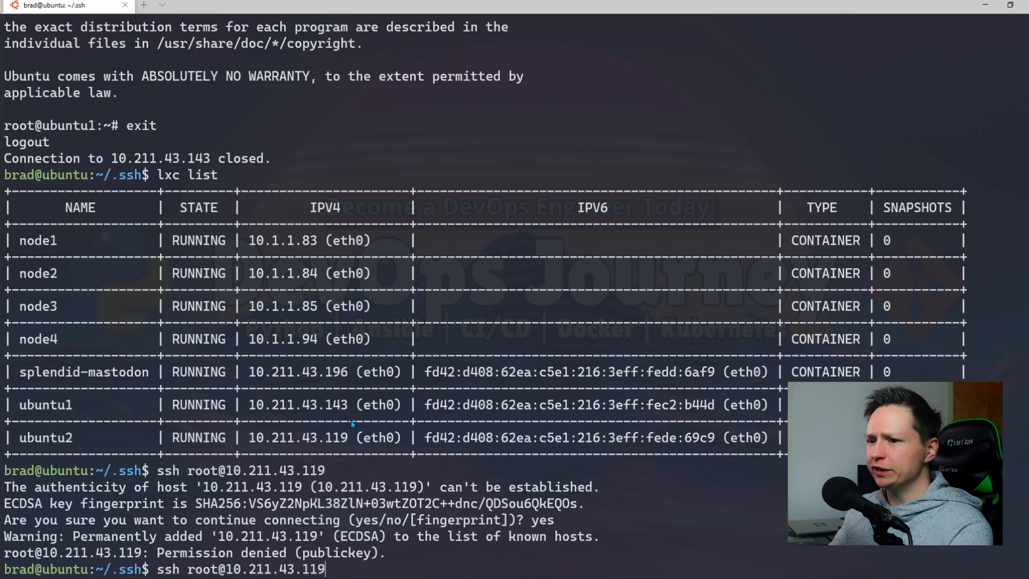
text(lxc file push /home/brad/.ssh/authorized_keys ubuntu1/root/.ssh/authorized_keys)
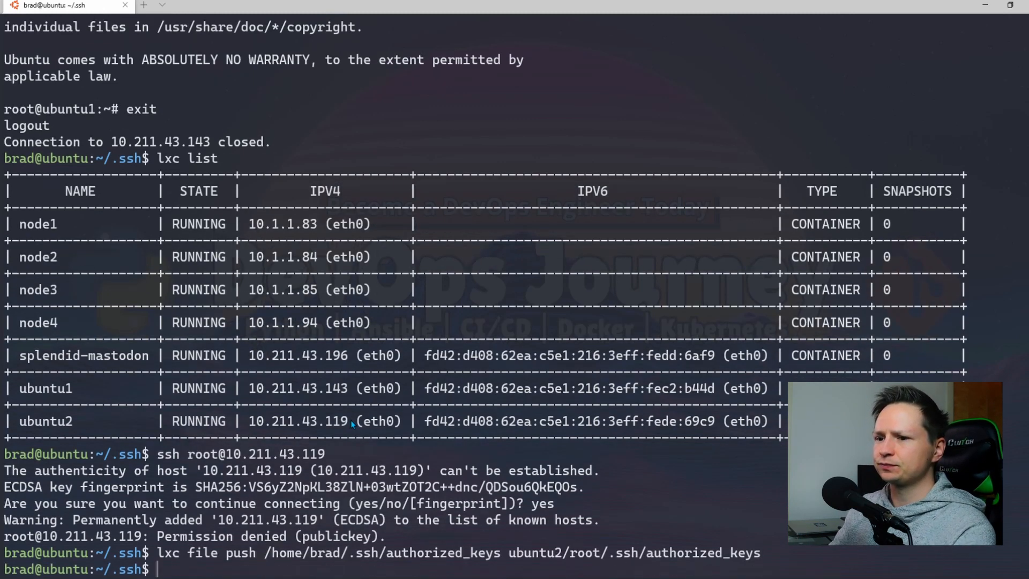
text(ssh root@10.211.43.119)
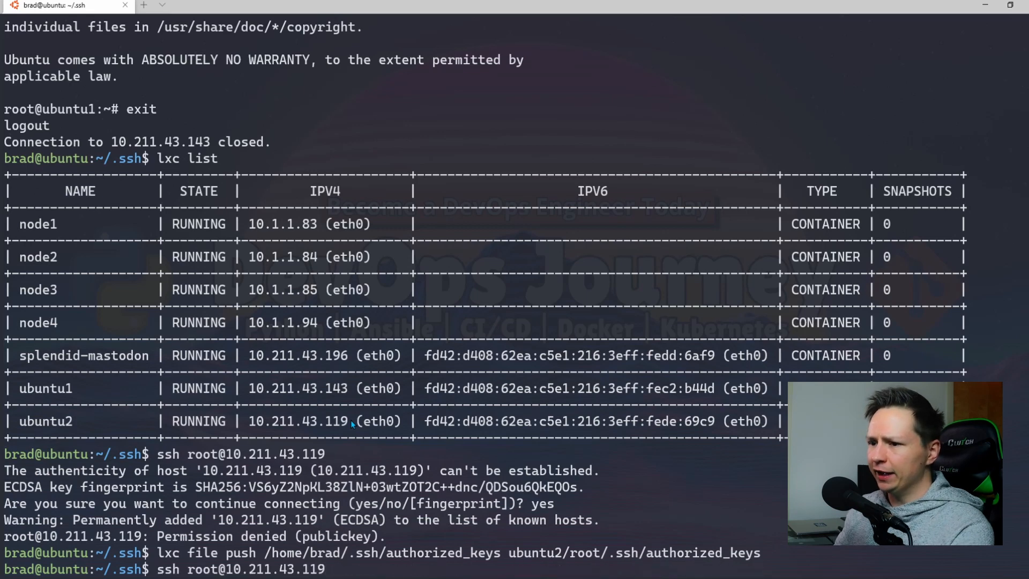
scroll(down, 3)
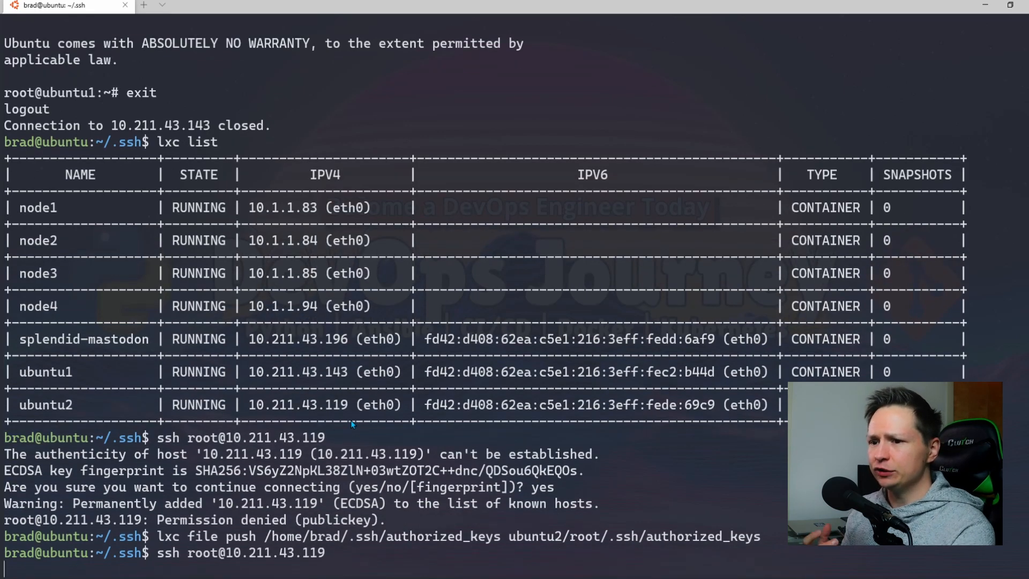
key(Return)
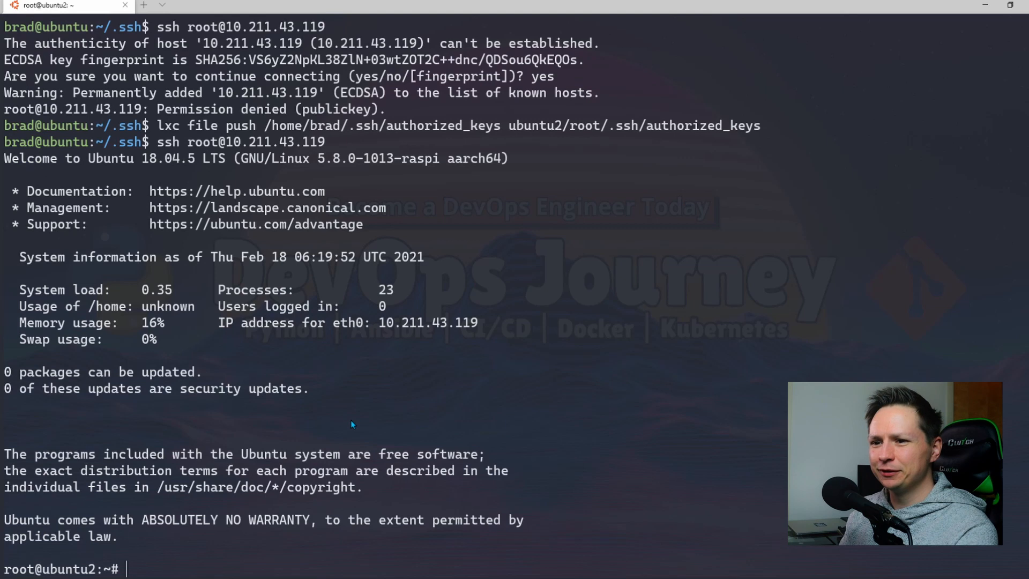
- Exit the ubuntu2 session and run lxc file edit on the container's /root/.ssh/authorized_keys
text(ex)
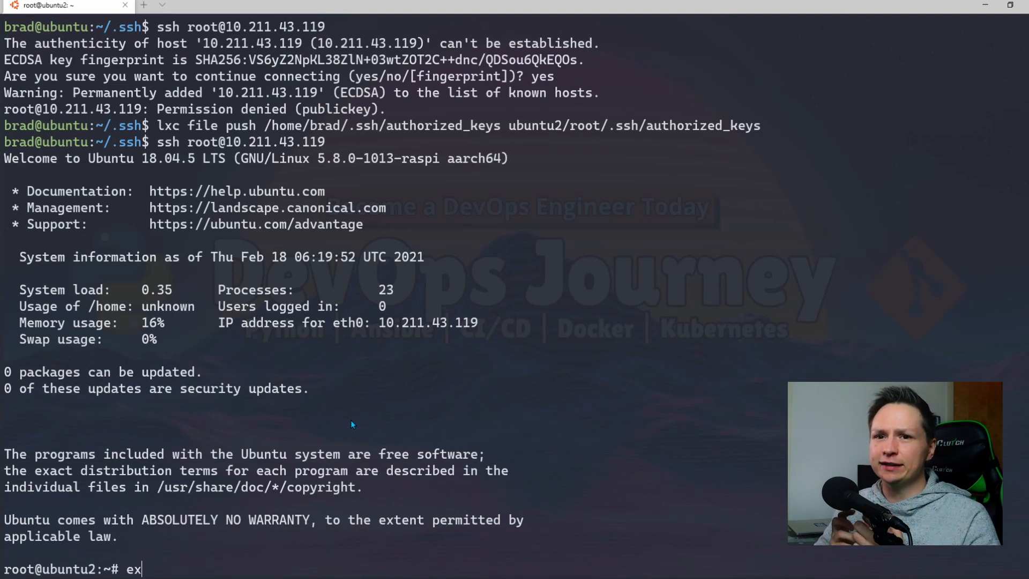
key(Return)
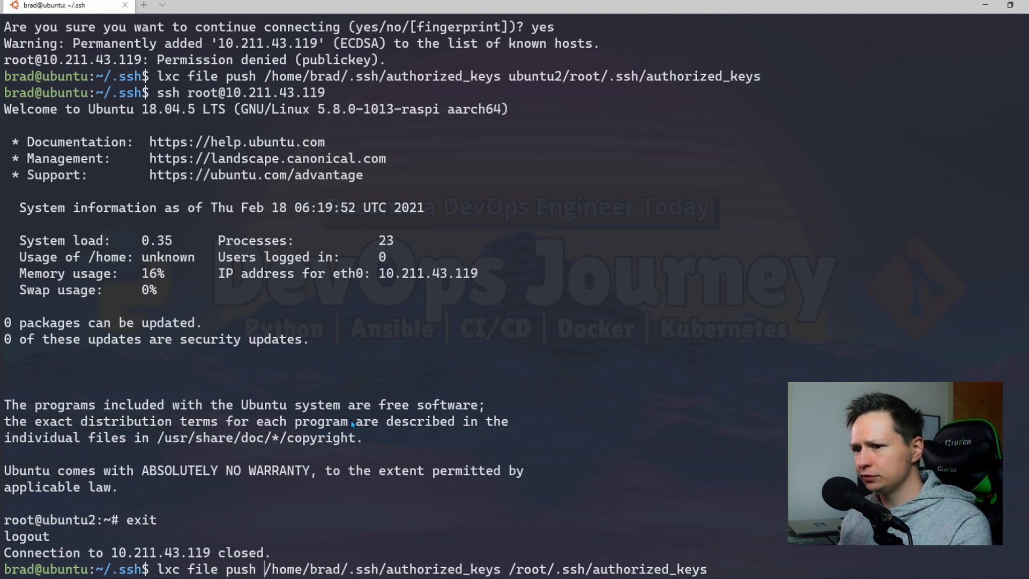
text(ubuntu1)
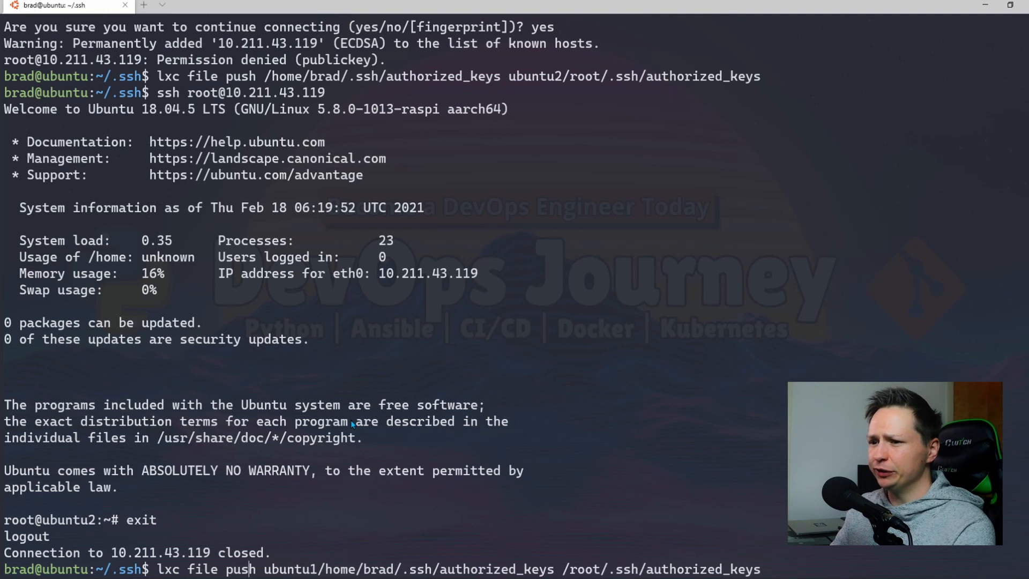
text(pull)
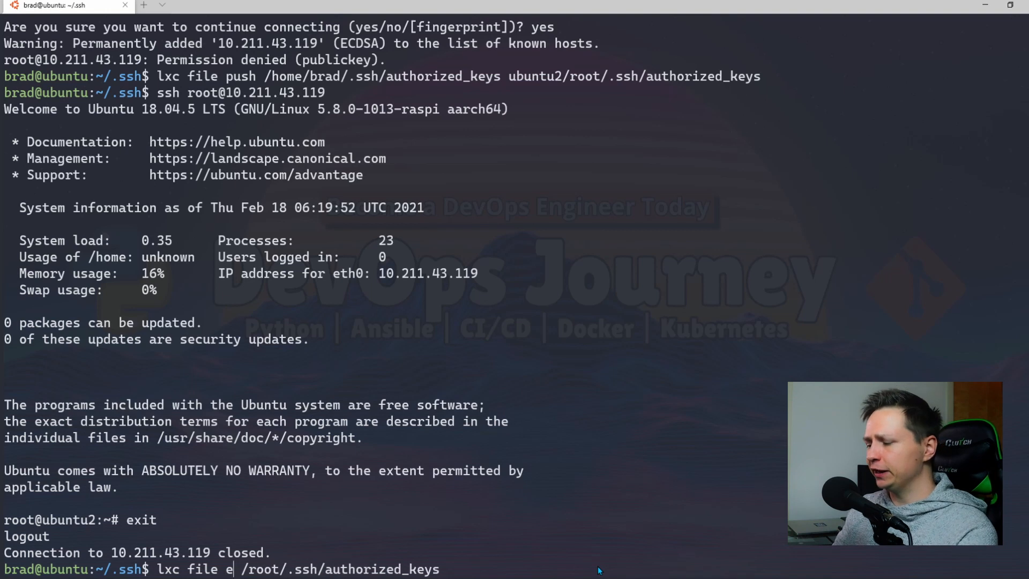
text(dit  u)
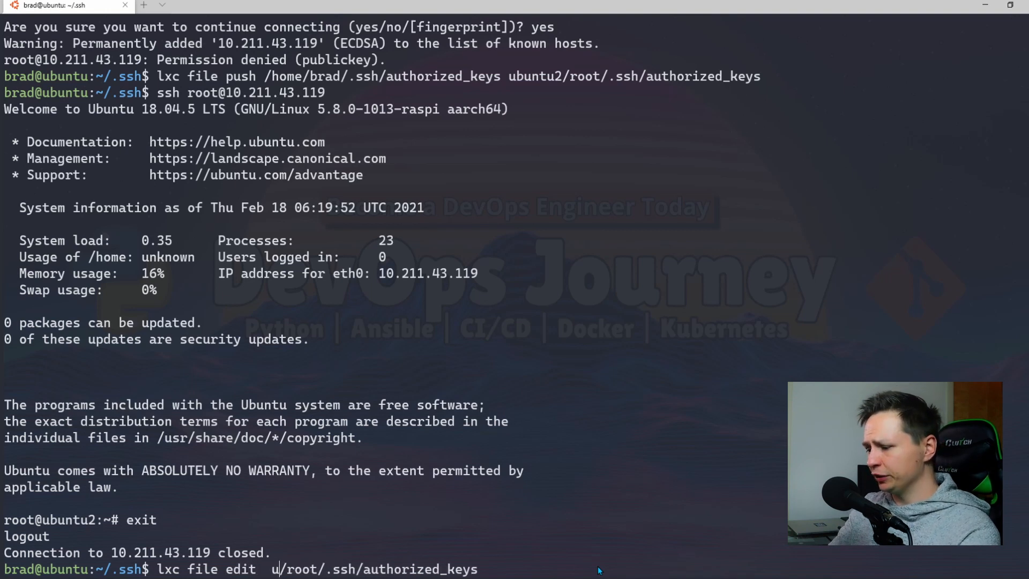
text(bunt)
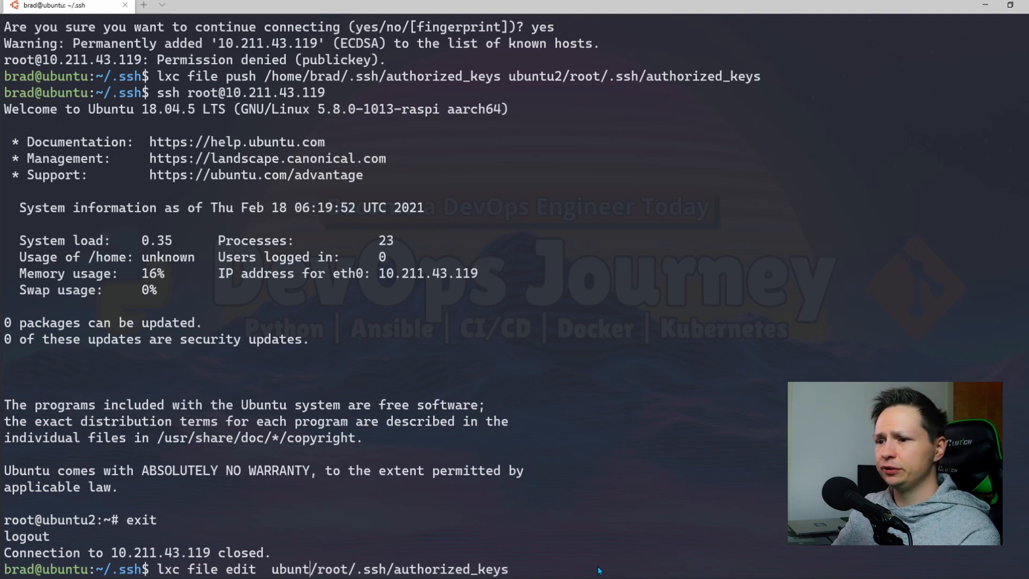
key(Return)
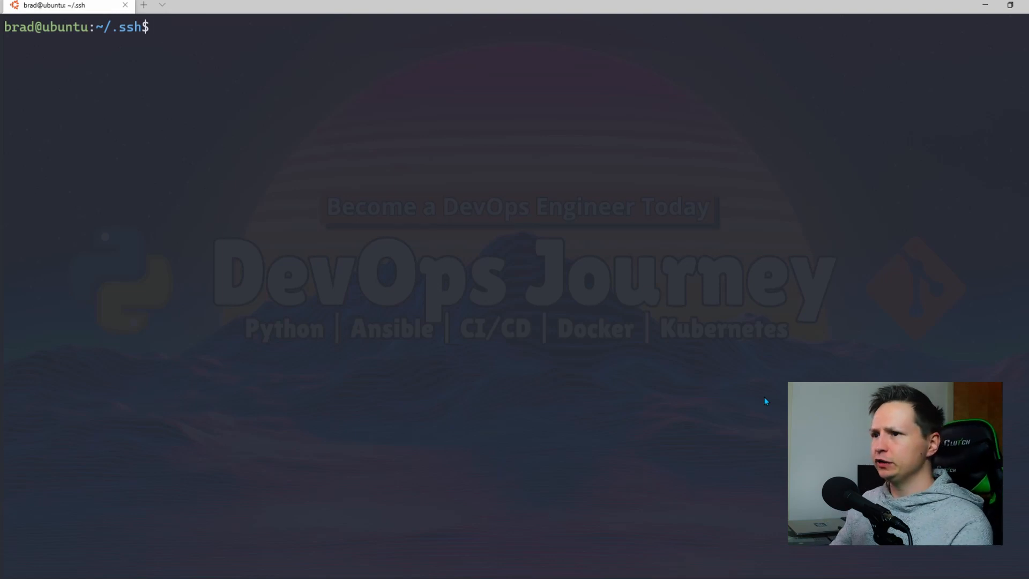
- List the containers and take a snapshot of ubuntu1
text(lxc list)
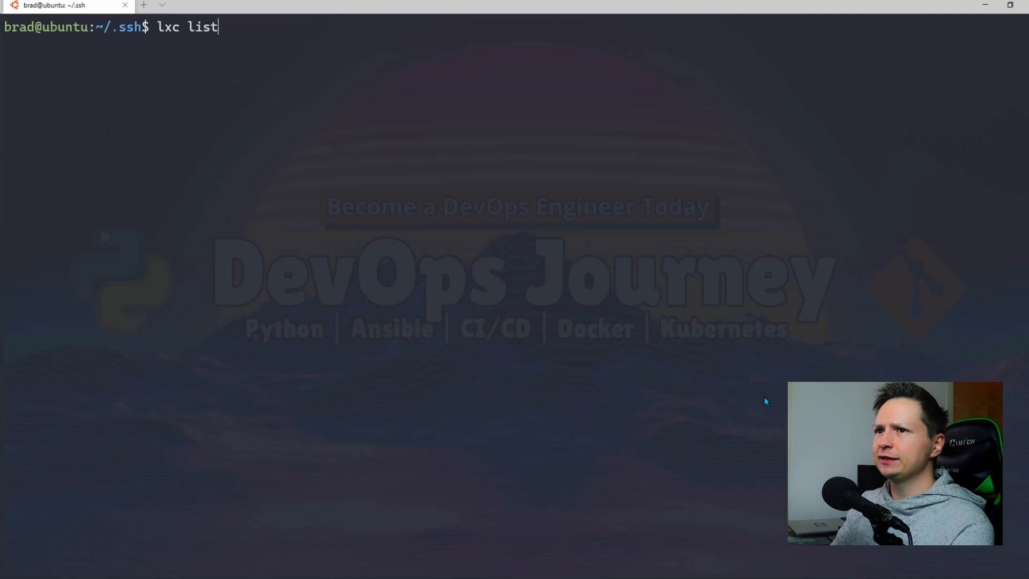
key(Return)
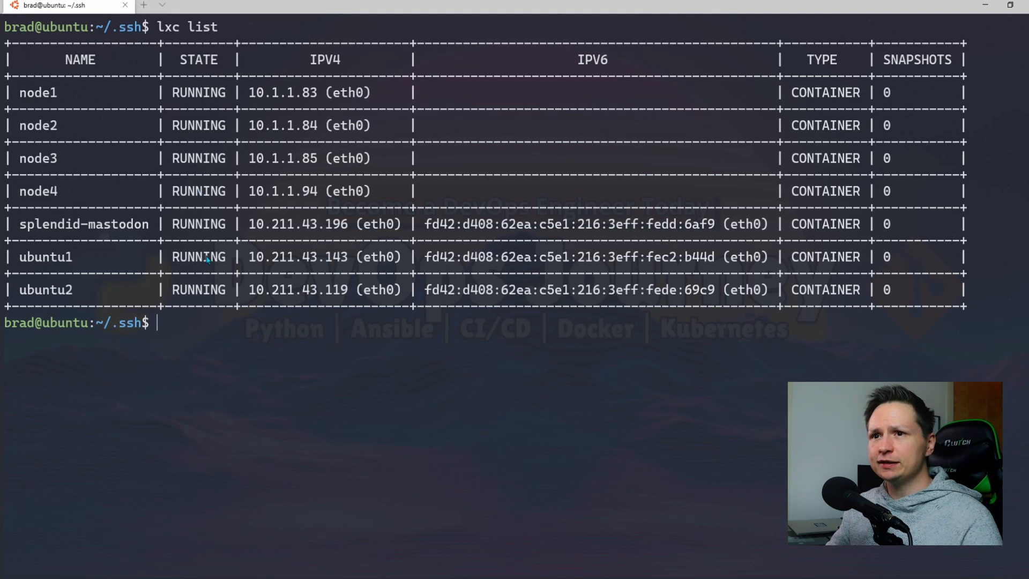
text(lxc)
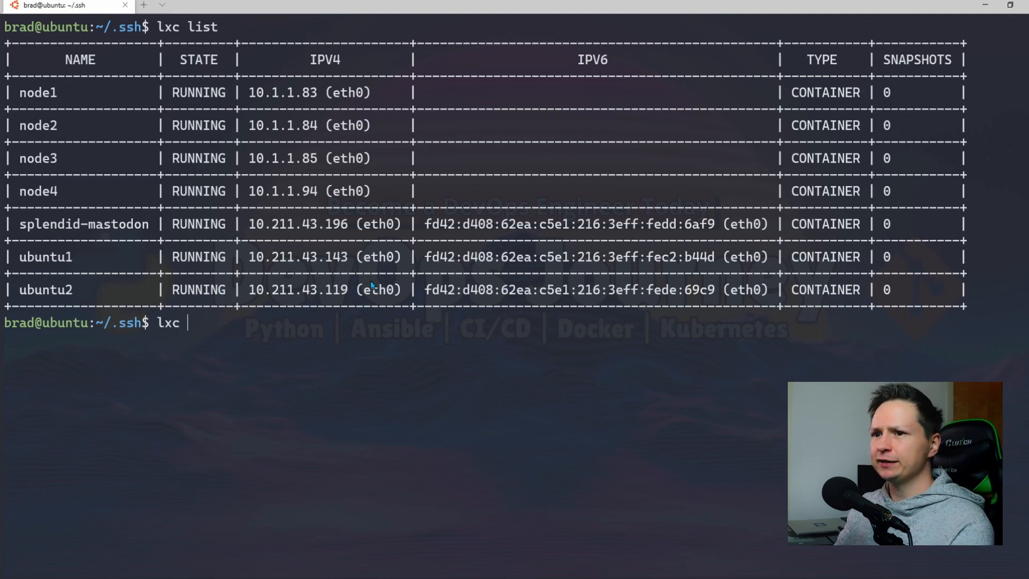
text(snapshot)
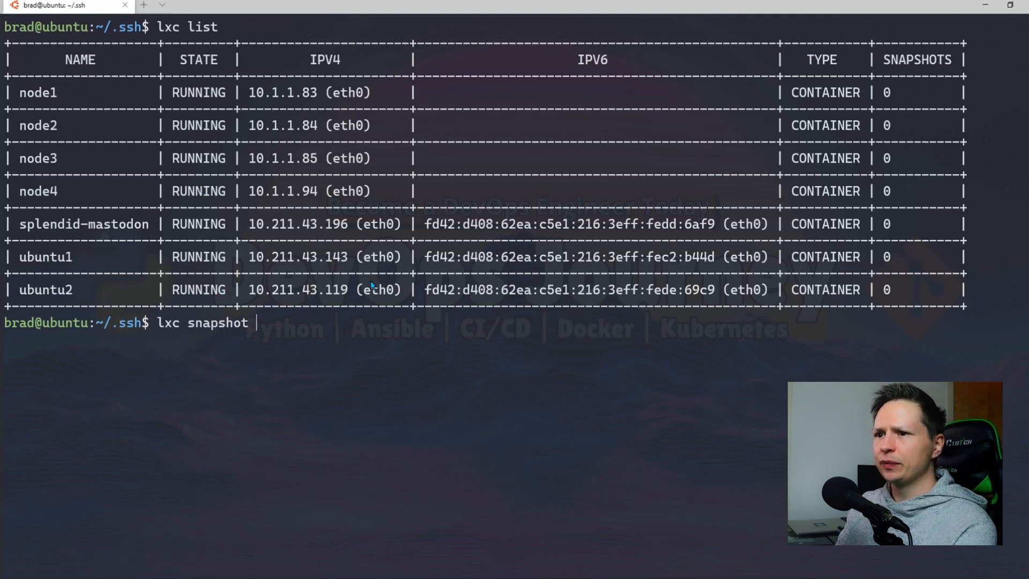
double_click(45, 256)
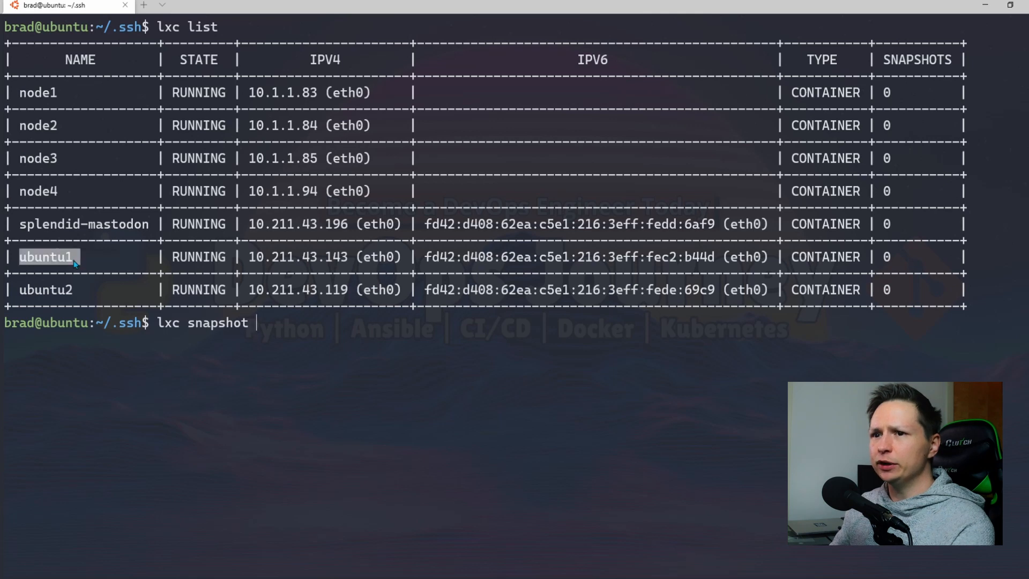
text(ubuntu1)
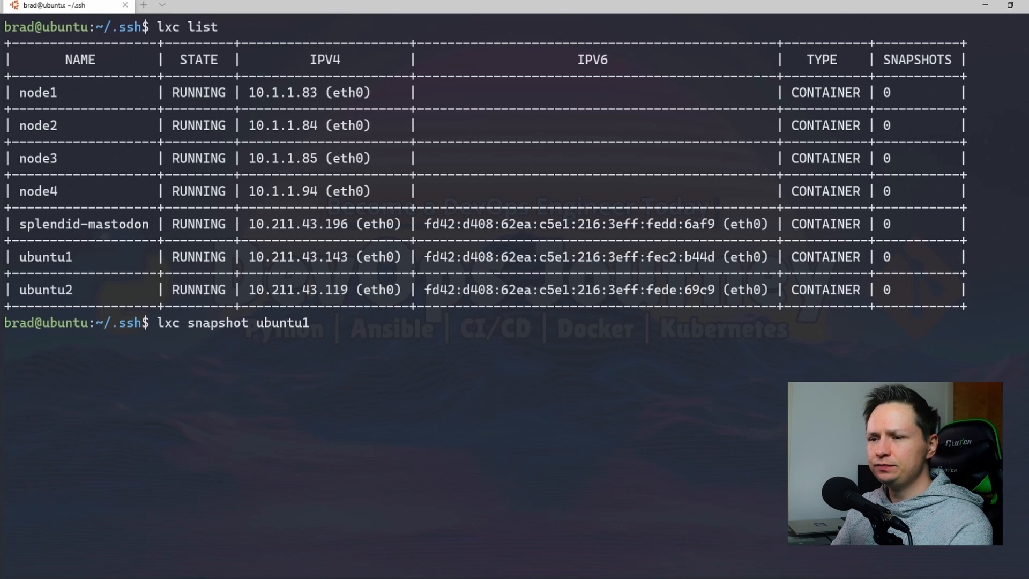
- Relist the containers and begin an lxc info ubuntu1 command
text(lxc list)
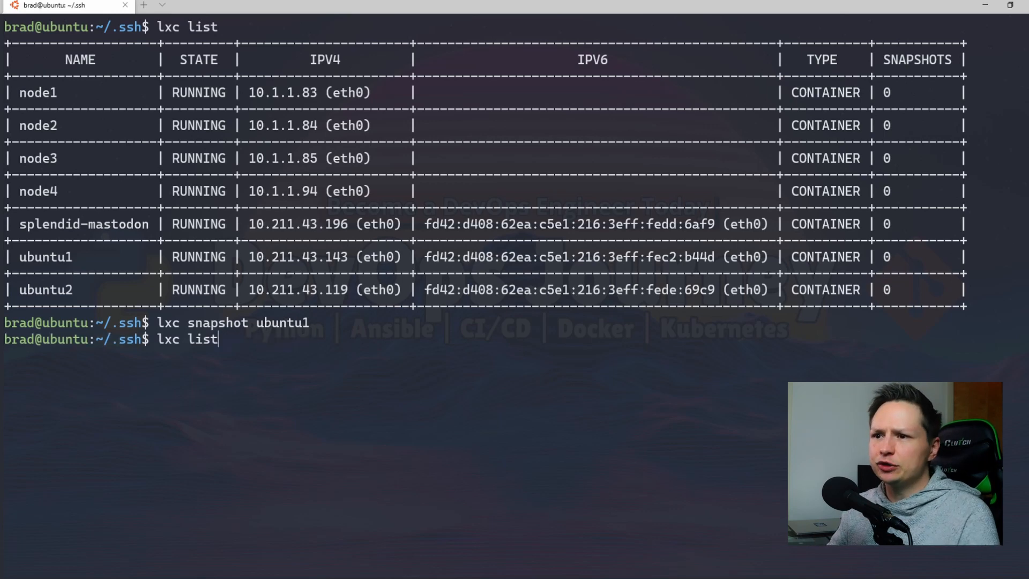
key(Return)
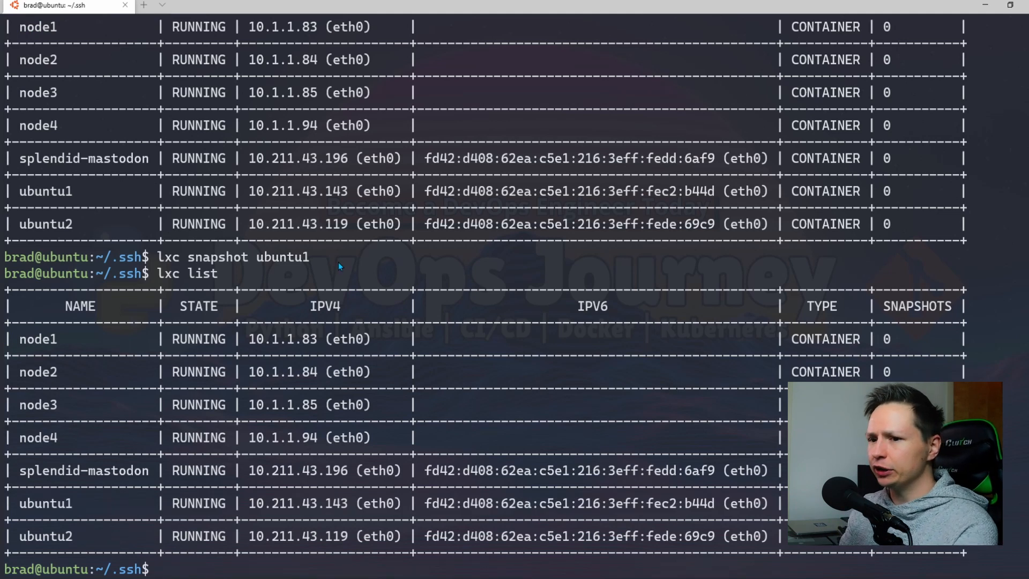
text(lxc in)
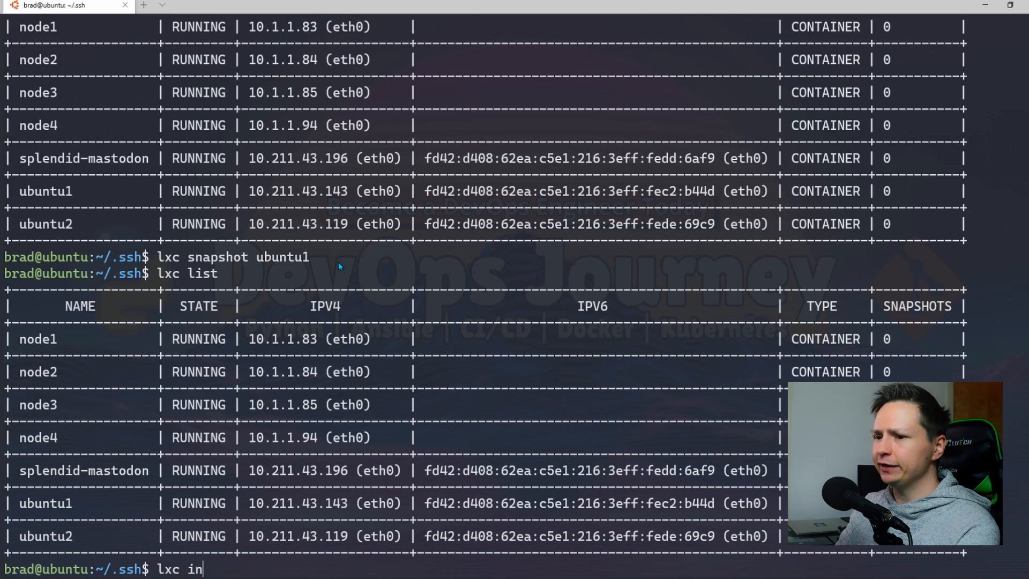
text(fo ubun)
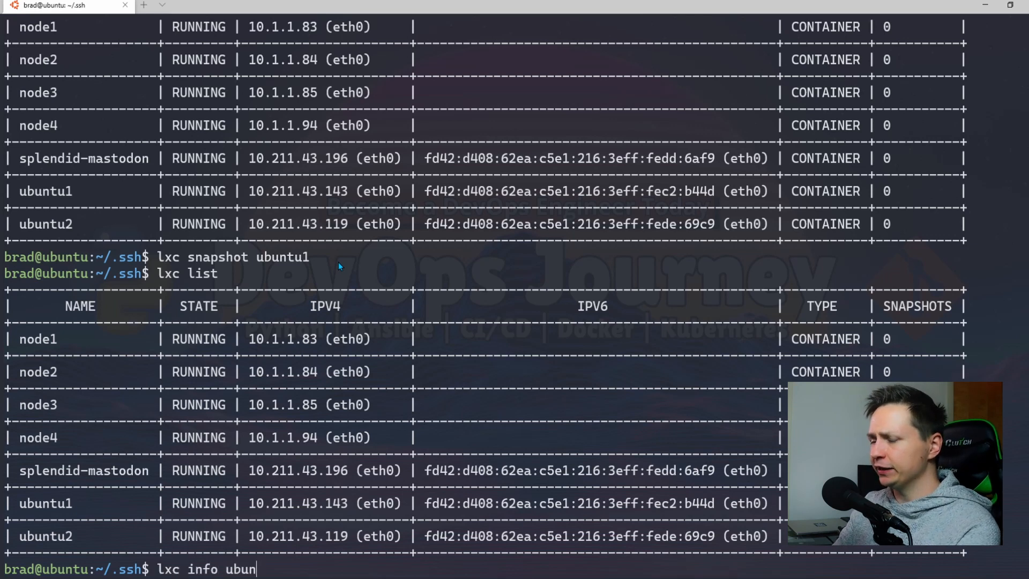
- Show ubuntu1's info with snapshot snap0, then restore ubuntu1 to snap0
key(Return)
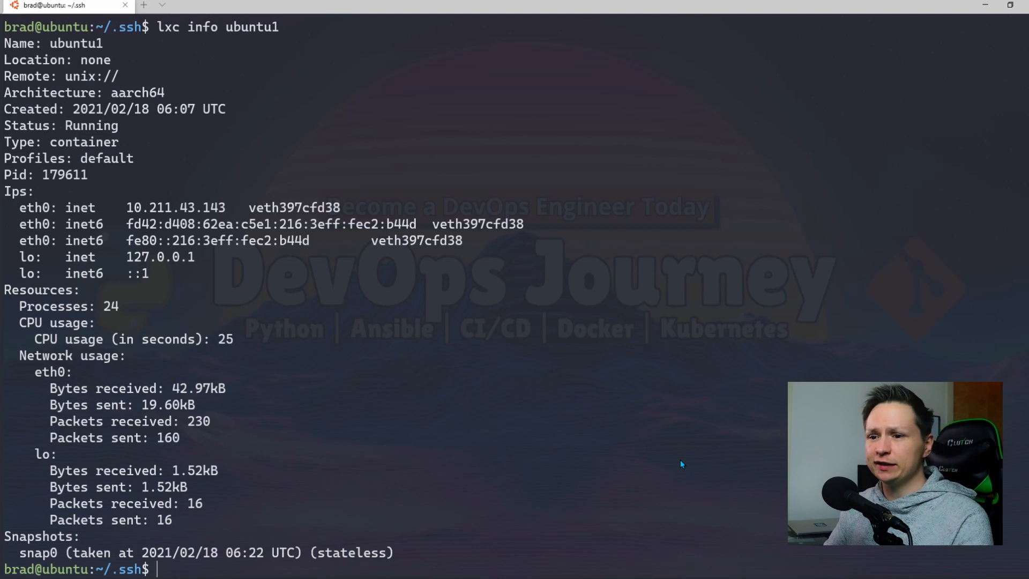
text(lxc)
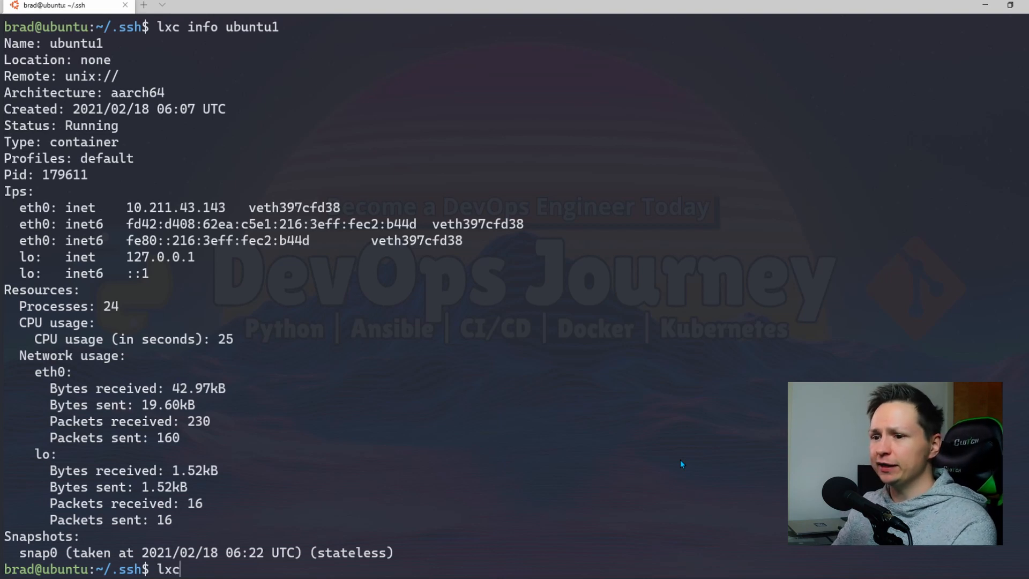
text(restore)
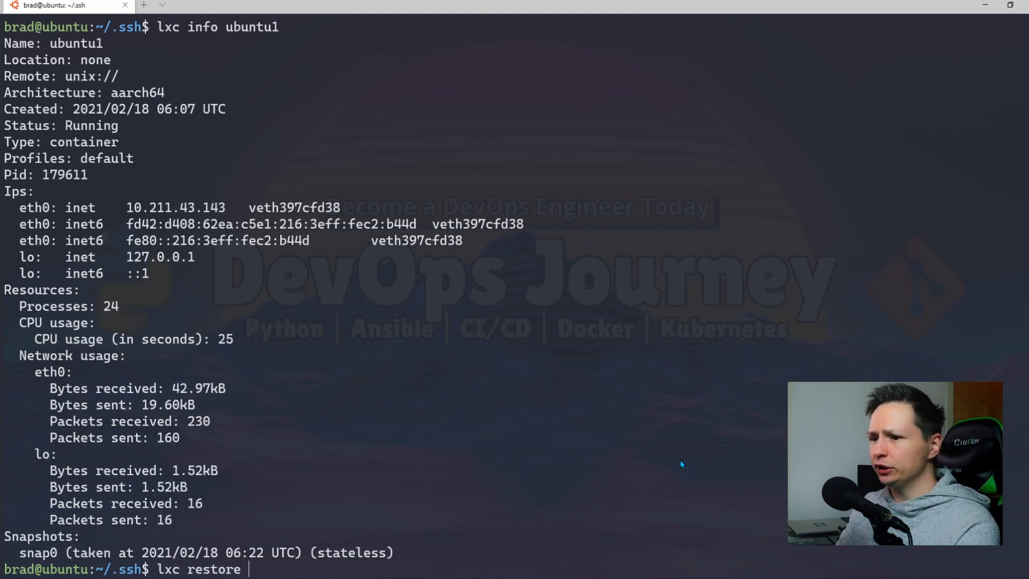
text(u)
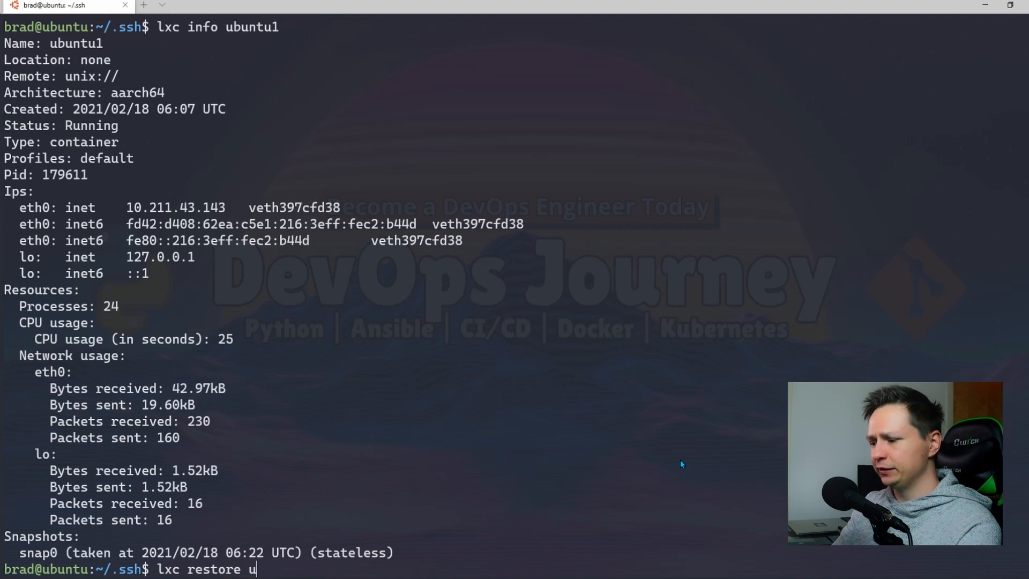
text(buntu1)
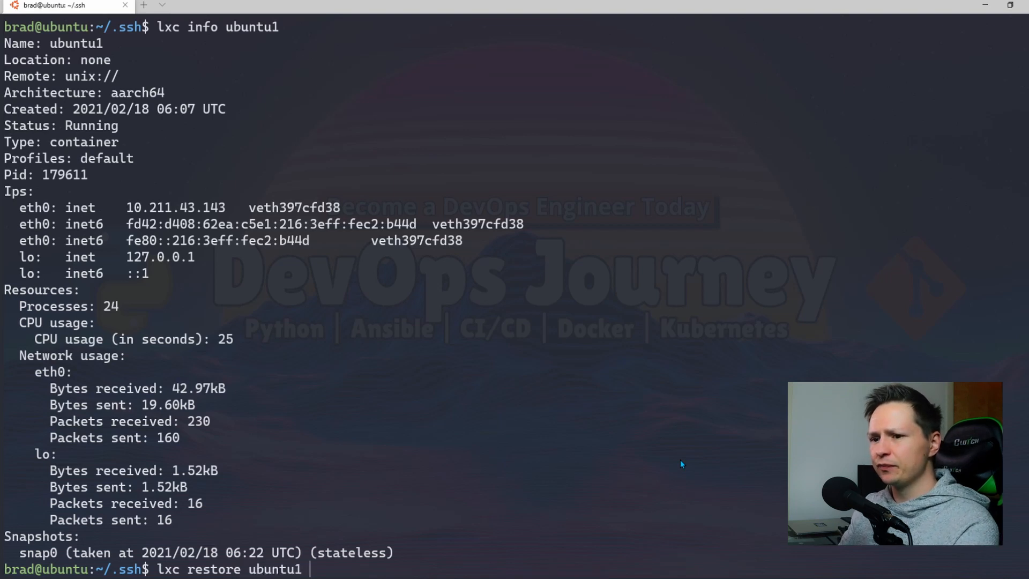
text(snap0)
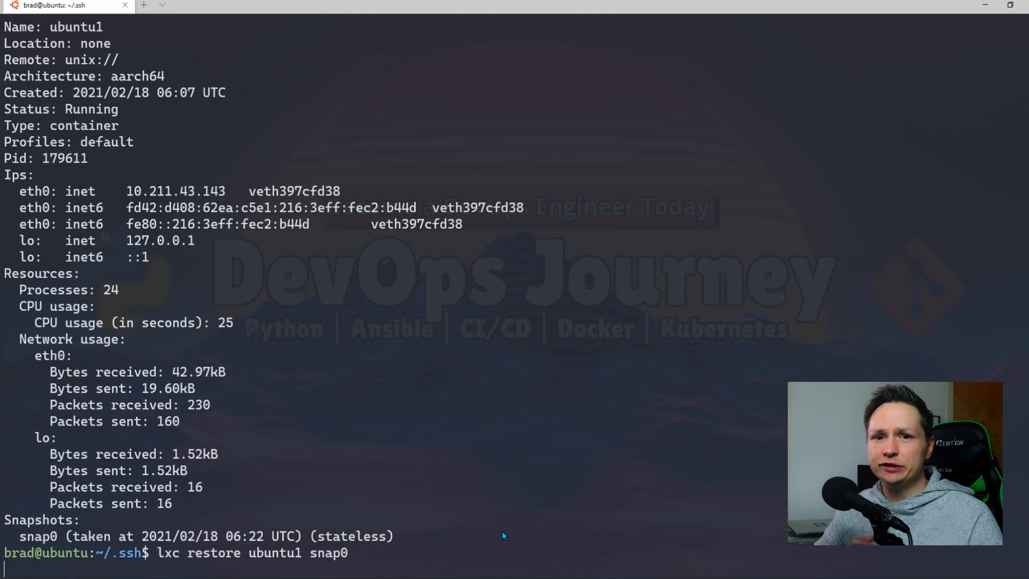
key(Return)
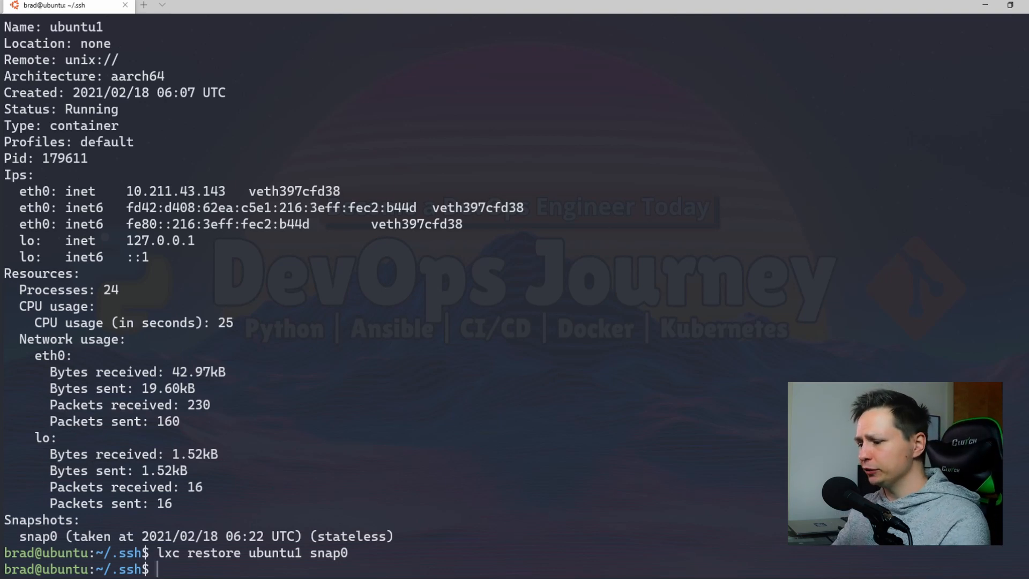
- List the containers, then delete the ubuntu1/snap0 snapshot
text(lxc list)
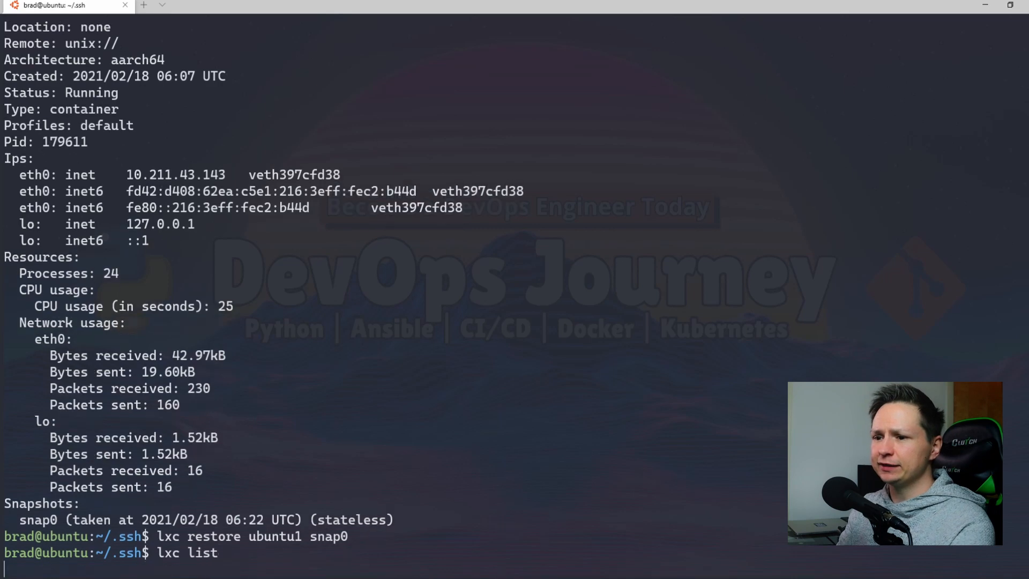
key(Return)
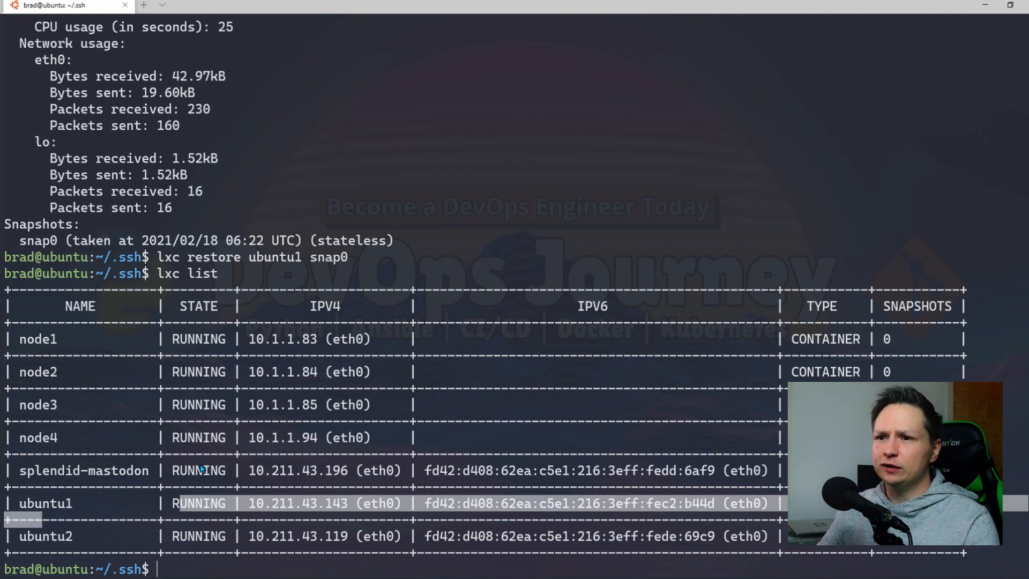
text(lxc restore ubuntu1 snap0)
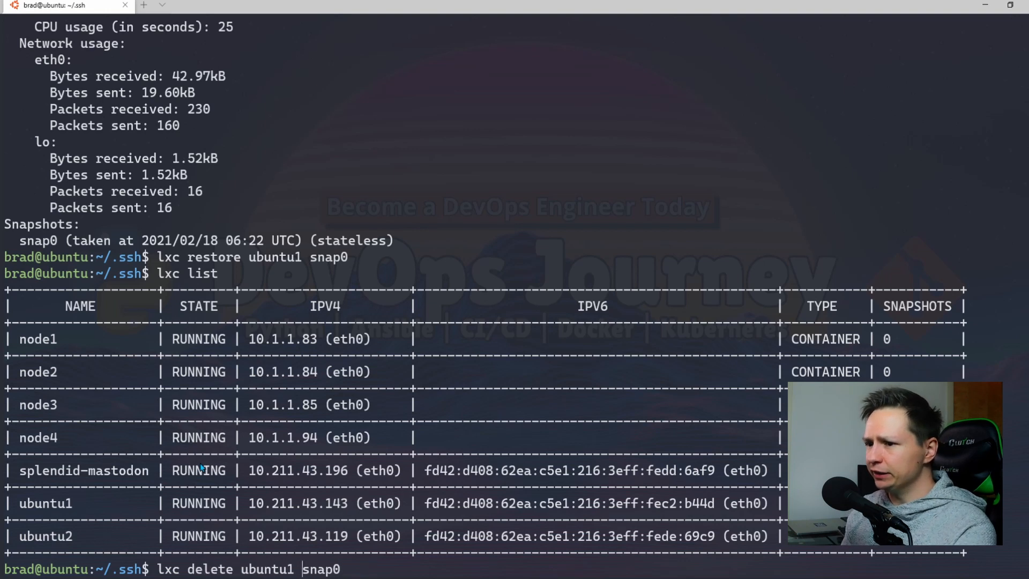
key(Backspace)
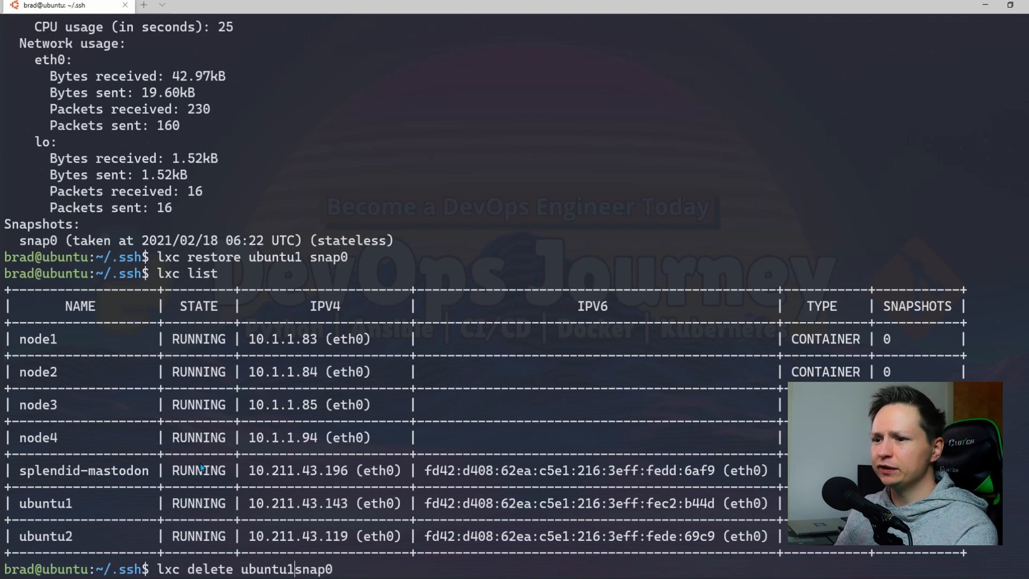
text(/)
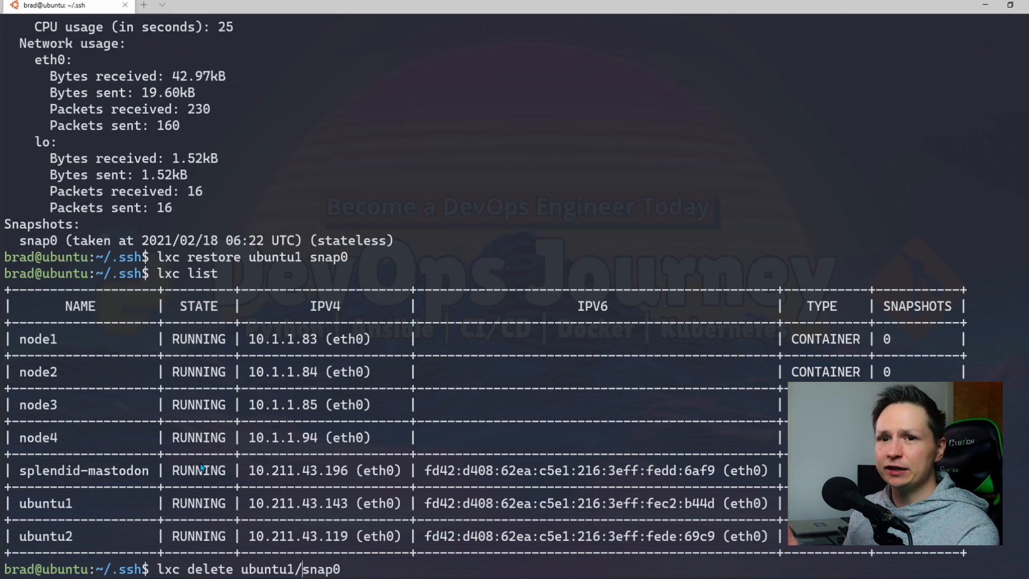
key(Return)
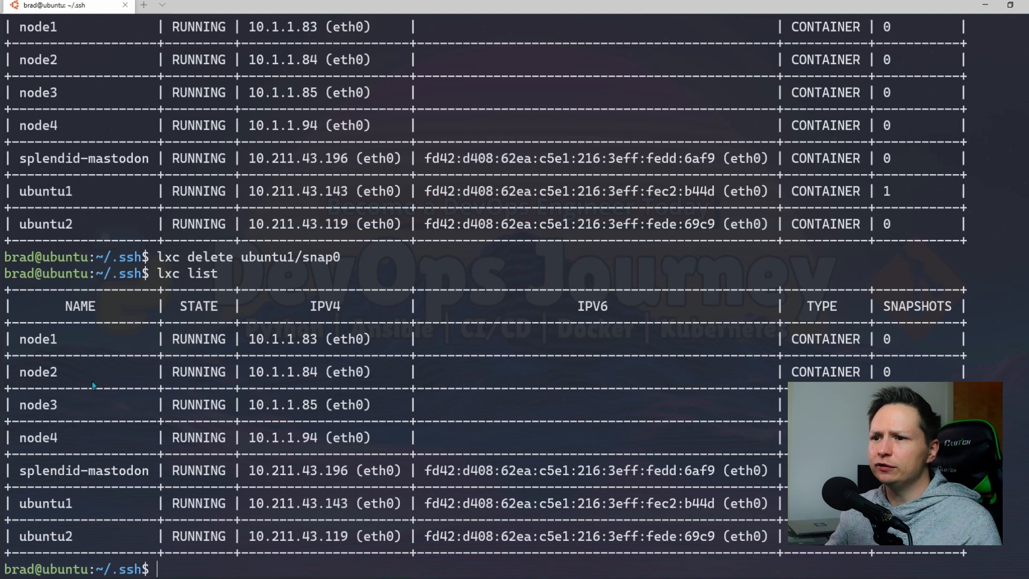
double_click(263, 338)
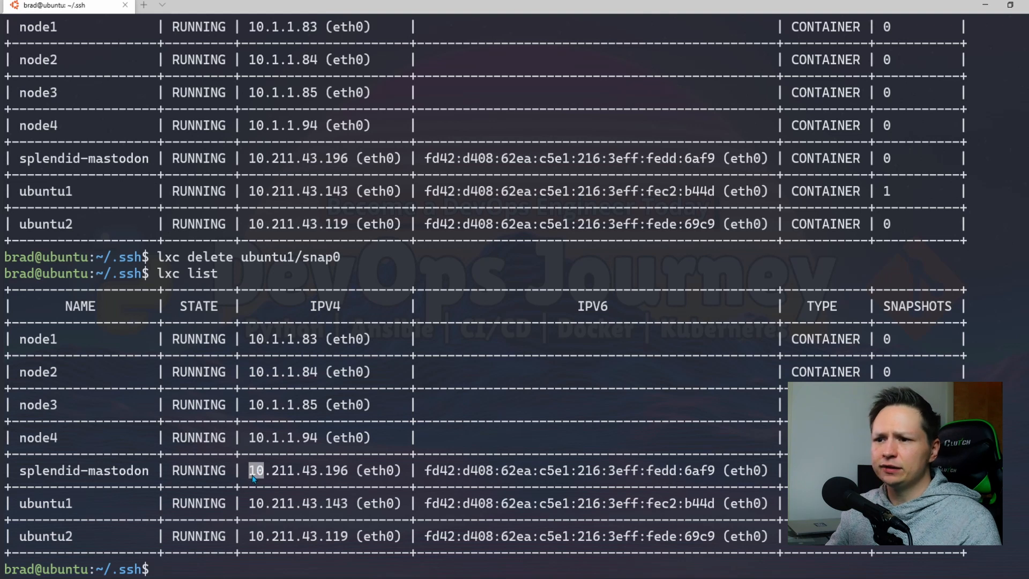
mouse_move(297, 480)
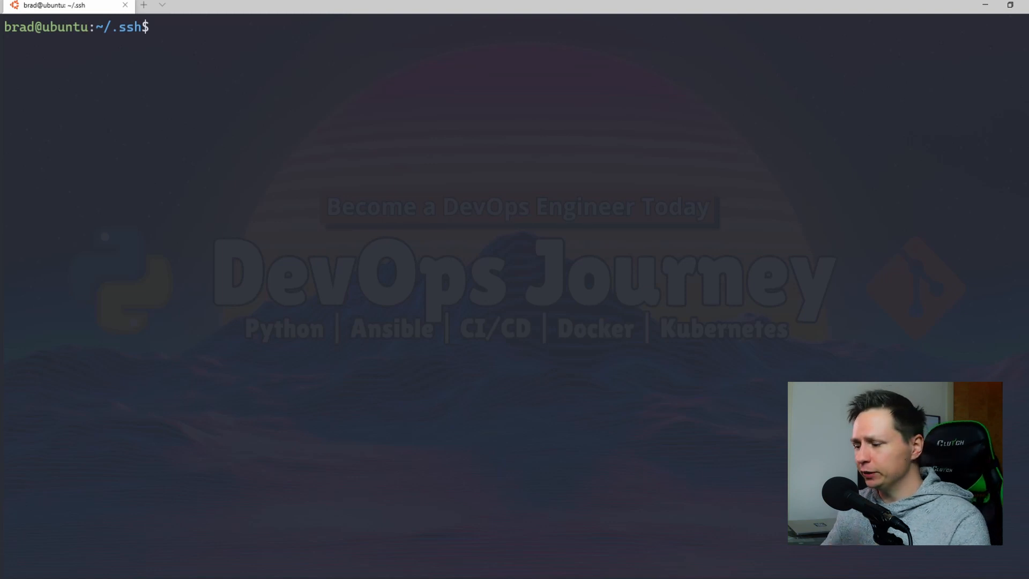
text(lsb_)
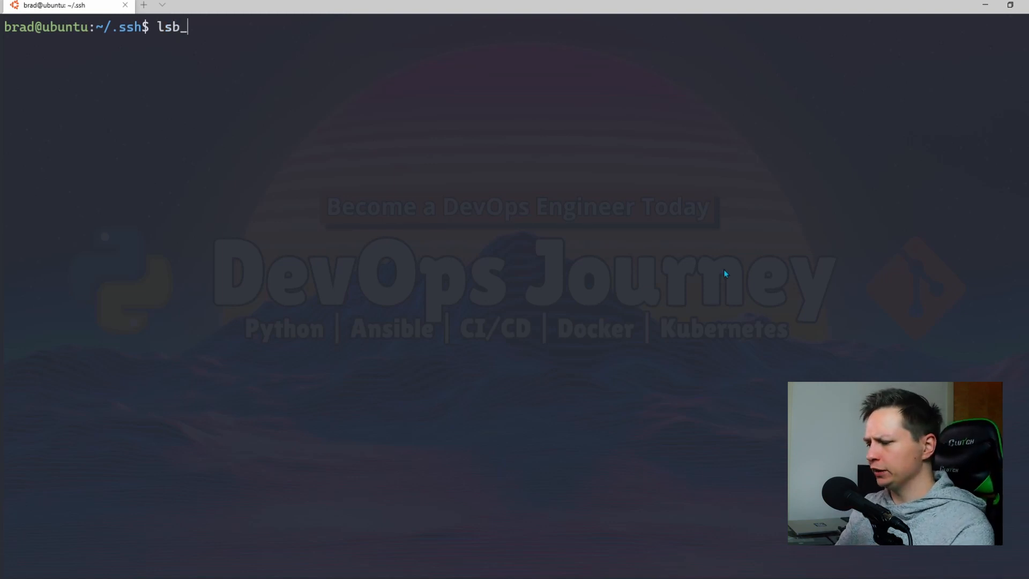
text(relea)
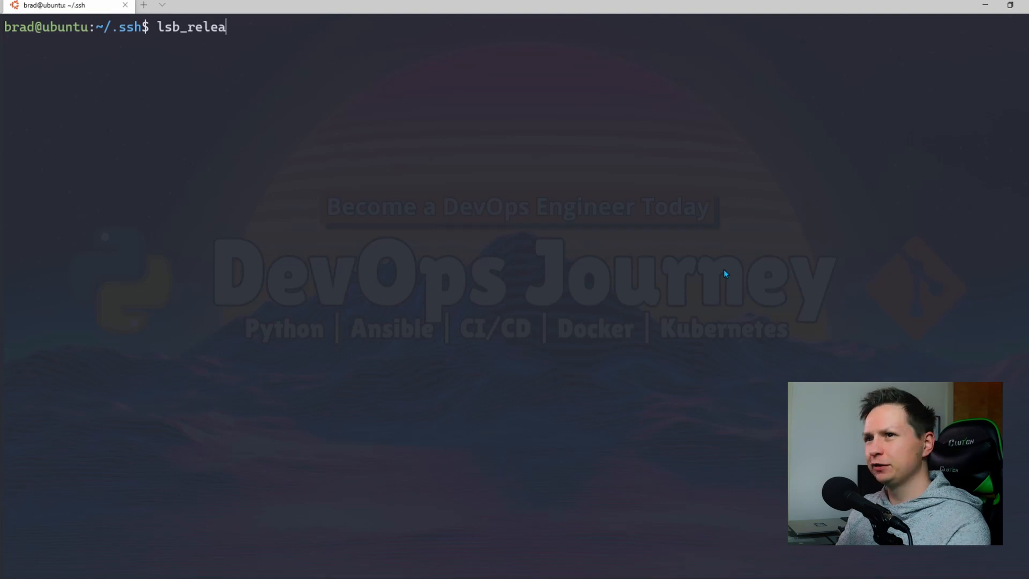
key(Return)
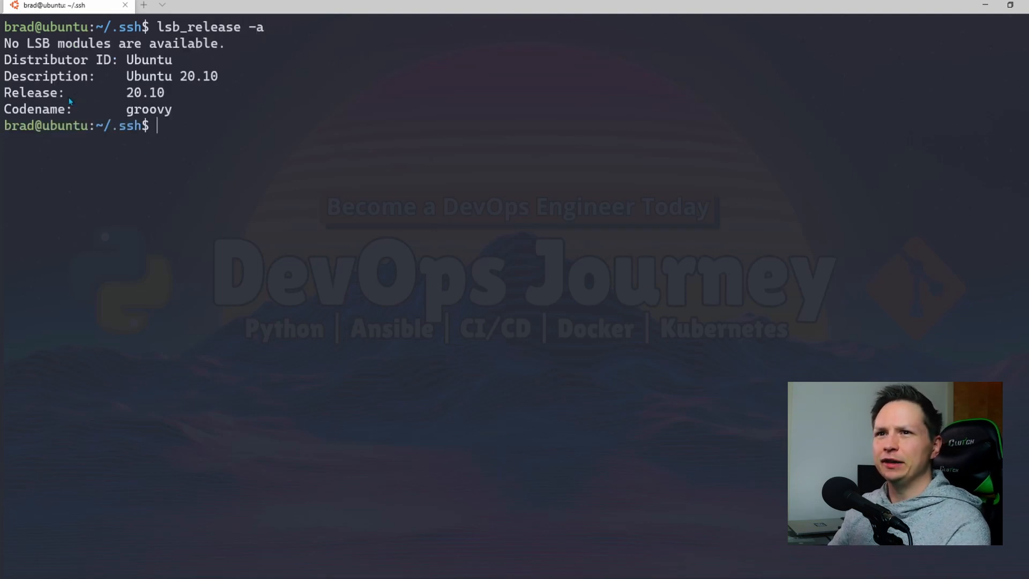
mouse_move(200, 209)
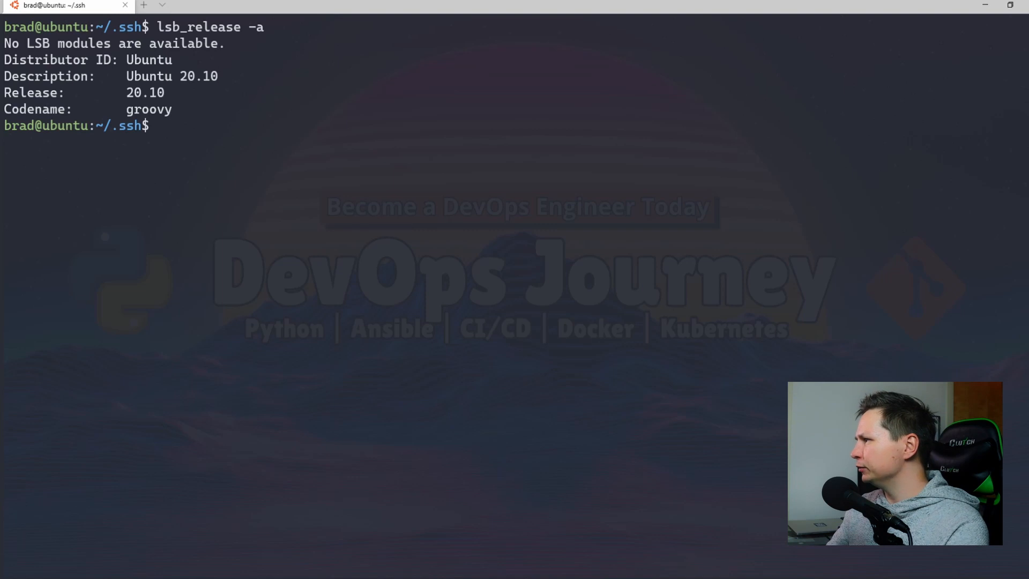
text(cat /etc/netplan/50-cloud-init.yaml)
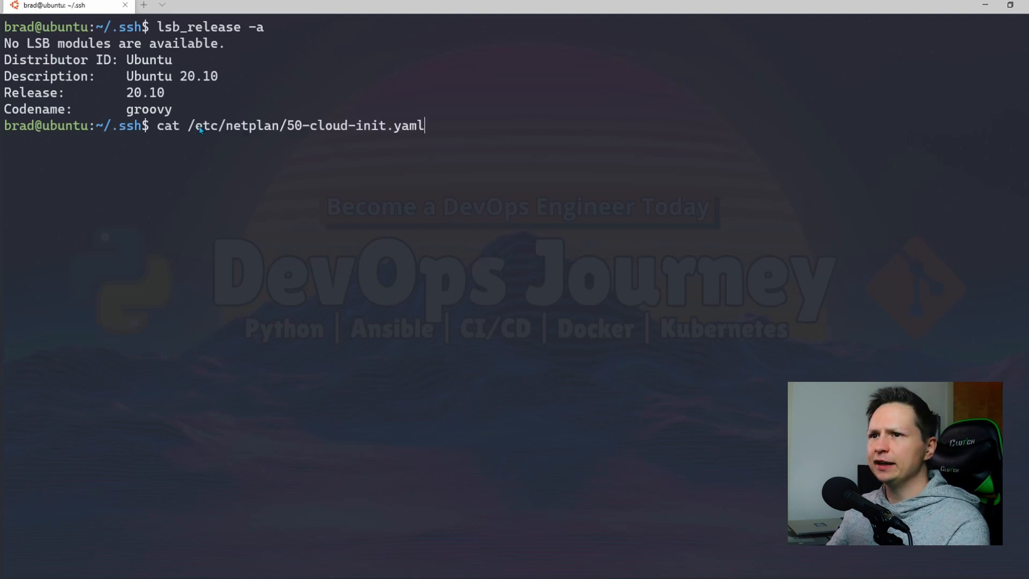
mouse_move(734, 124)
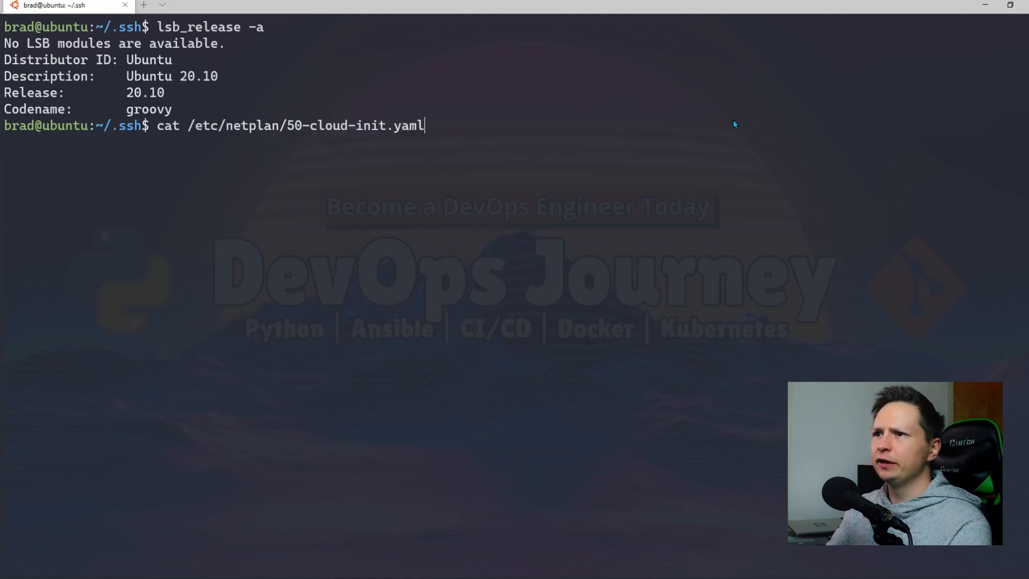
key(Return)
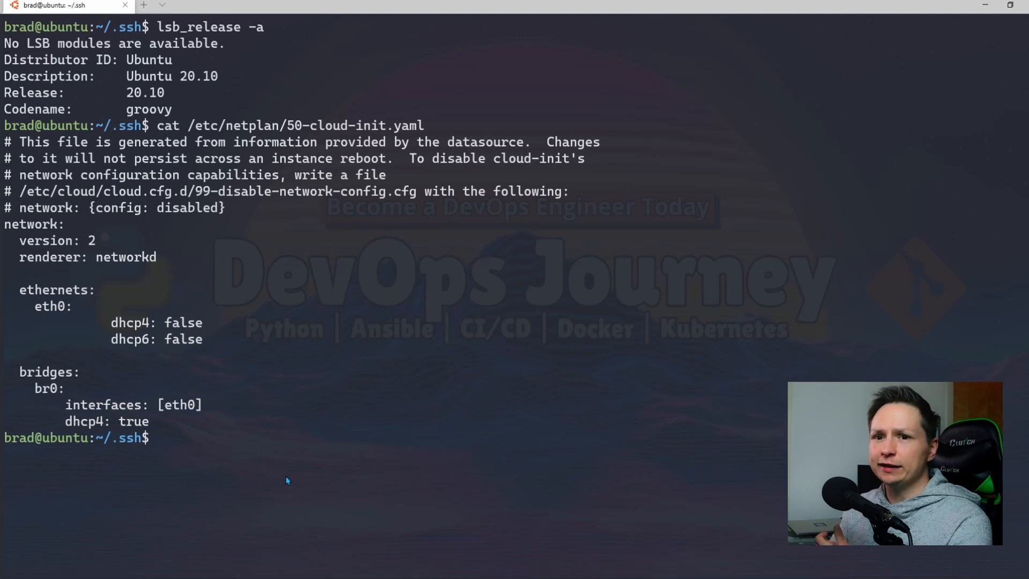
mouse_move(367, 449)
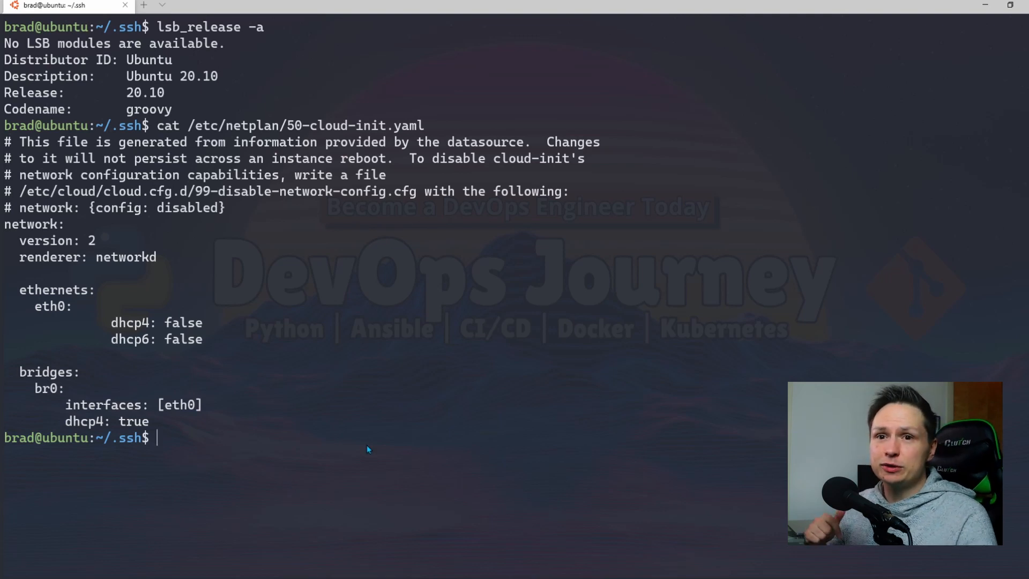
mouse_move(10, 356)
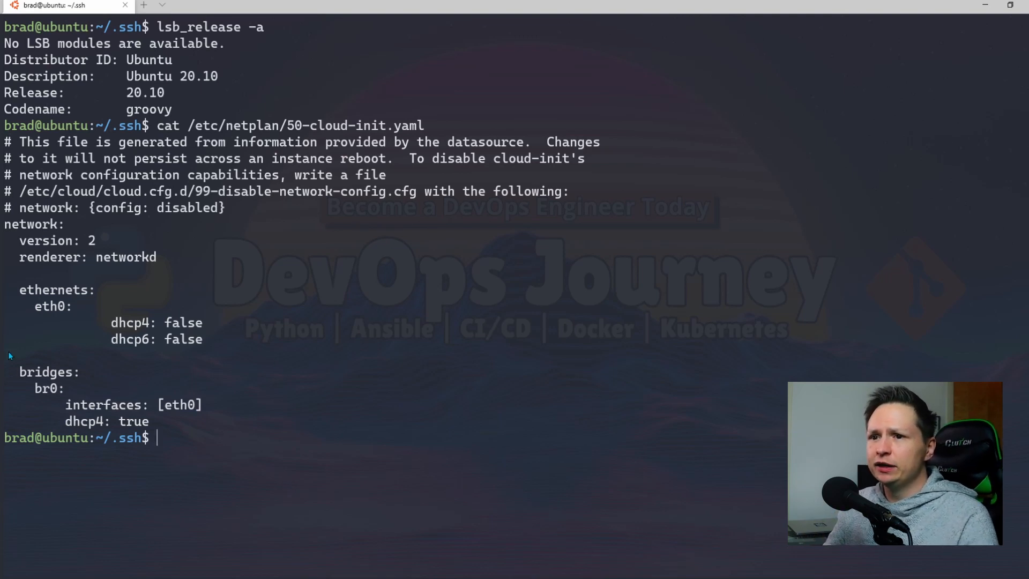
double_click(51, 306)
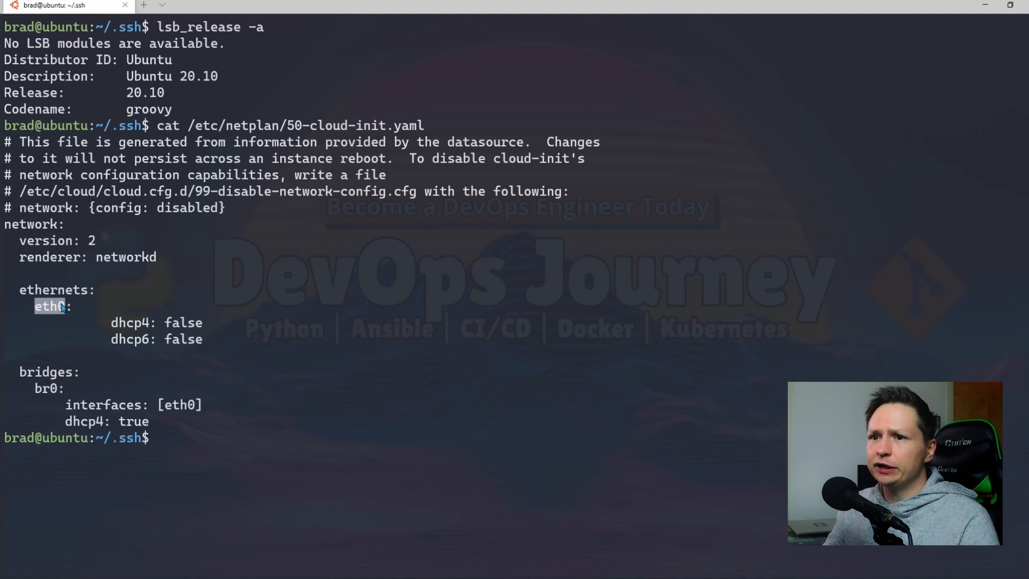
mouse_move(8, 388)
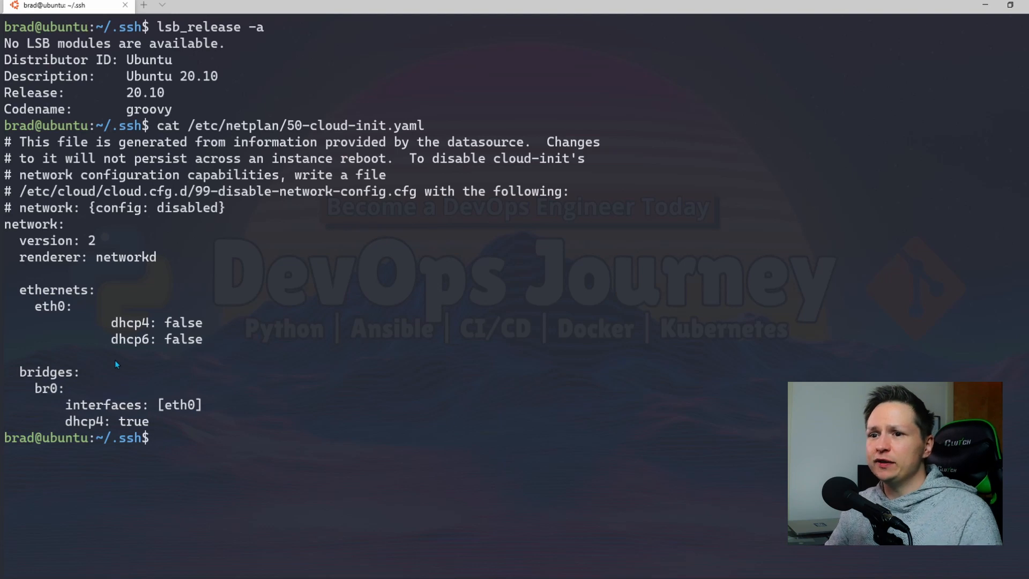
mouse_move(45, 272)
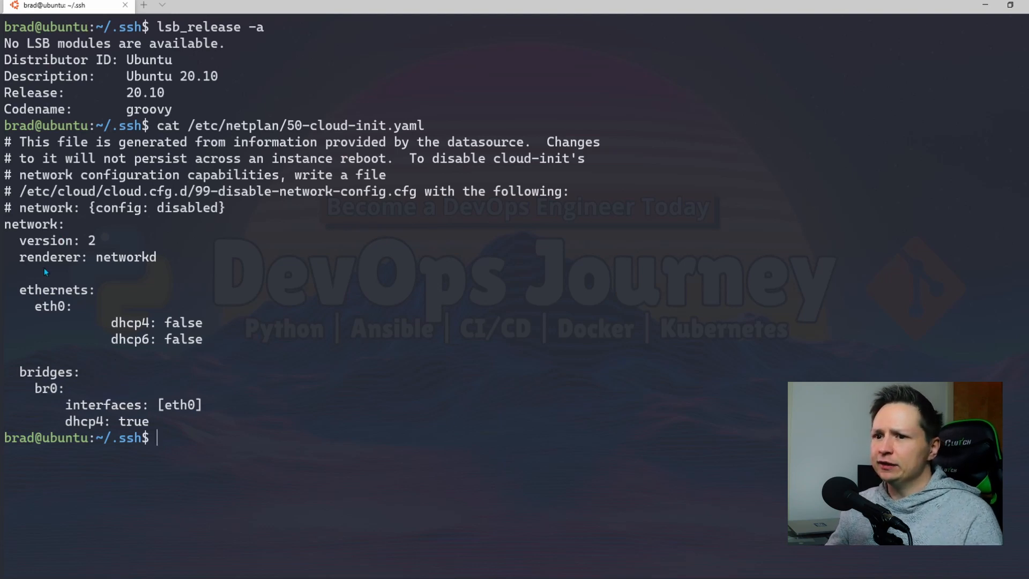
double_click(43, 388)
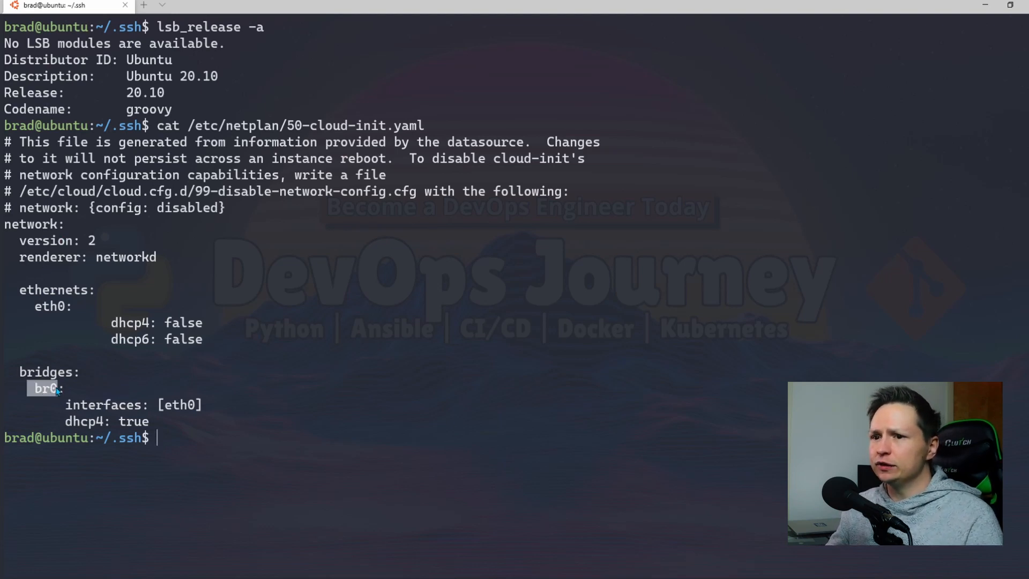
mouse_move(426, 351)
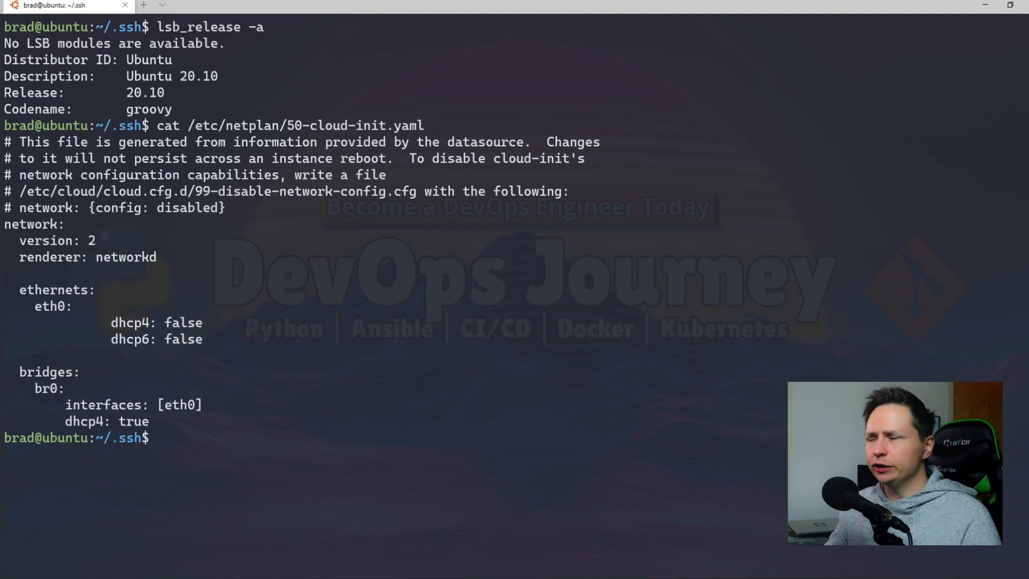
- Add eth0 to ubuntu1 as a bridged nic with parent br0
text(lxc config device add ubuntu1 eth0 nic nictype=bridged parent=br0 name=eth0)
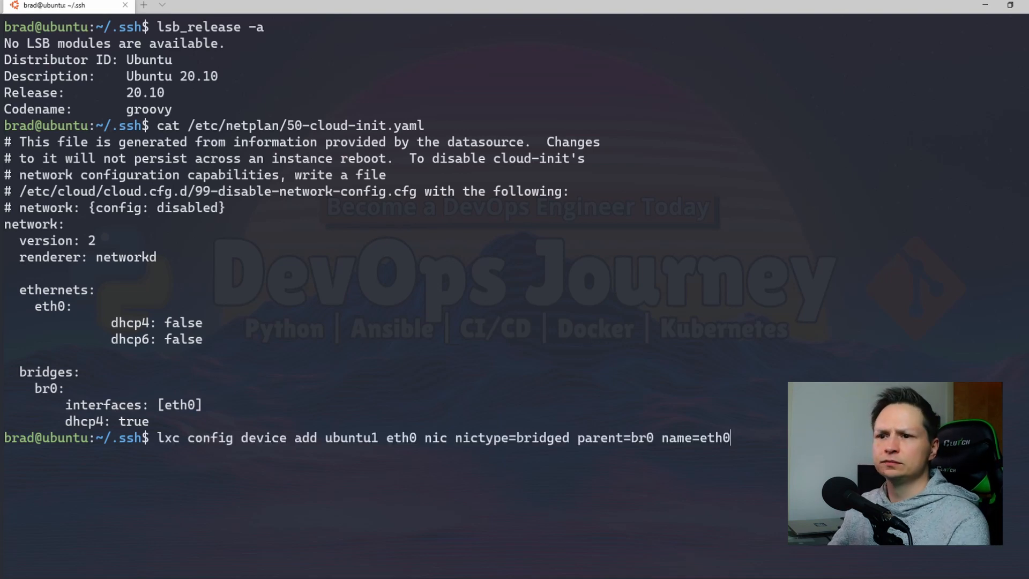
double_click(168, 438)
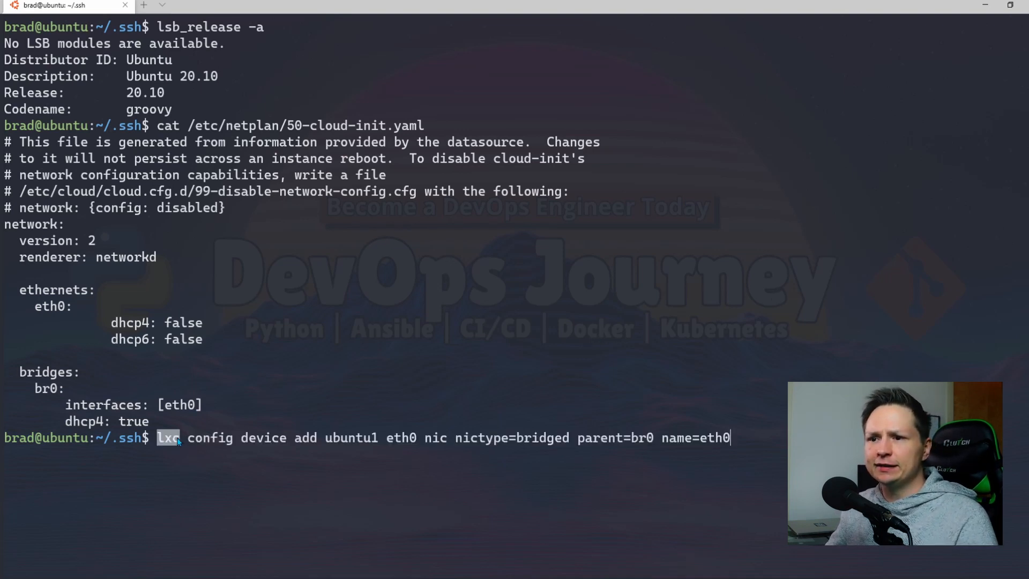
double_click(263, 437)
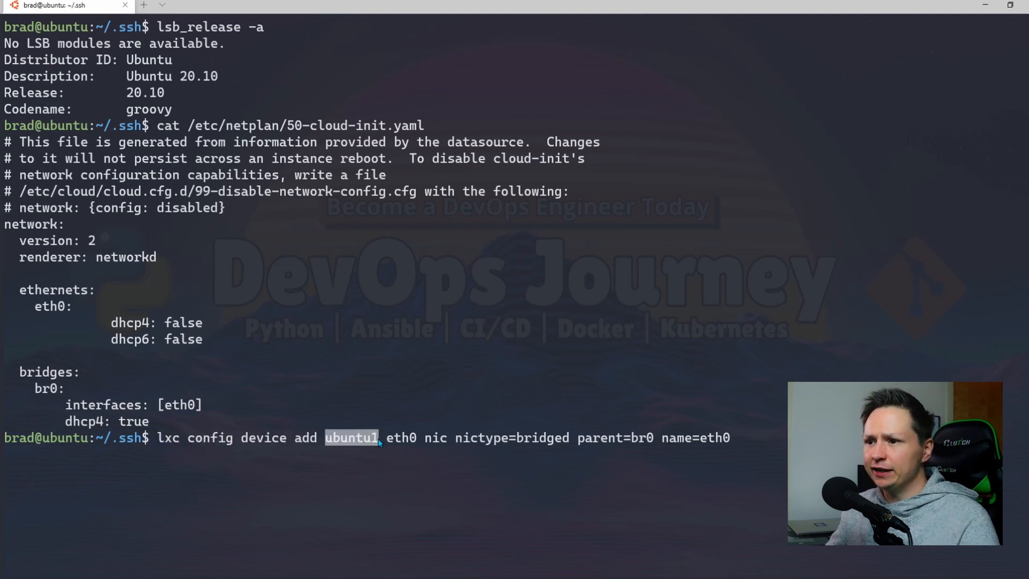
double_click(400, 437)
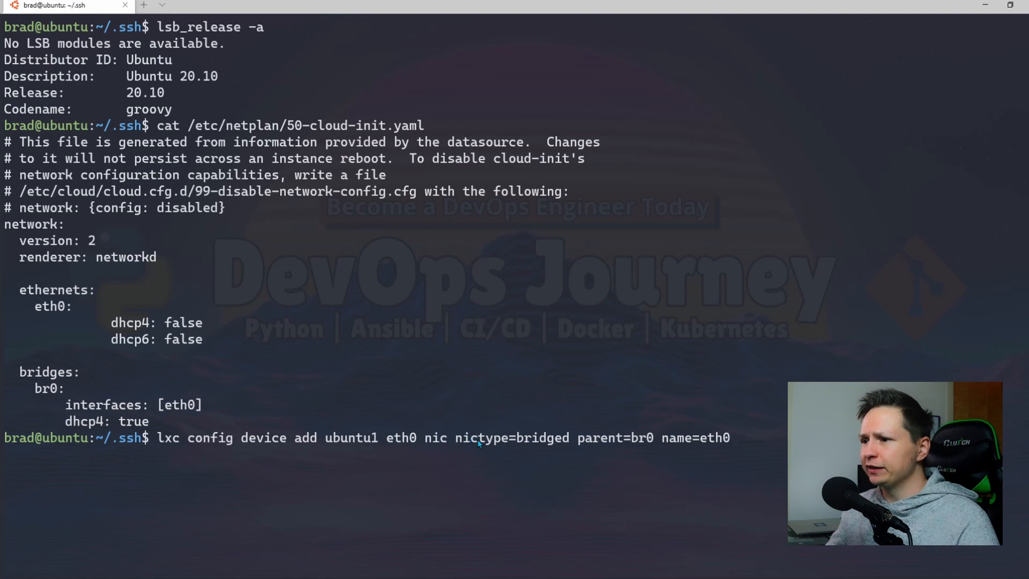
double_click(492, 437)
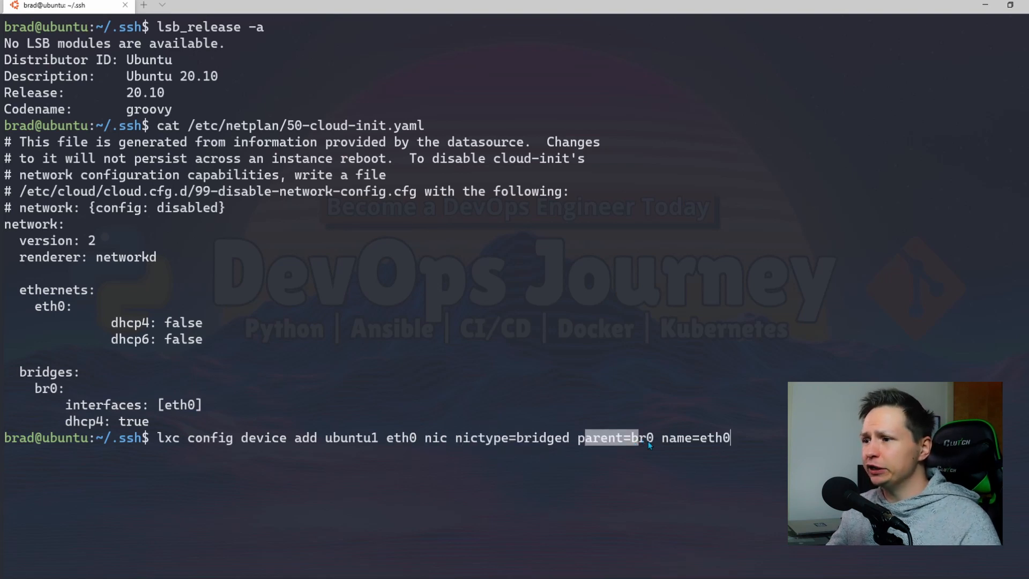
double_click(45, 388)
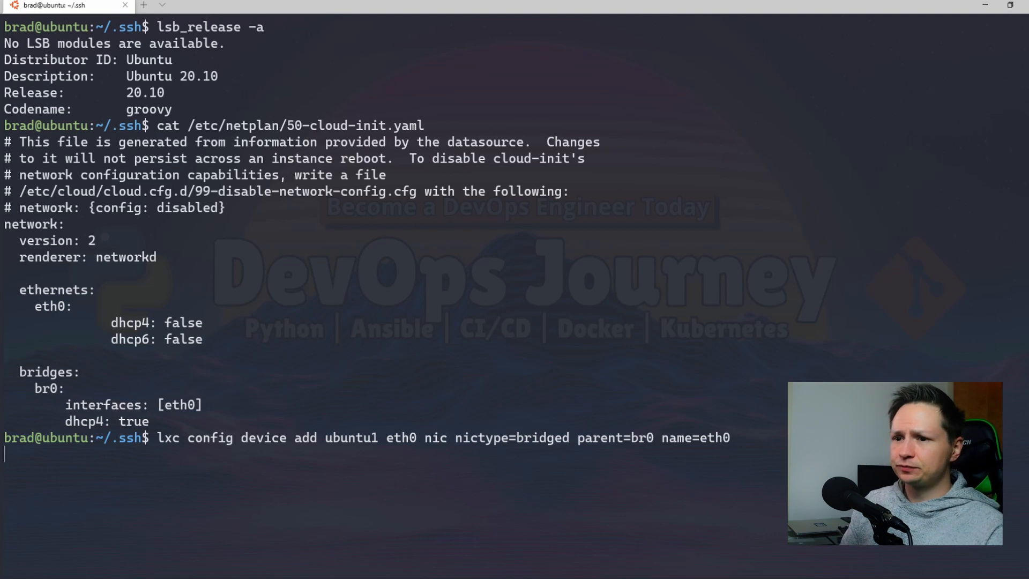
key(Return)
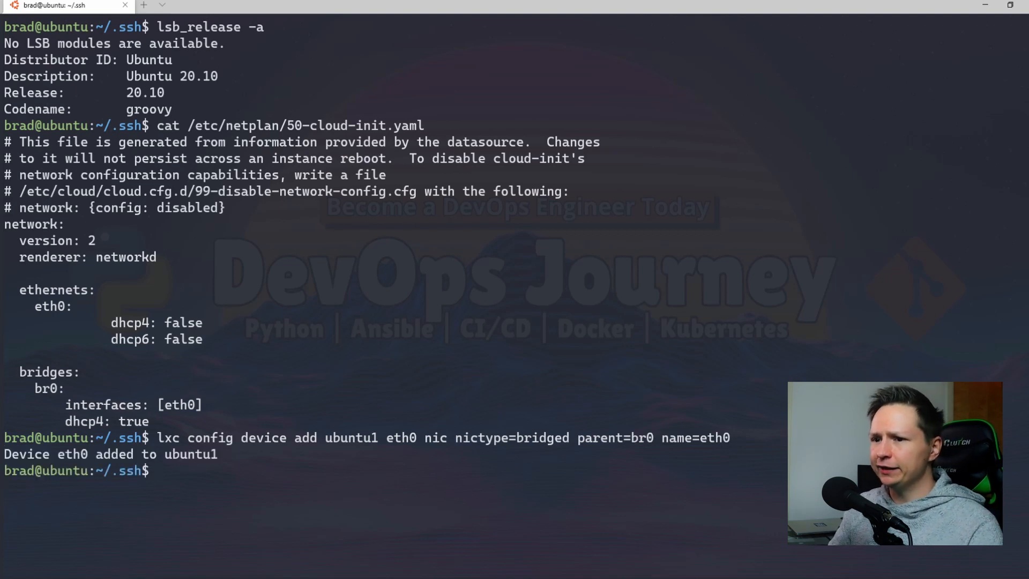
- List the containers, showing ubuntu1 without an IPv4 address
double_click(69, 453)
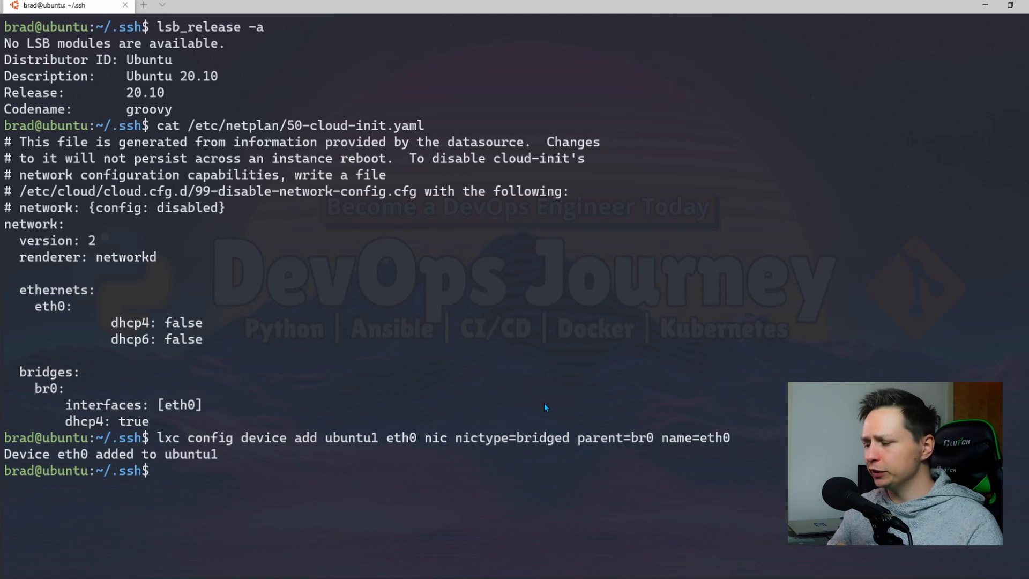
text(lxc lis)
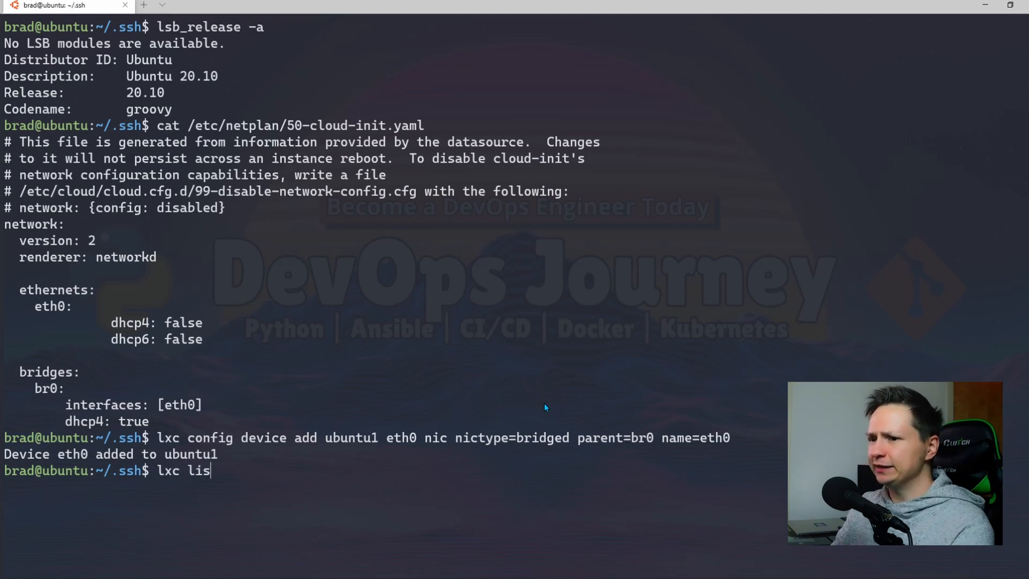
key(Return)
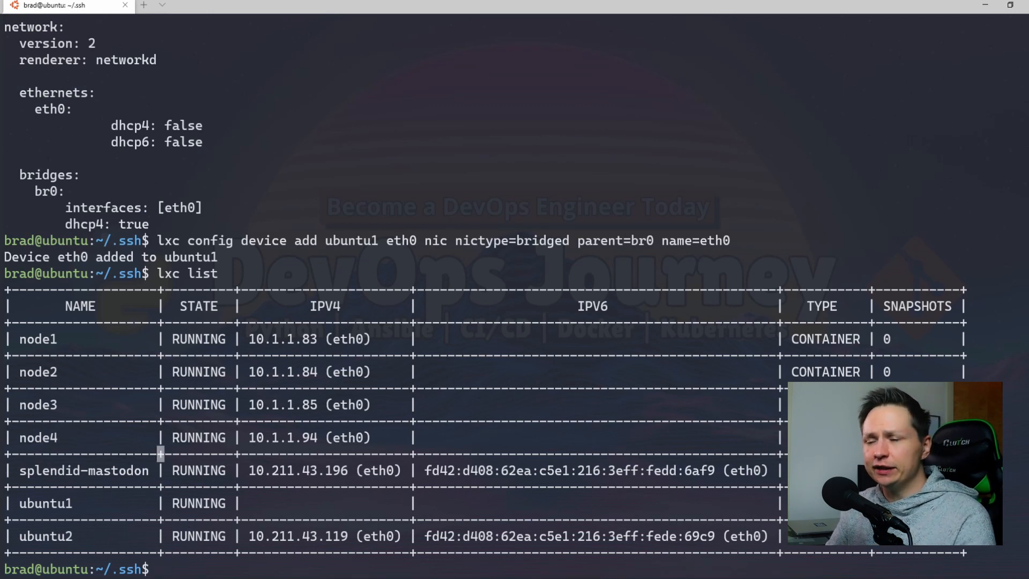
- Stop and start ubuntu1 to pick up the bridged network
text(l)
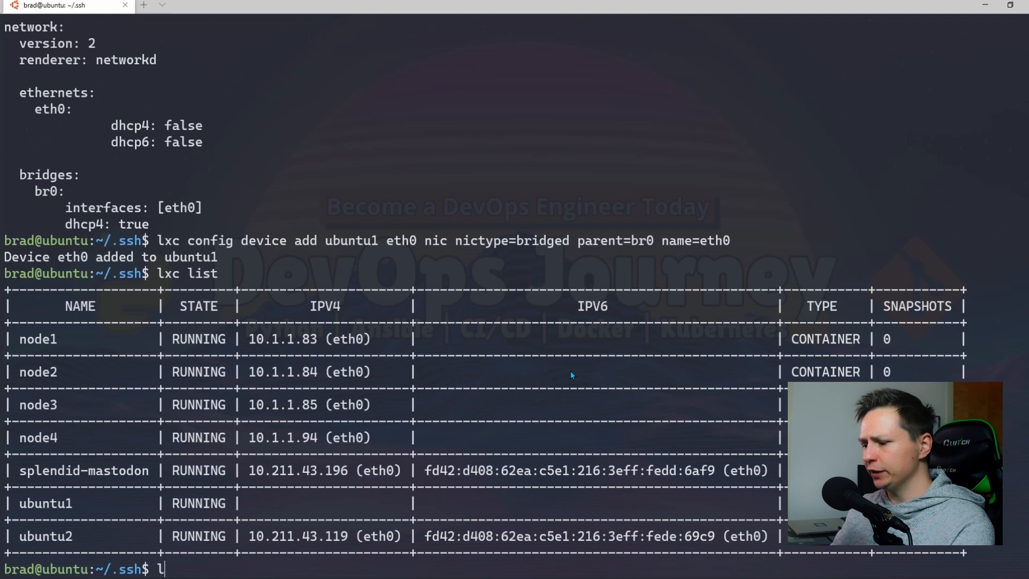
text(xc stop)
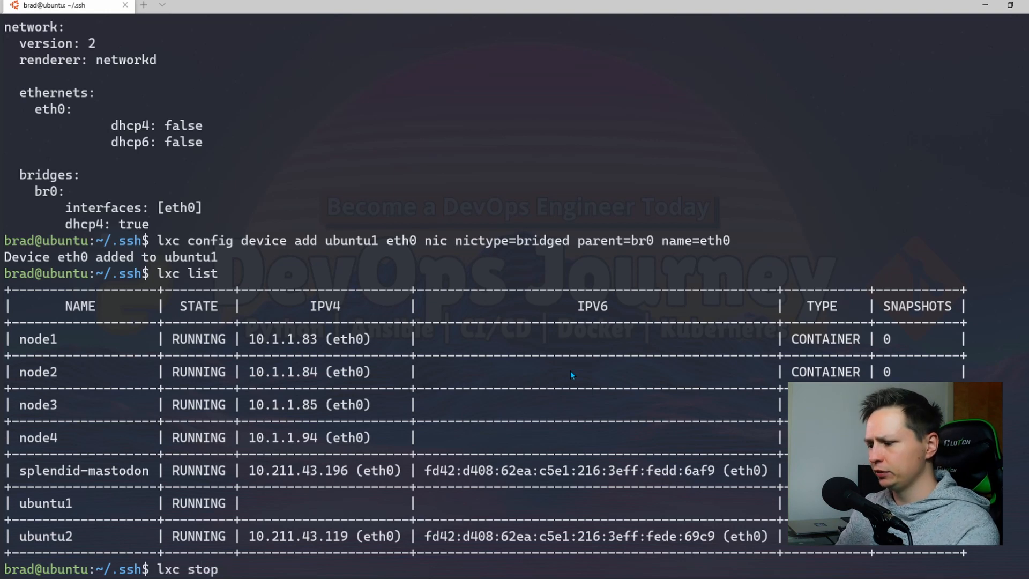
text(ubuntu1)
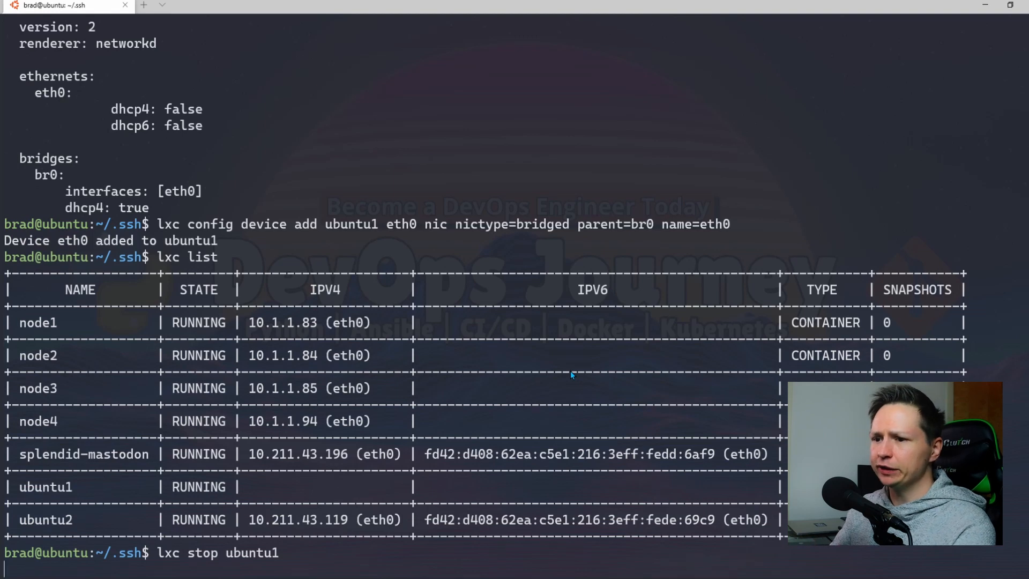
key(Return)
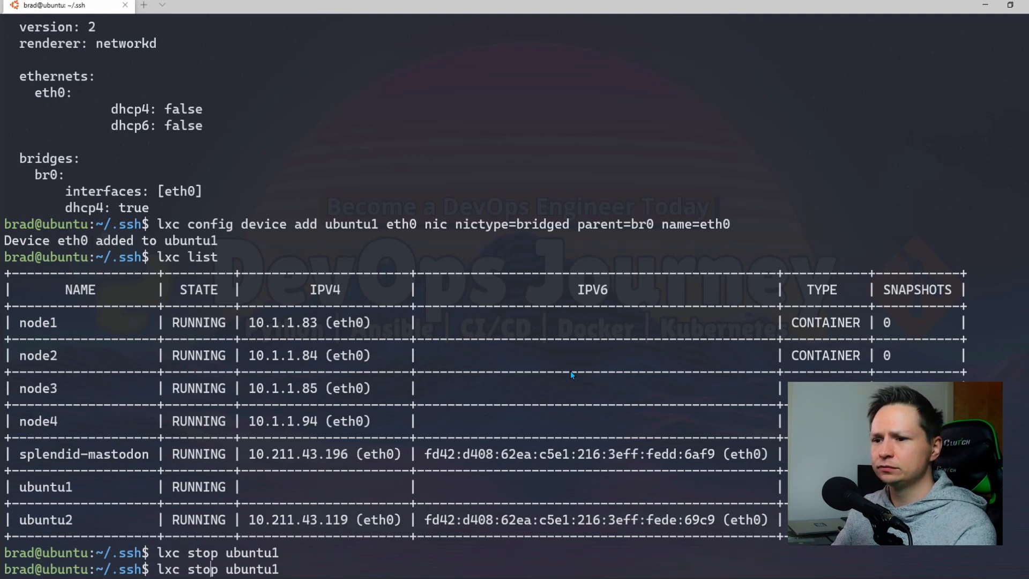
text(lxc start ubuntu1)
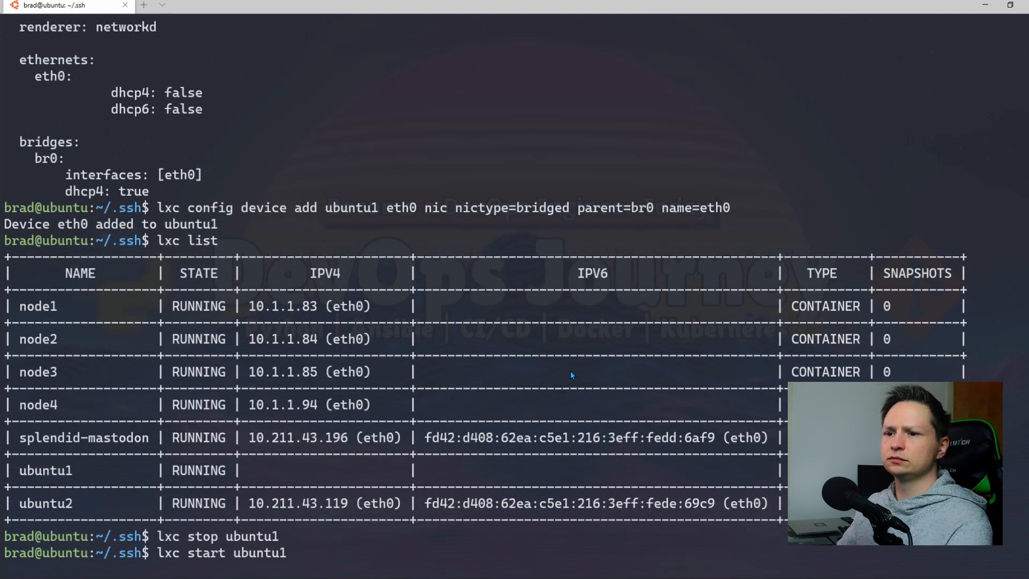
key(Return)
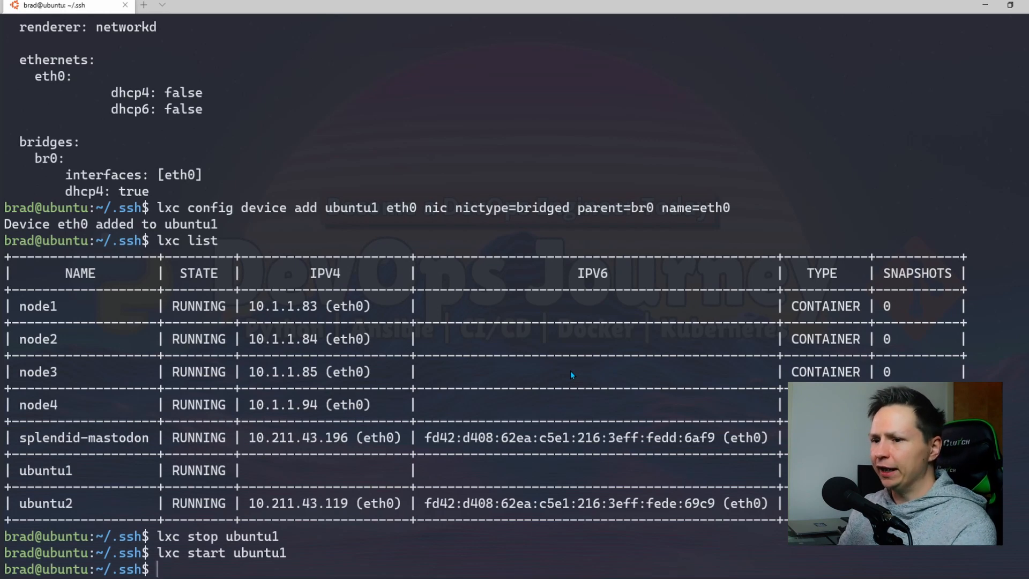
- List containers showing ubuntu1 with LAN address 10.1.1.97 on eth0
text(lxc list)
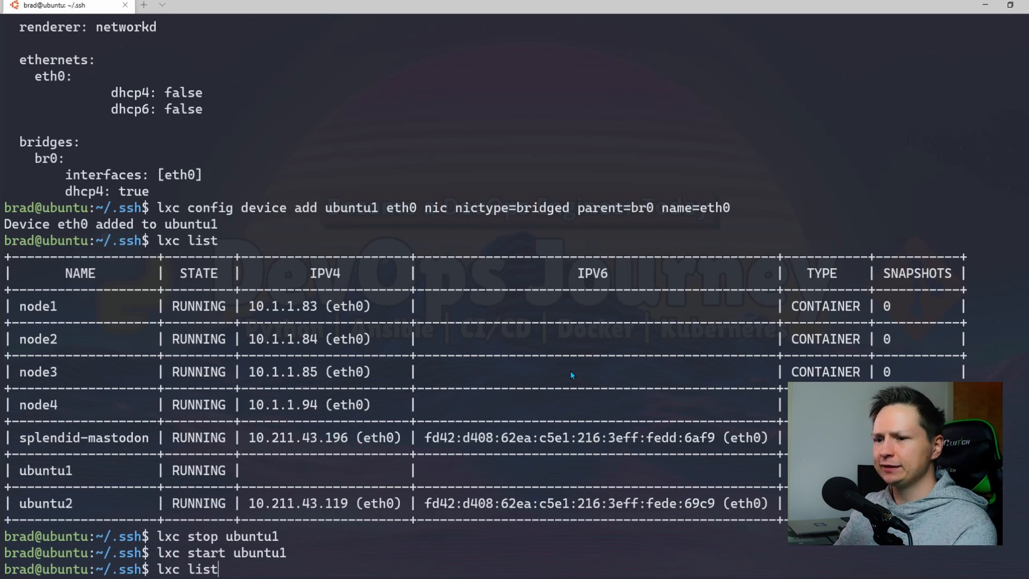
key(Return)
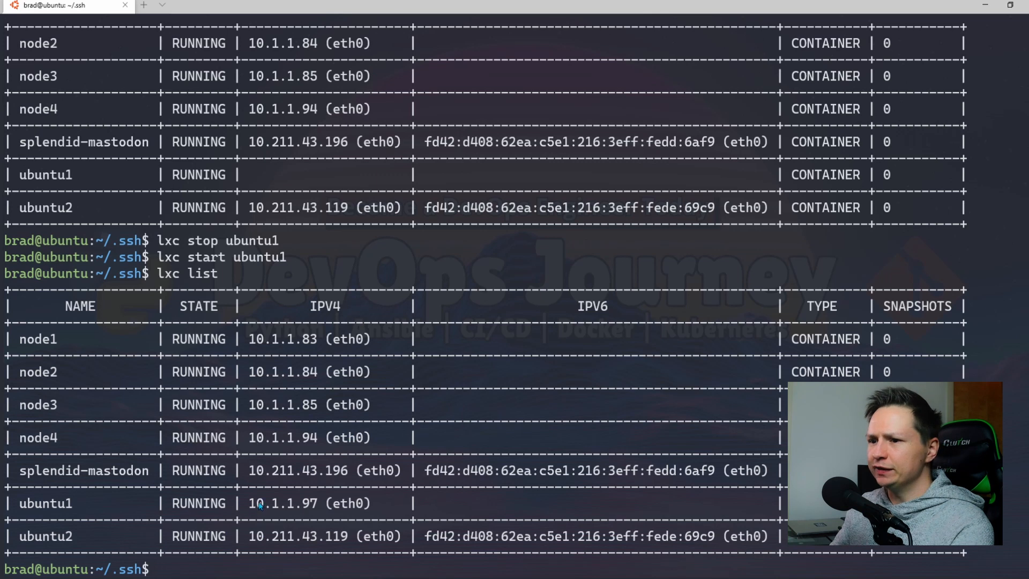
double_click(279, 502)
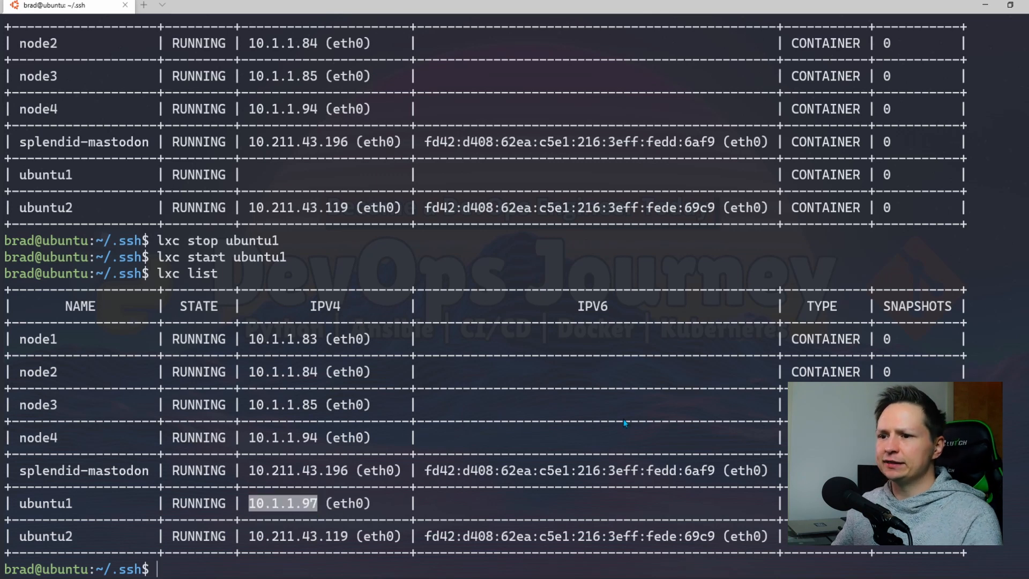